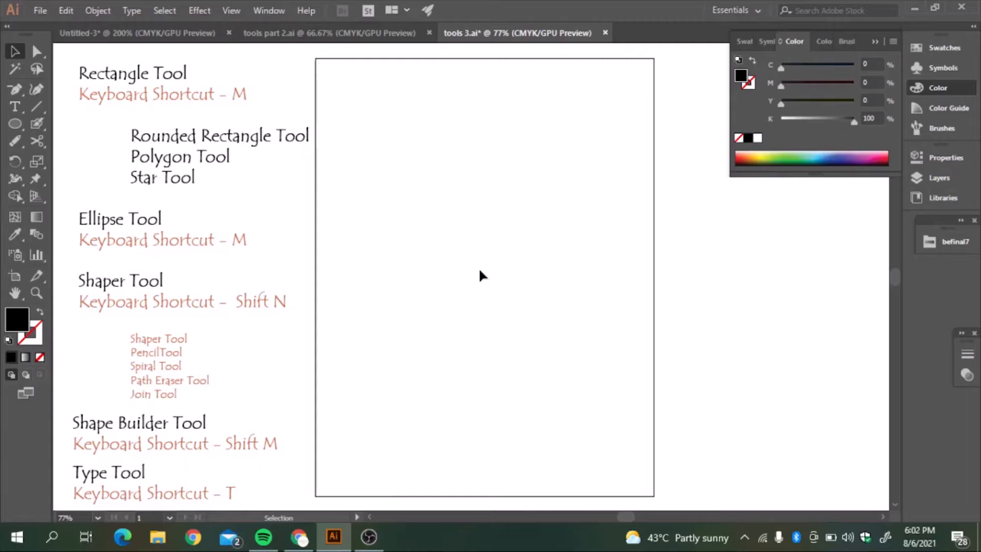
pyautogui.moveTo(384, 150)
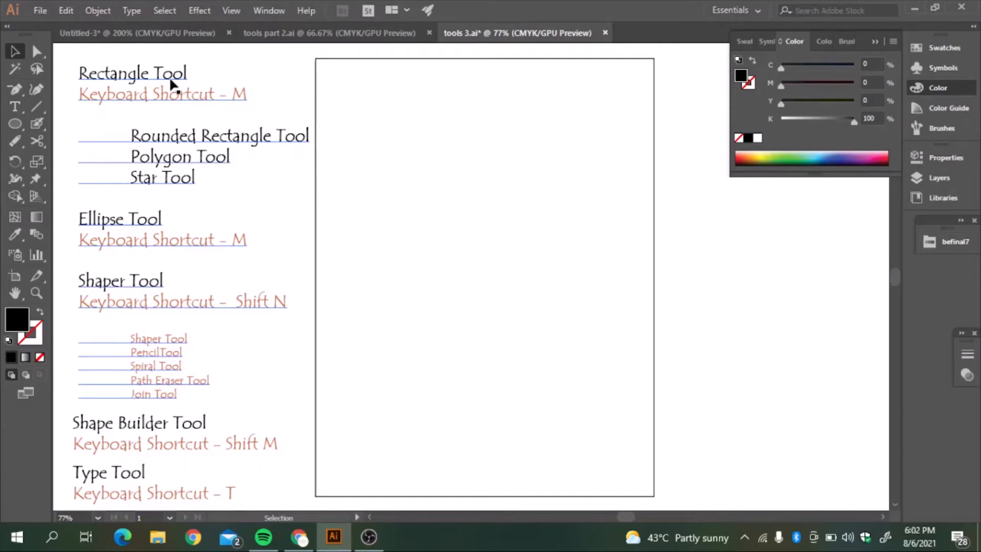
pyautogui.moveTo(169, 104)
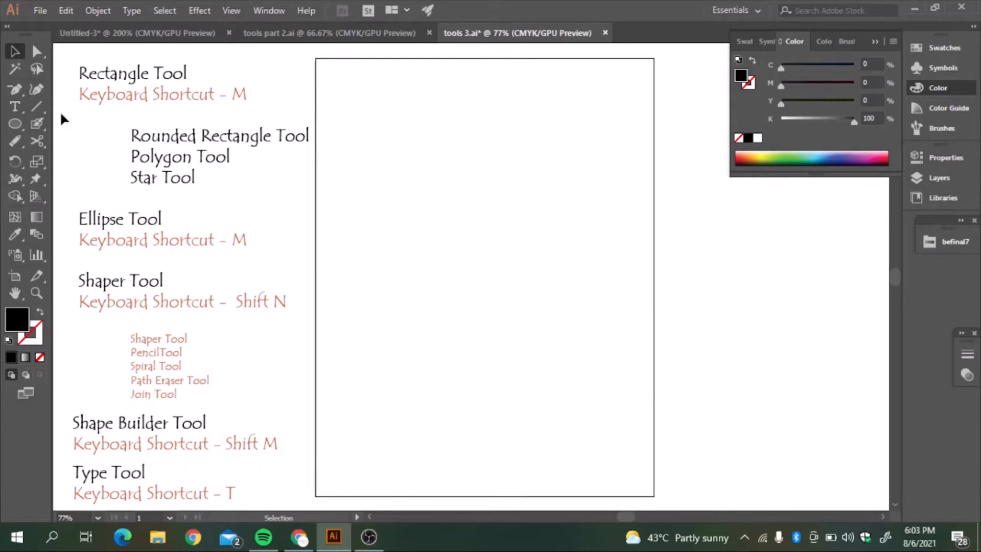
pyautogui.moveTo(16, 108)
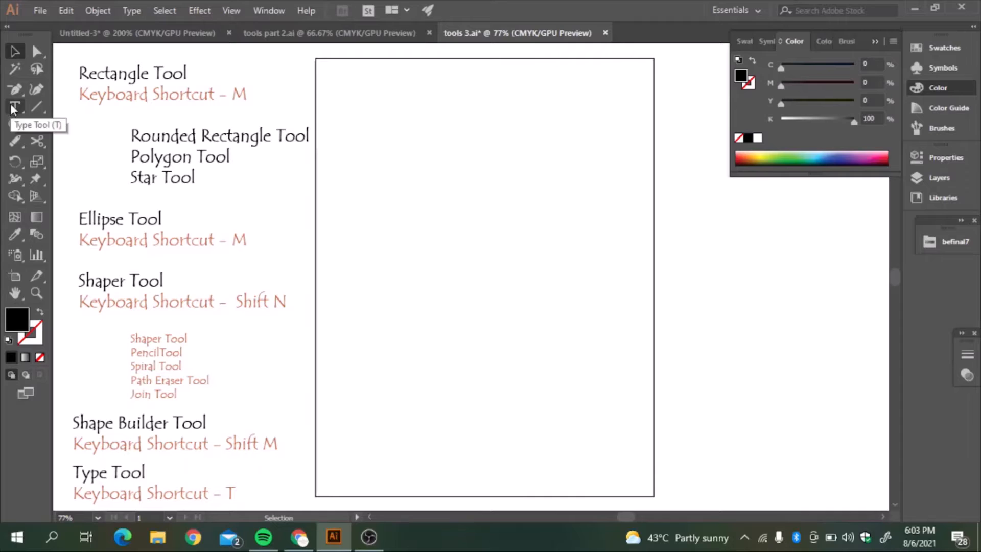
# Select the Ellipse tool and open its flyout of grouped shape tools
pyautogui.click(15, 124)
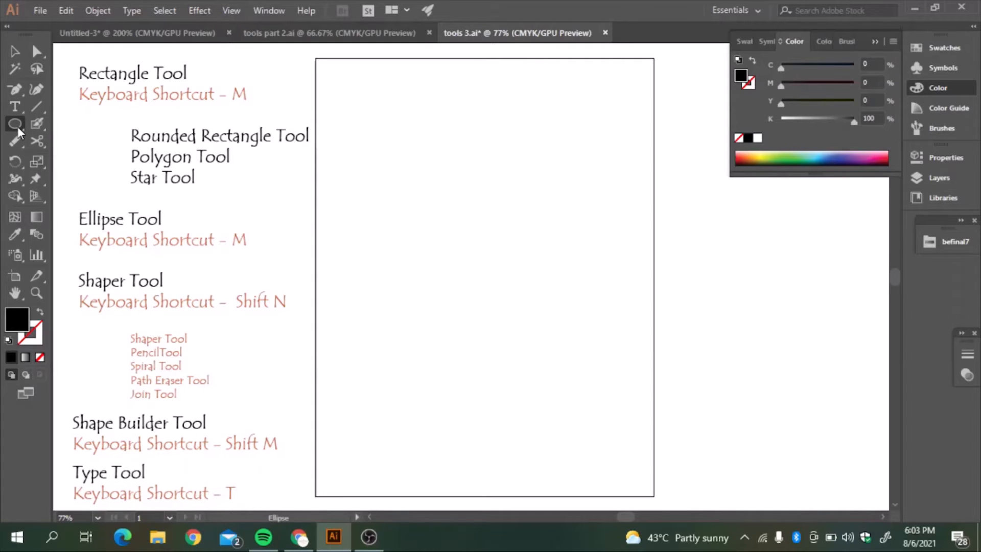
pyautogui.click(15, 122)
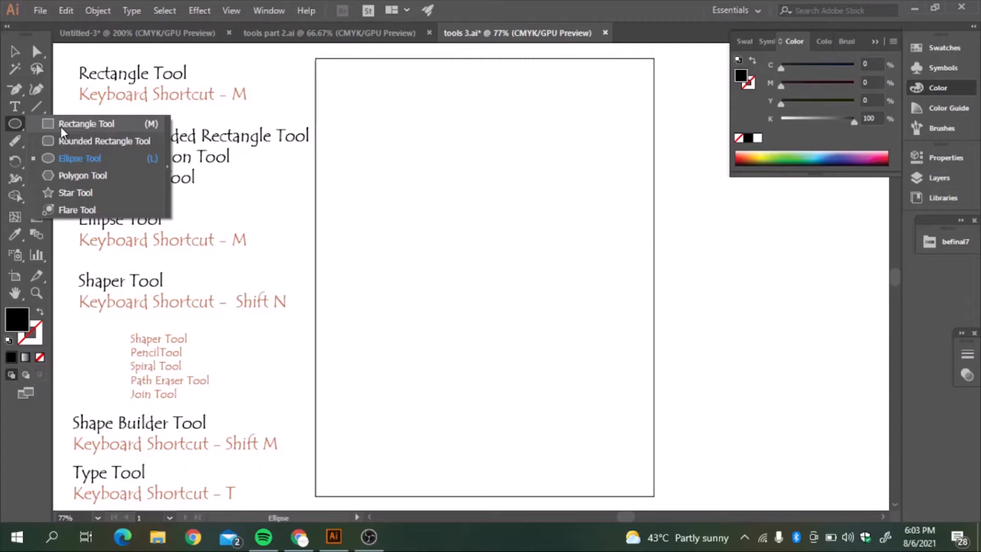
# Draw a wide black rectangle near the artboard top and a black square below it
pyautogui.click(86, 123)
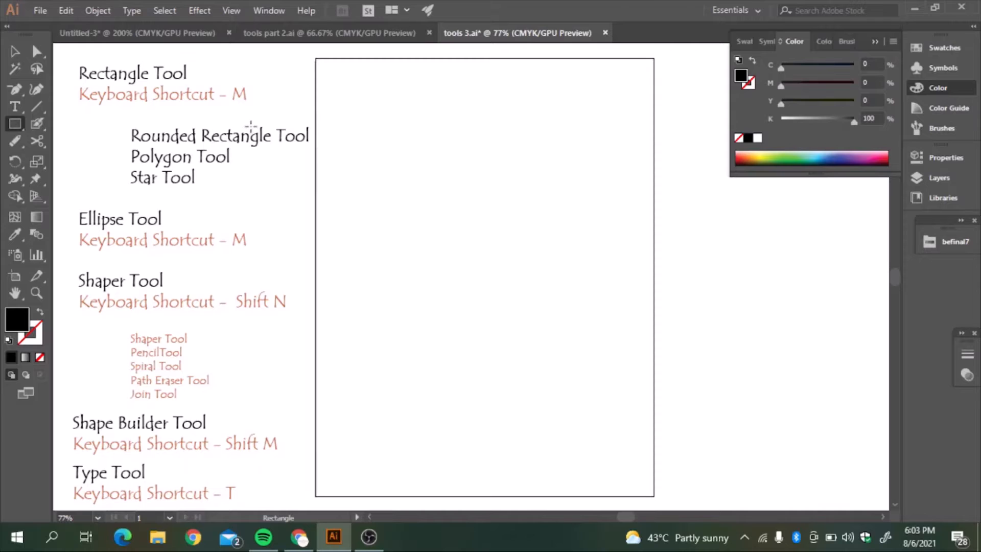
pyautogui.moveTo(350, 116); pyautogui.dragTo(438, 194)
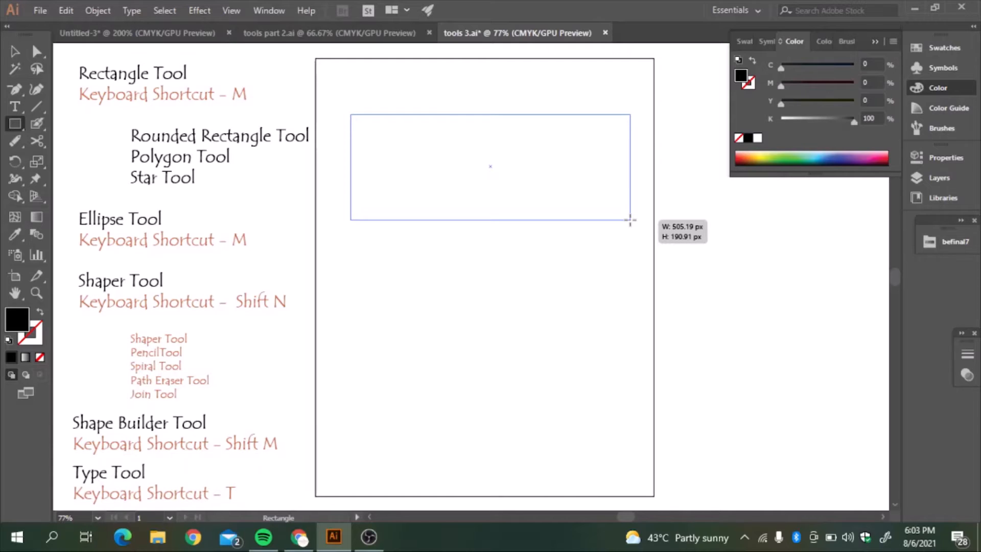
pyautogui.moveTo(351, 114); pyautogui.dragTo(629, 219)
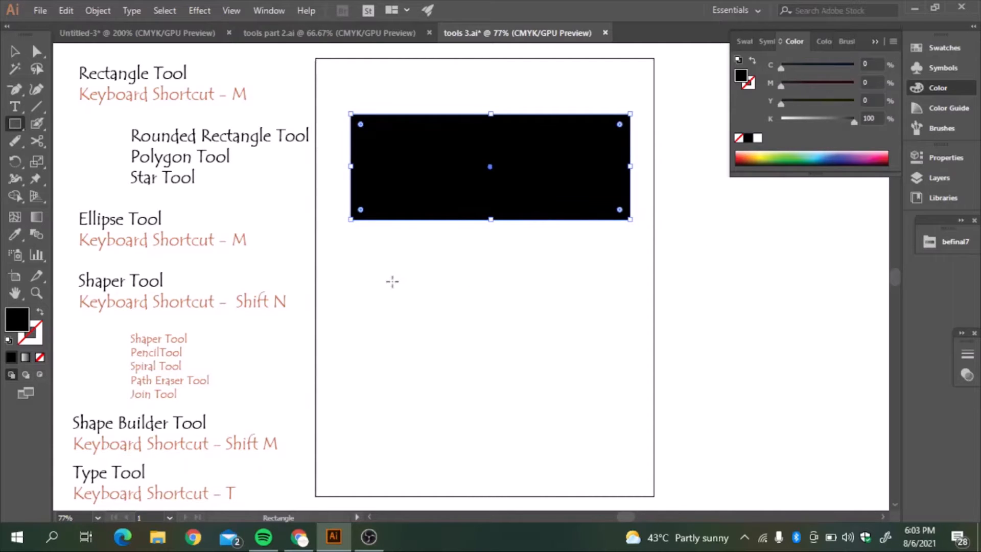
pyautogui.moveTo(364, 276); pyautogui.dragTo(482, 277)
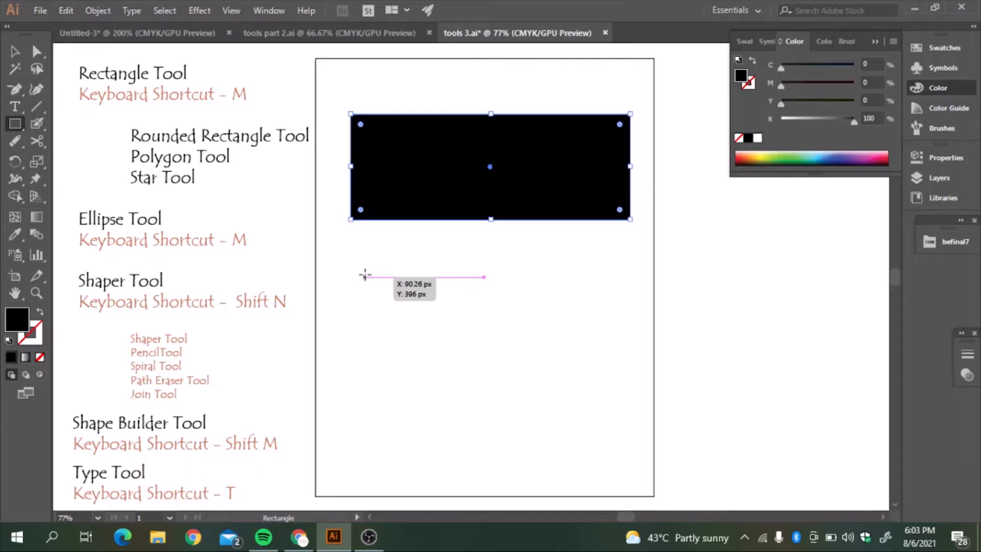
pyautogui.moveTo(369, 251); pyautogui.dragTo(510, 393)
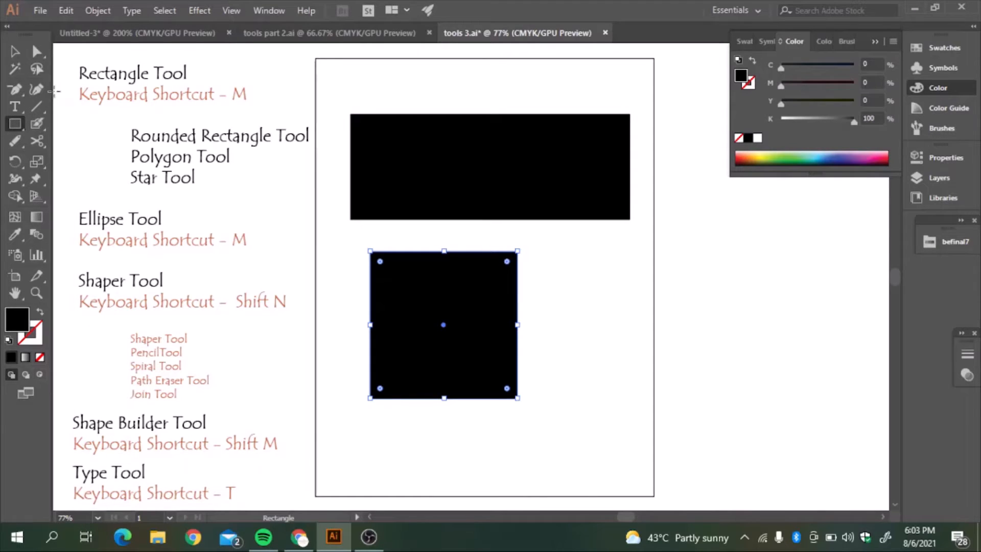
pyautogui.moveTo(334, 148)
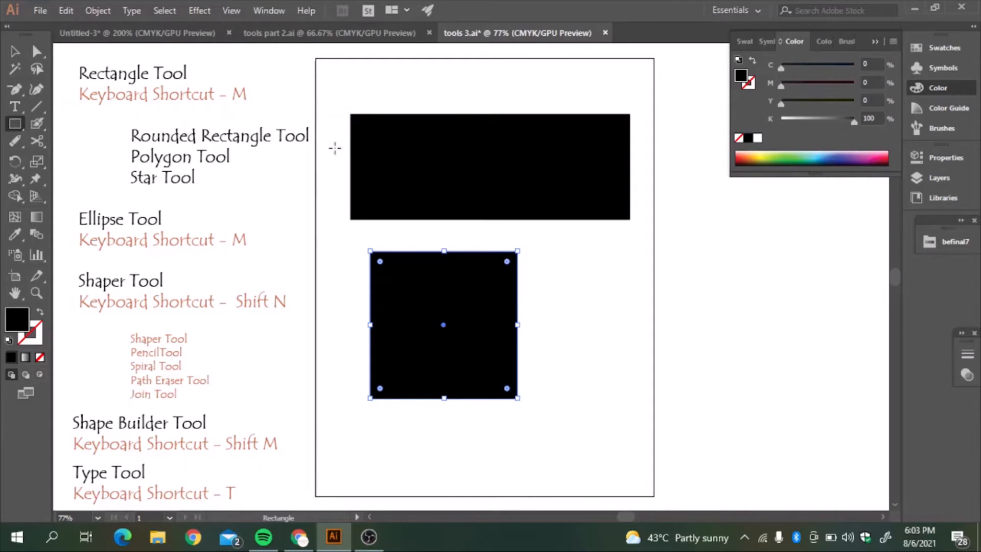
pyautogui.moveTo(13, 66)
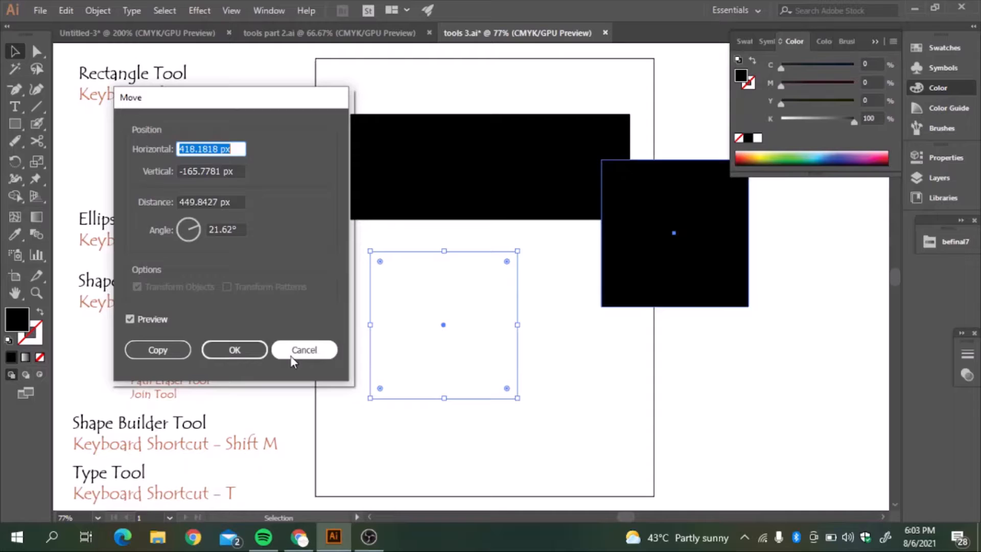
# Cancel the Move dialog, leaving the square unmoved below the wide bar
pyautogui.click(304, 350)
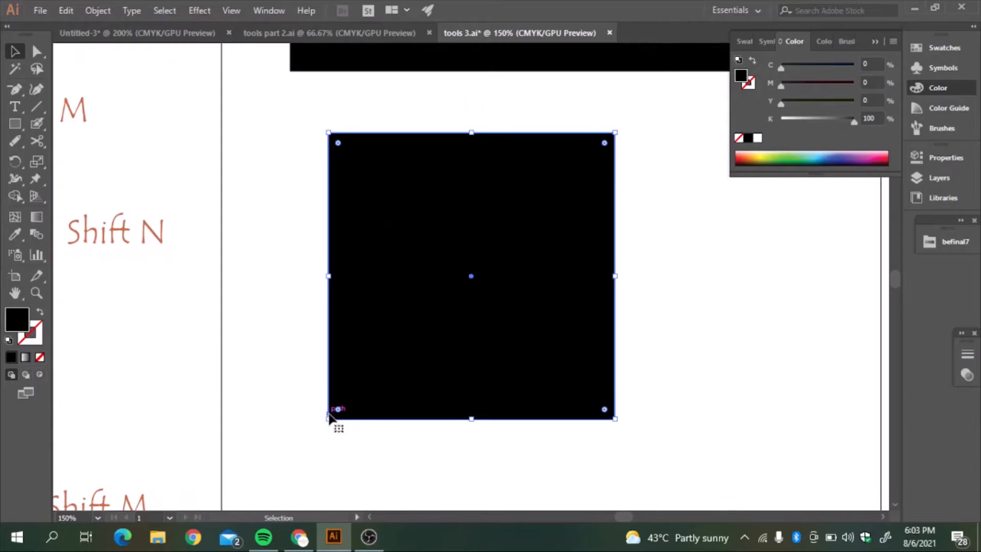
pyautogui.moveTo(604, 146)
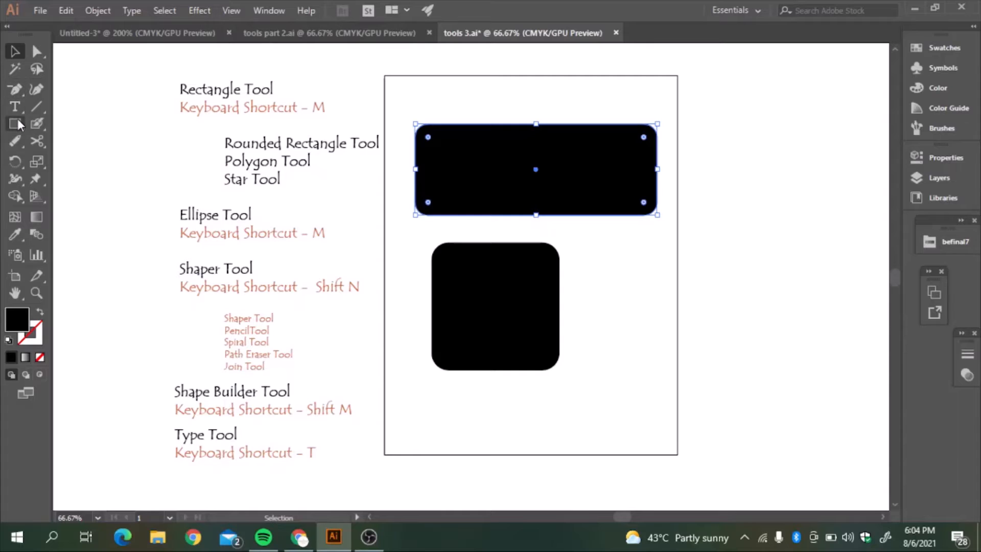
# Draw a hexagon with the Polygon tool and move it down and right
pyautogui.click(14, 123)
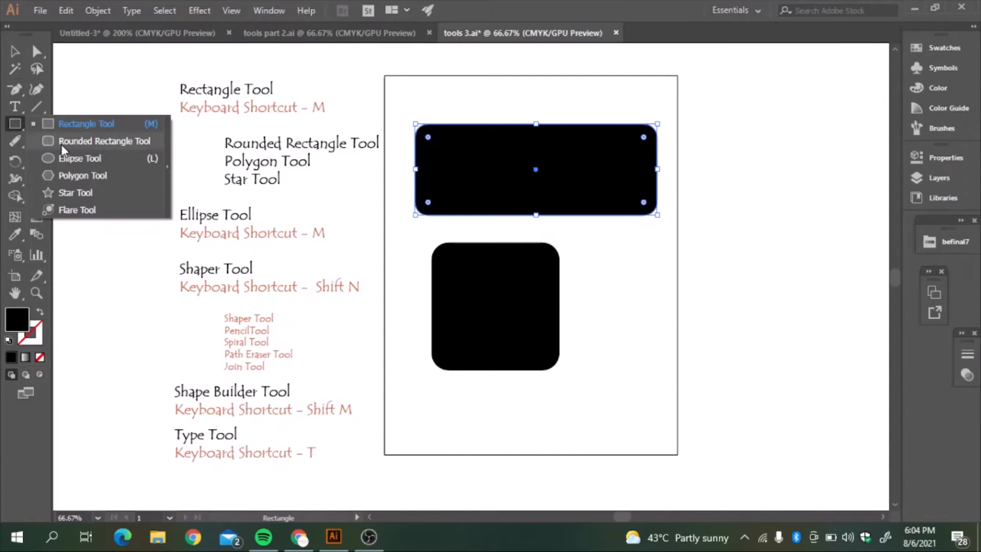
pyautogui.click(73, 175)
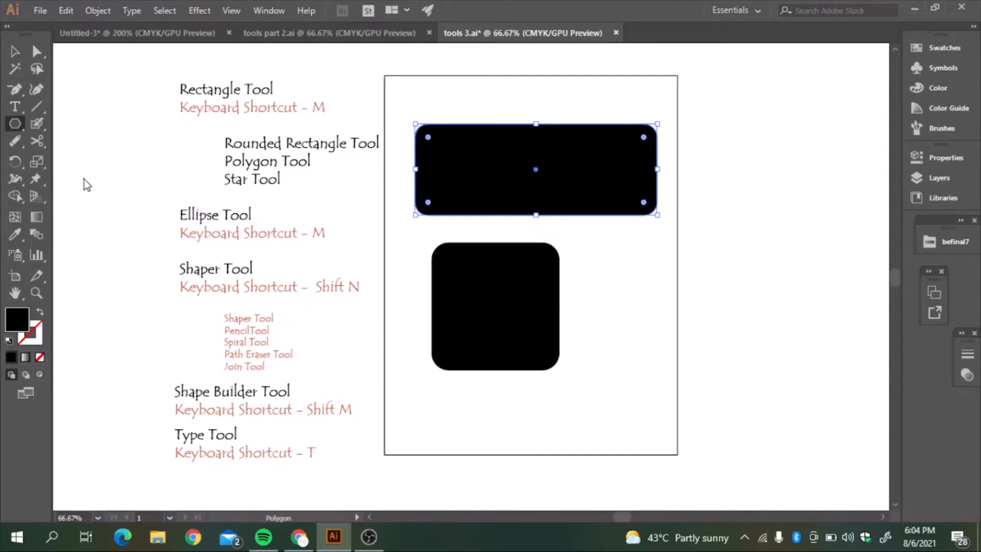
pyautogui.moveTo(530, 264); pyautogui.dragTo(671, 265)
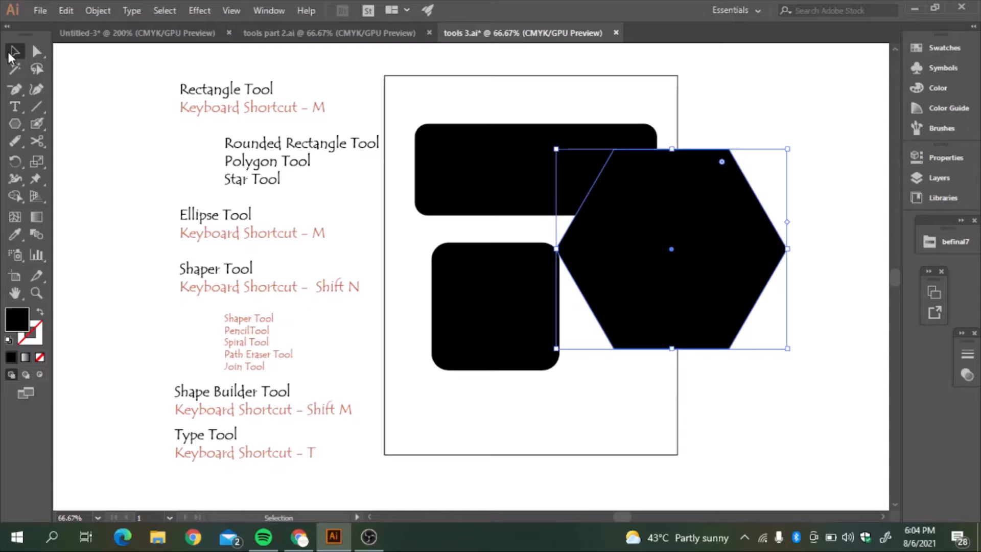
pyautogui.moveTo(673, 248); pyautogui.dragTo(710, 307)
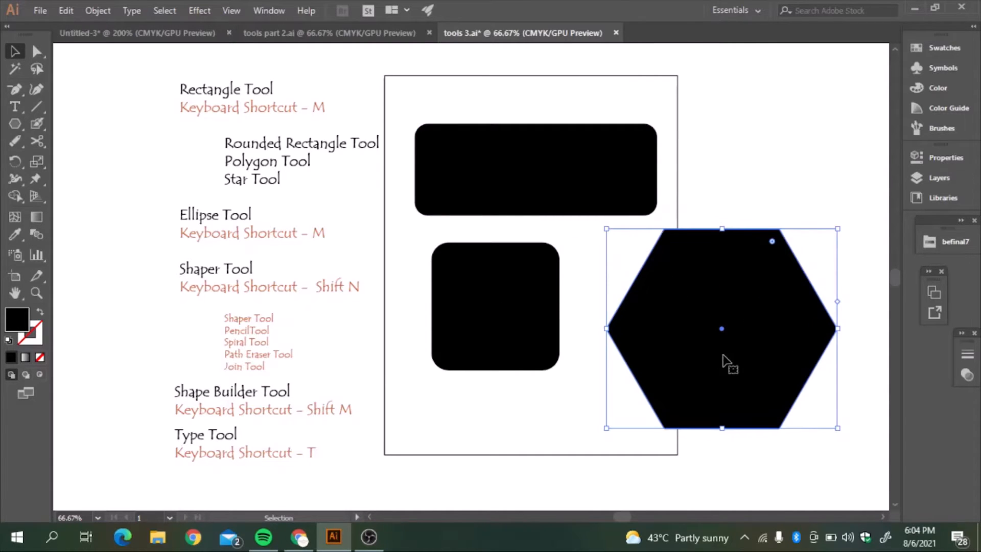
# Create an eight-sided polygon through the Polygon settings dialog
pyautogui.click(15, 124)
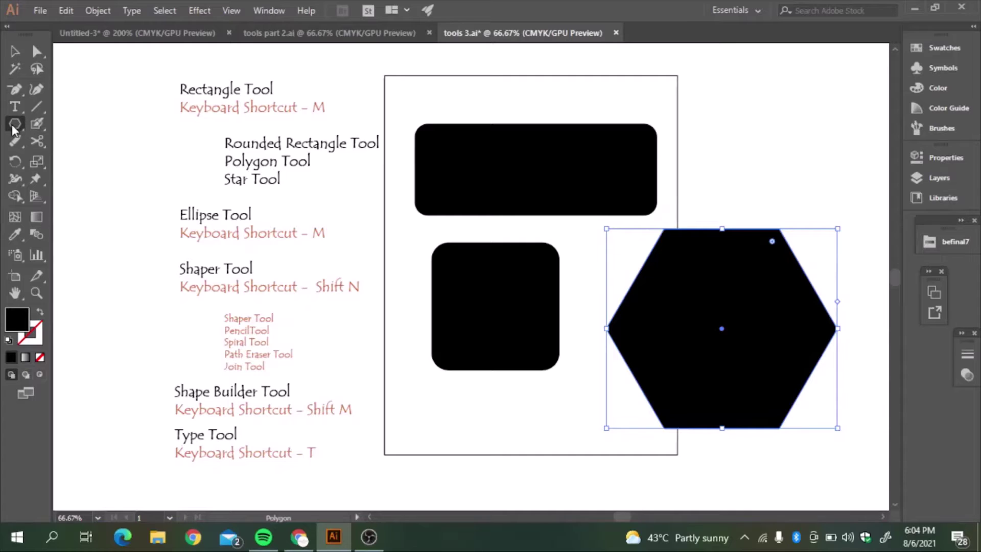
pyautogui.click(15, 124)
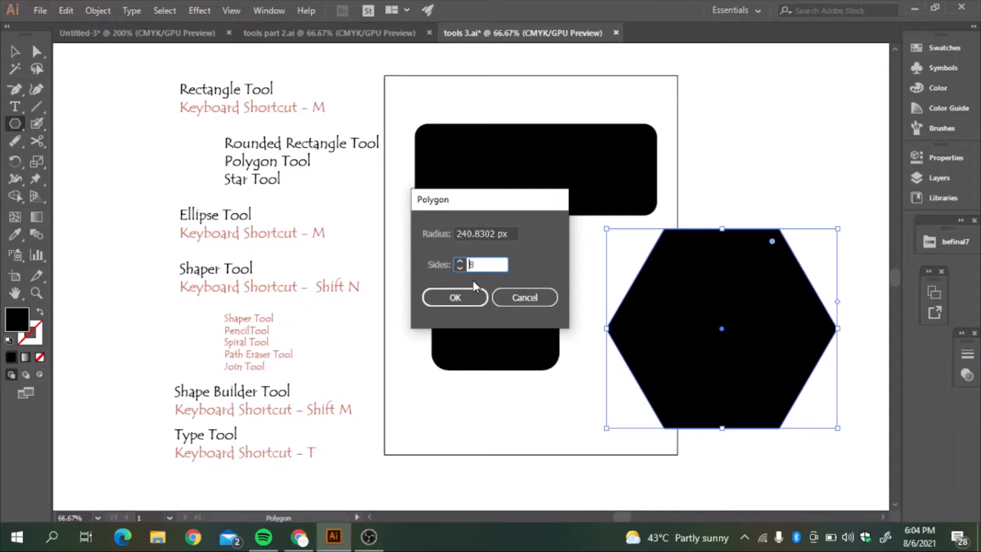
pyautogui.click(455, 297)
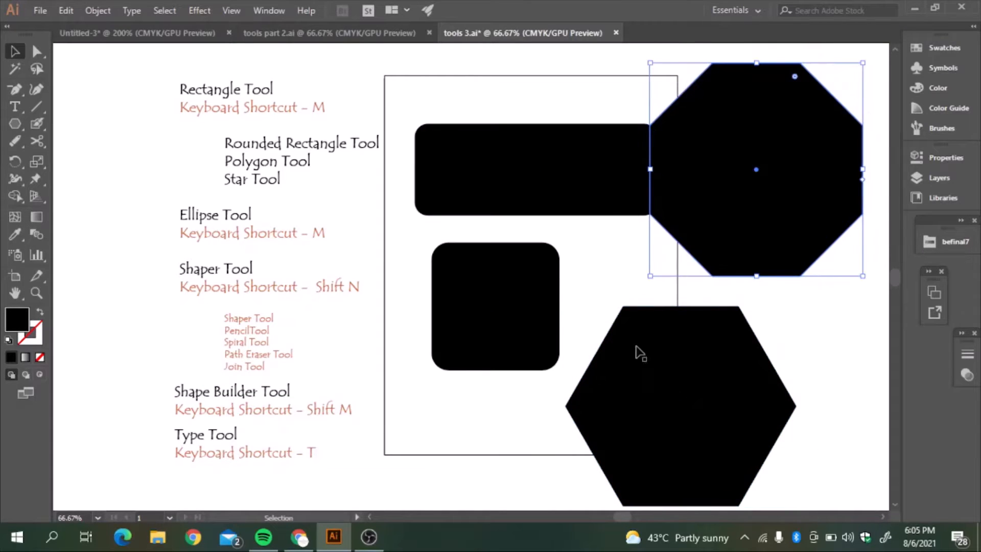
pyautogui.moveTo(707, 263)
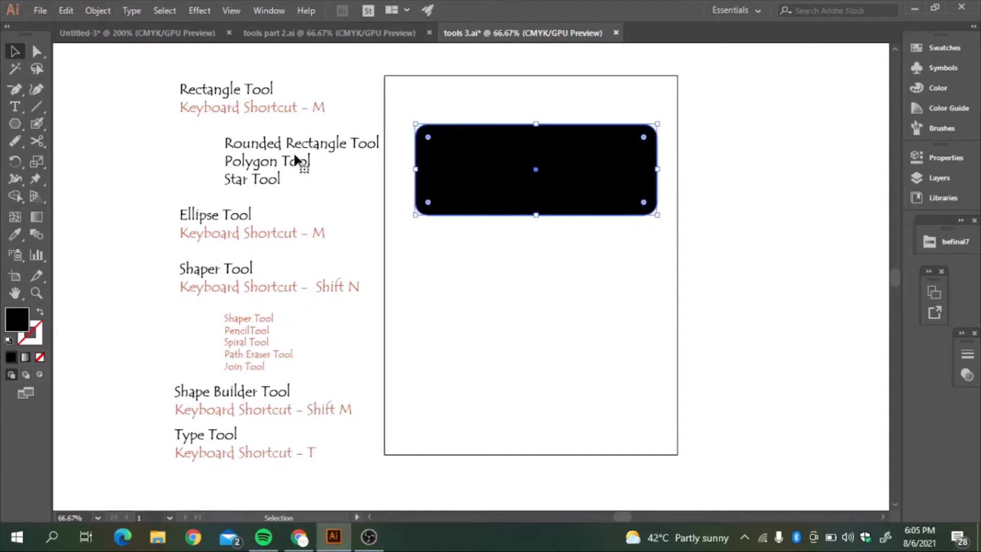
# Draw a large black star across the artboard with the Star tool
pyautogui.click(15, 124)
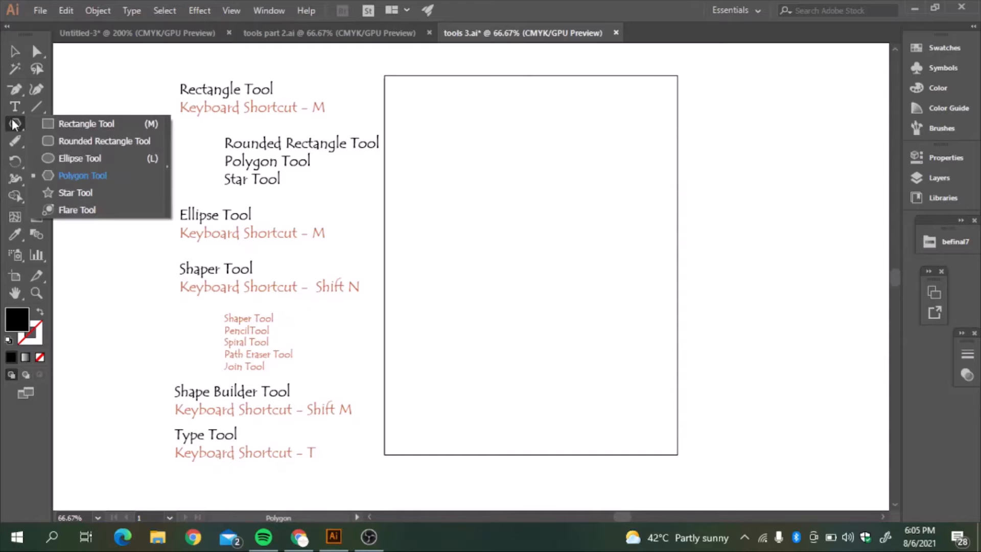
pyautogui.click(76, 192)
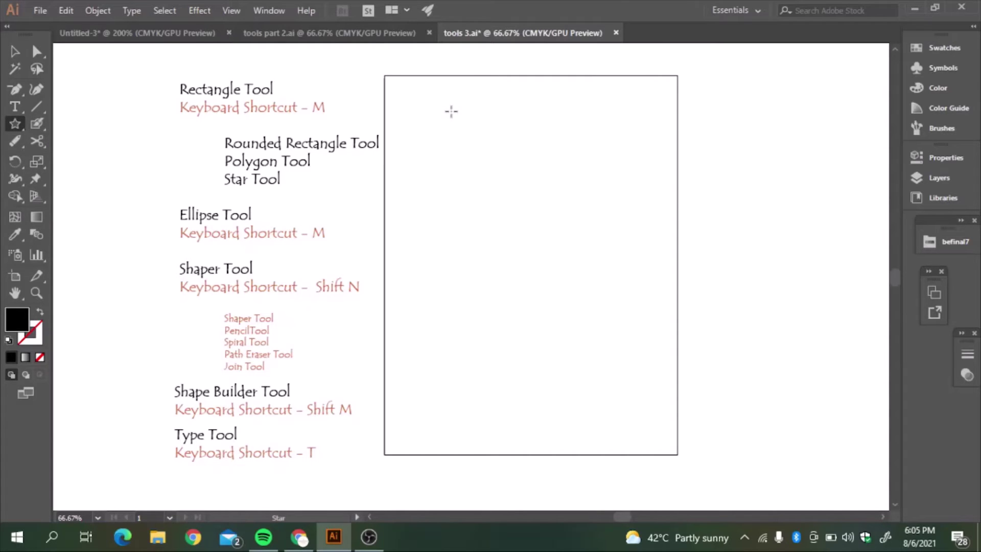
pyautogui.moveTo(450, 111); pyautogui.dragTo(576, 257)
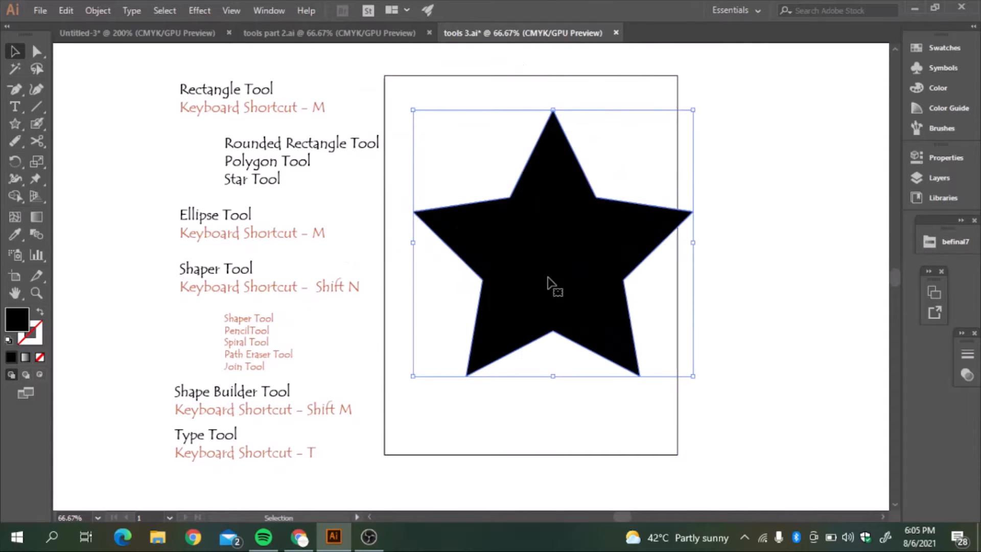
pyautogui.click(551, 288)
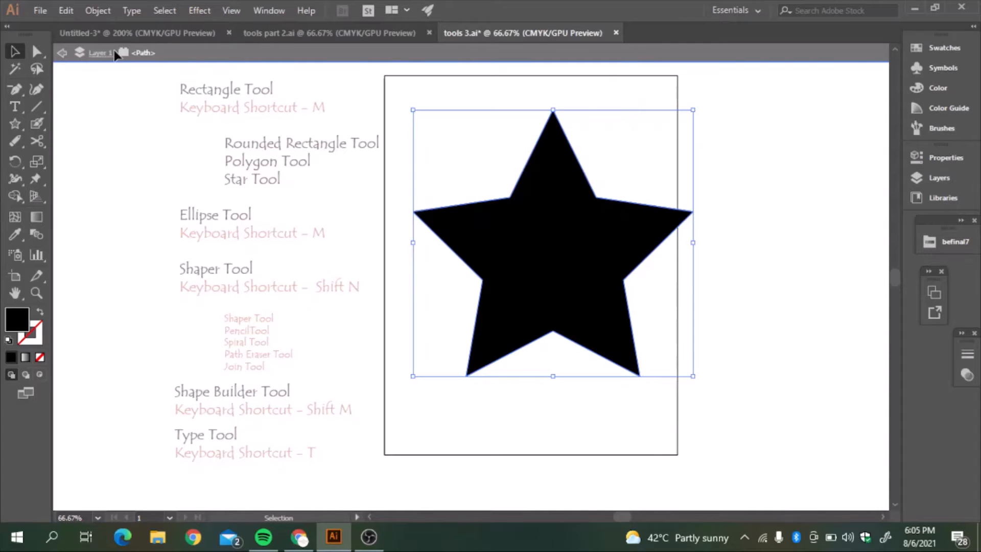
pyautogui.moveTo(489, 244)
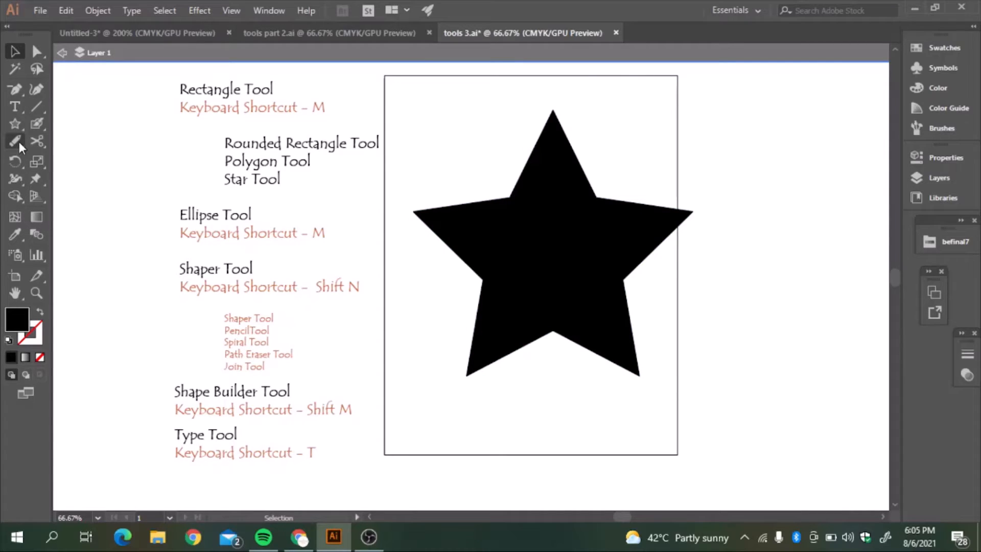
# Set the star's Points to 11 in the Star dialog and confirm
pyautogui.click(15, 136)
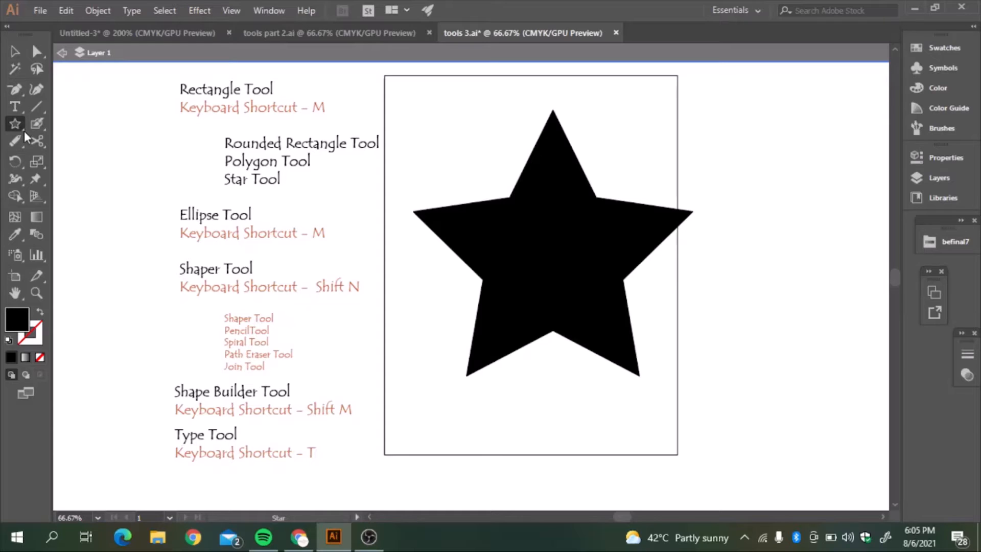
pyautogui.click(16, 123)
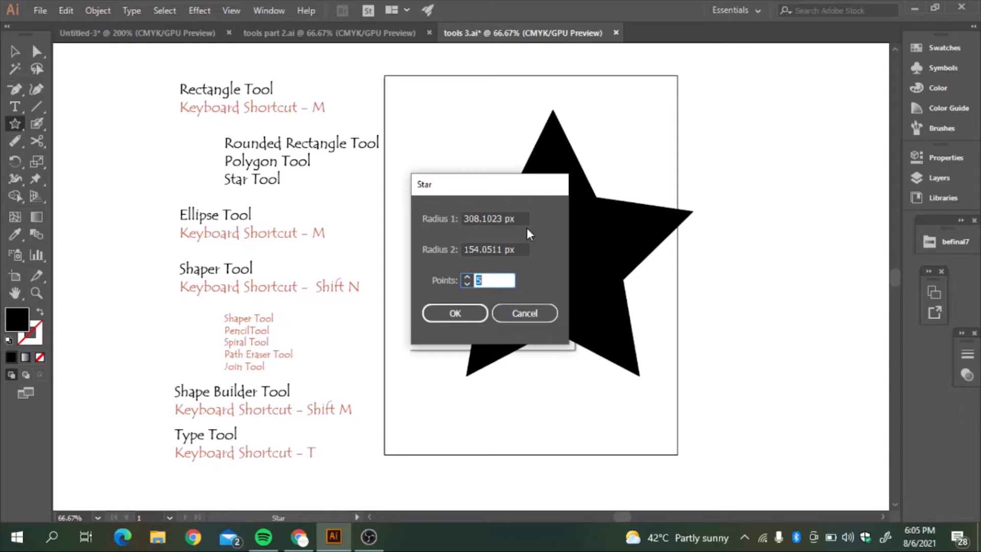
pyautogui.moveTo(451, 239)
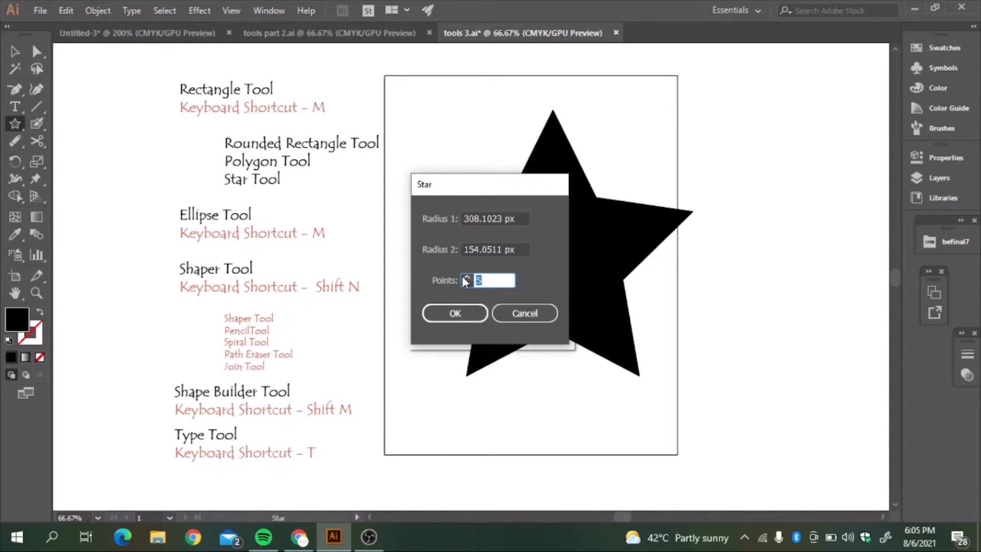
pyautogui.write('11')
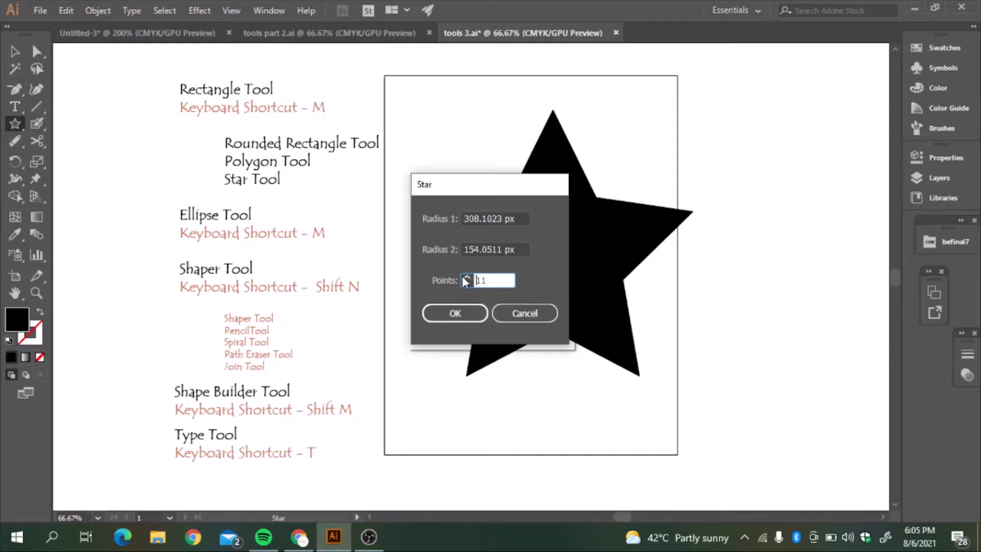
pyautogui.click(454, 313)
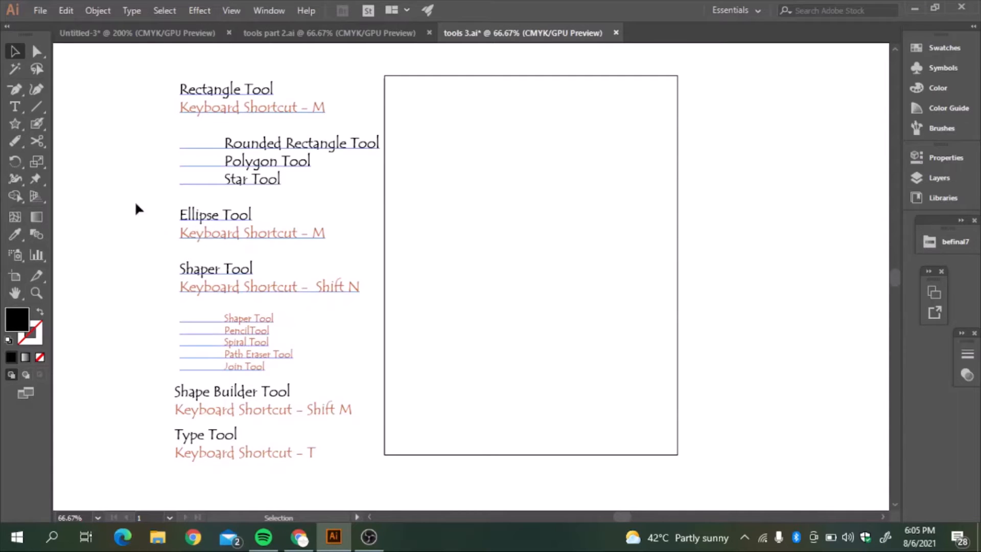
pyautogui.moveTo(324, 247)
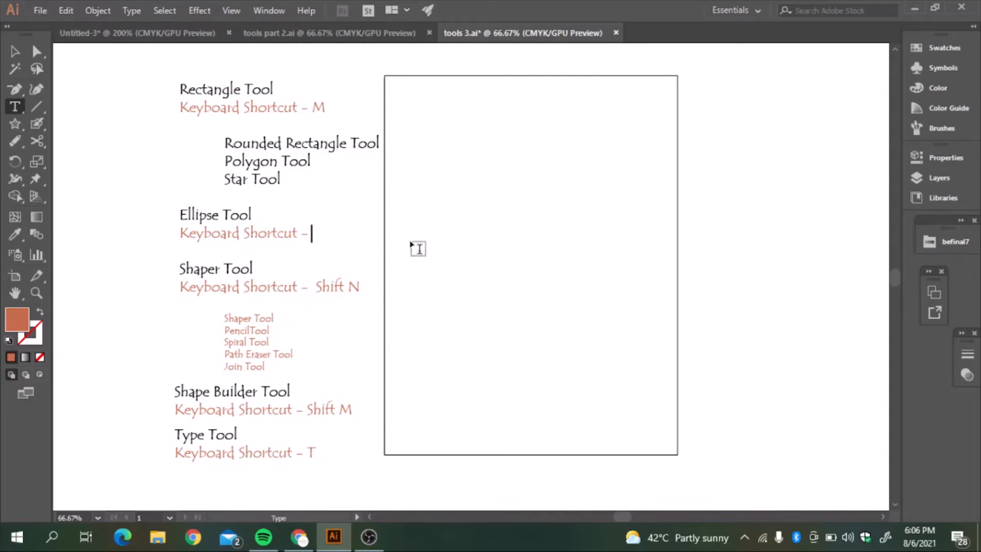
# Change the Ellipse Tool shortcut note to L, then draw, move and delete a demo circle
pyautogui.write('L')
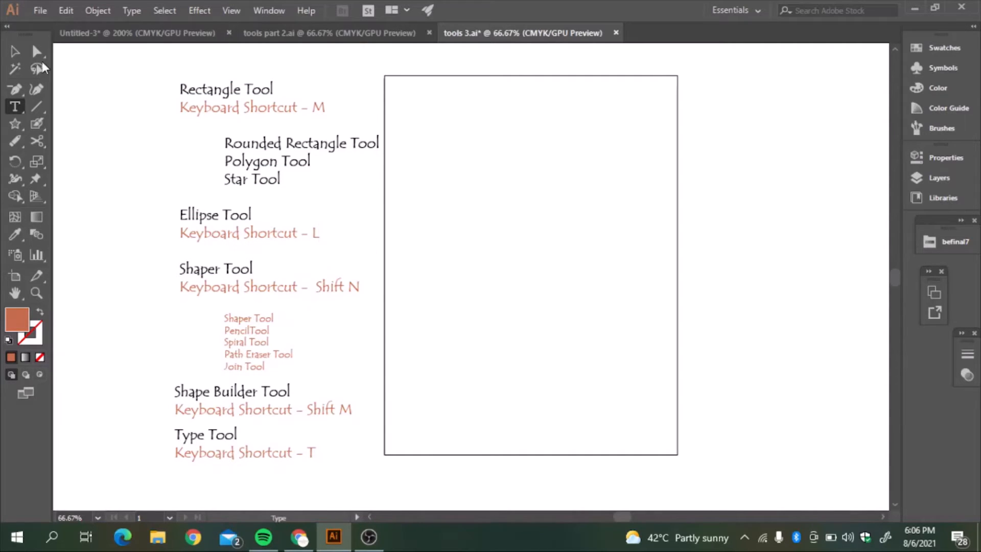
pyautogui.click(16, 123)
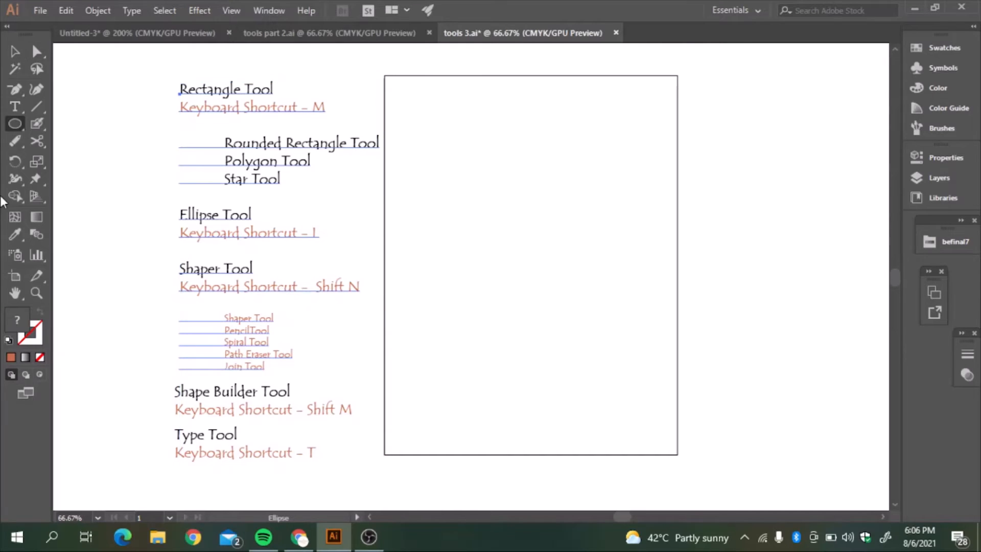
pyautogui.click(14, 123)
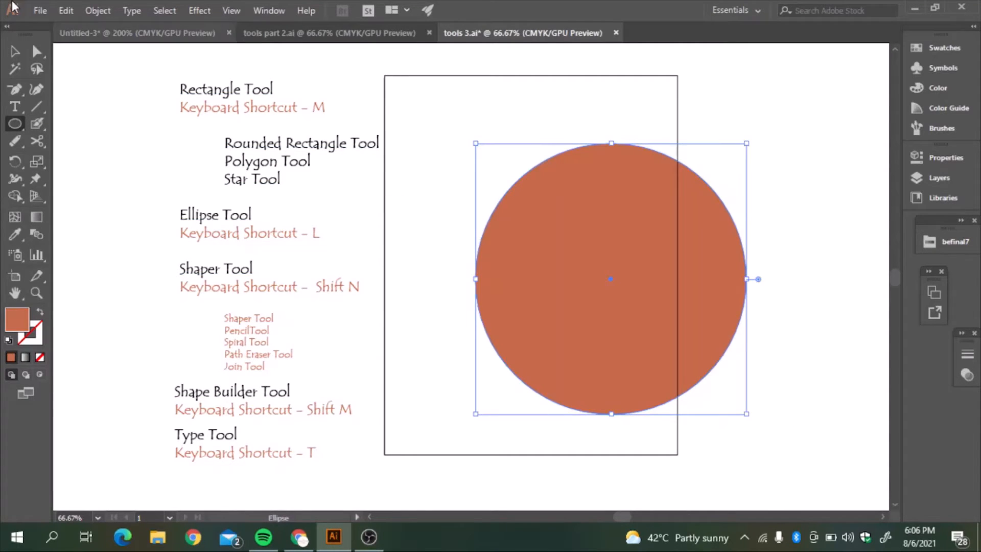
pyautogui.moveTo(626, 284); pyautogui.dragTo(566, 279)
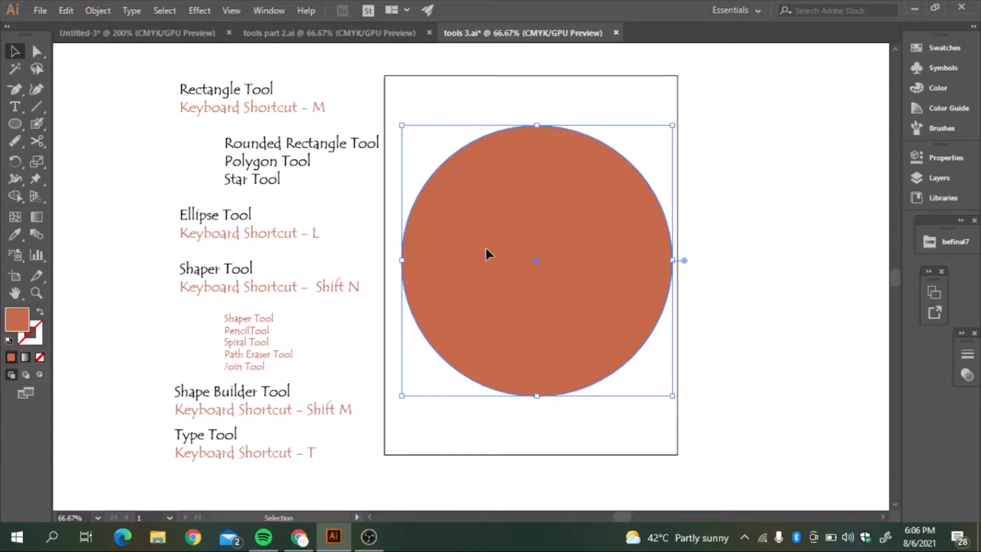
pyautogui.press('Delete')
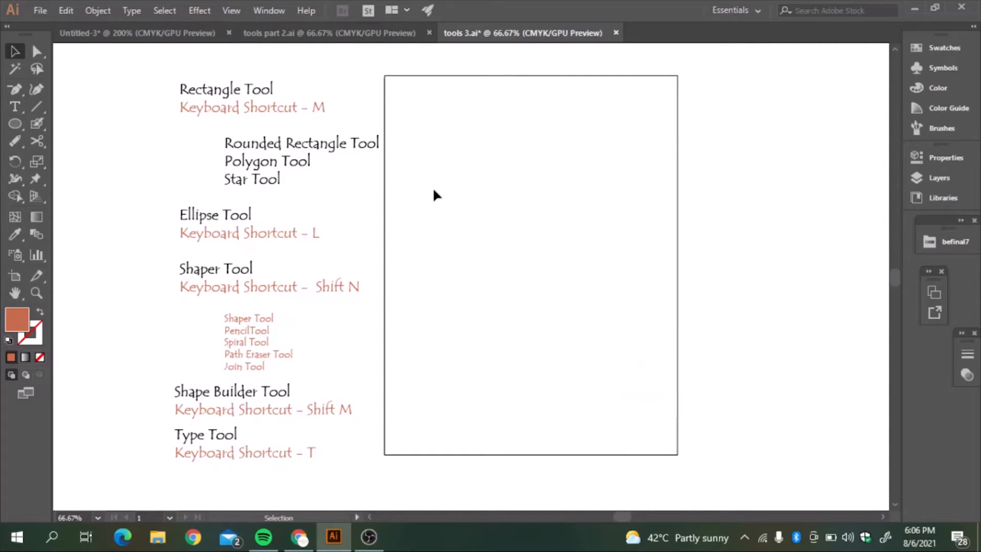
pyautogui.click(15, 122)
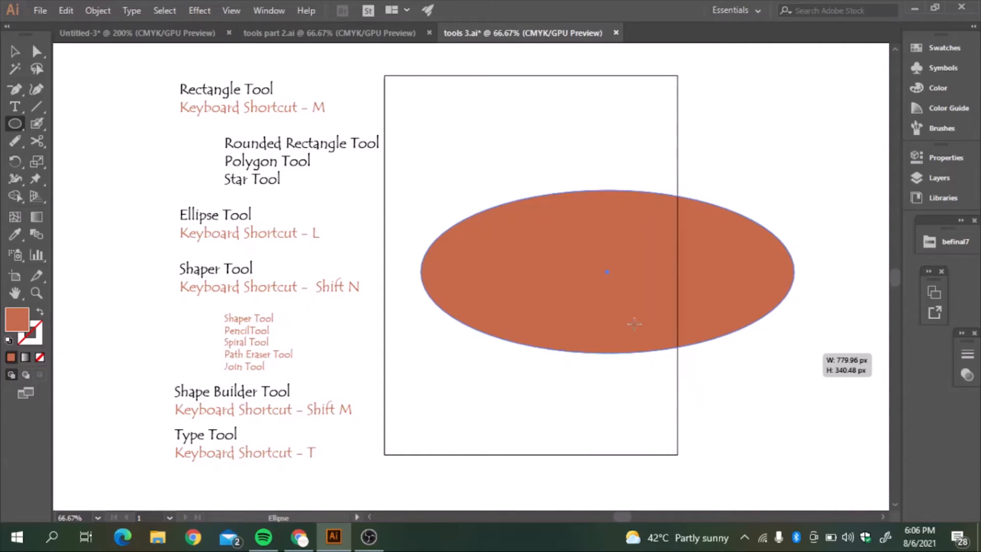
pyautogui.click(15, 123)
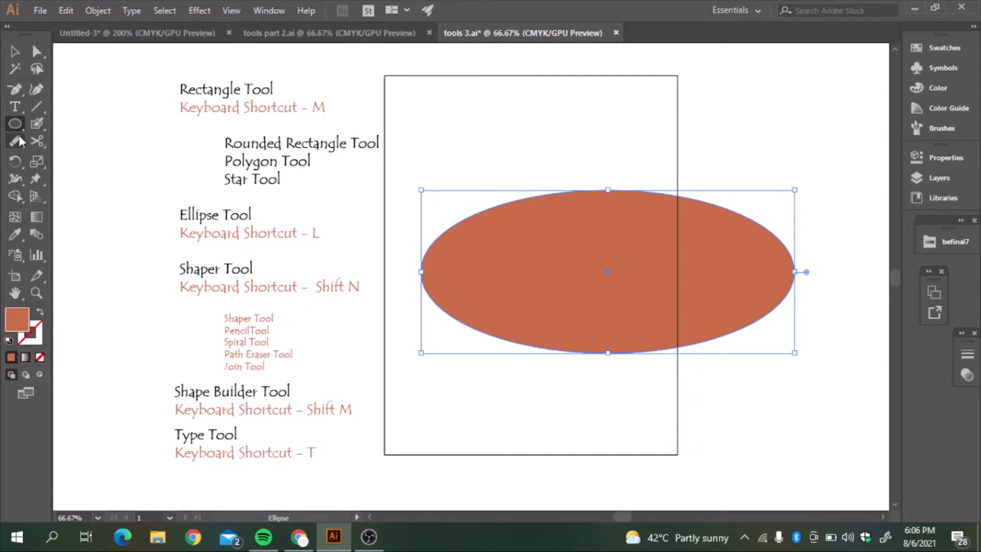
pyautogui.click(13, 141)
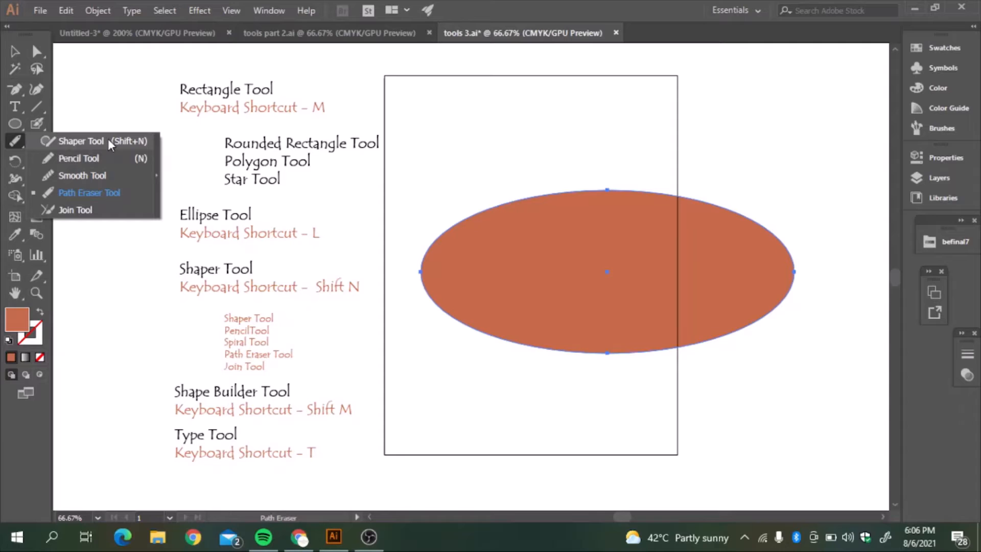
pyautogui.moveTo(105, 180)
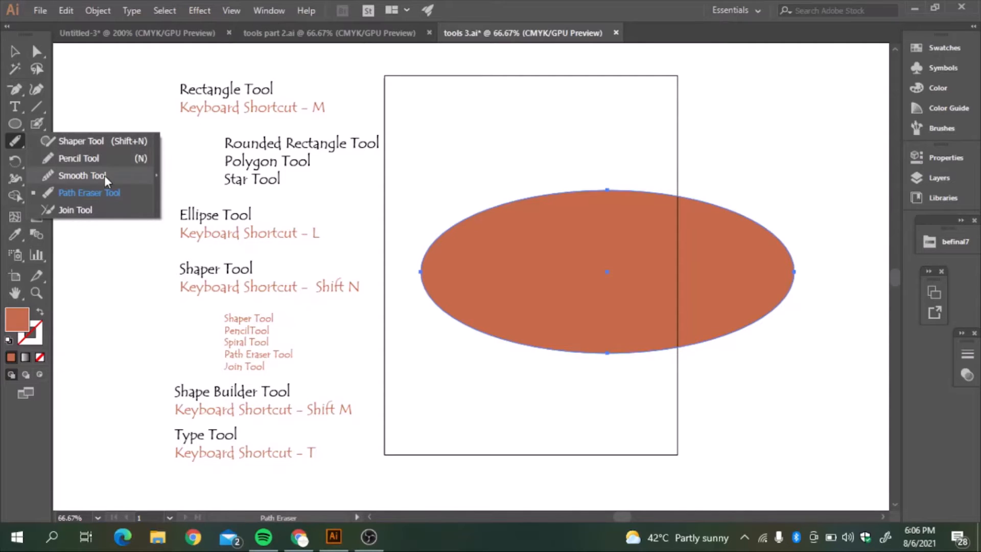
pyautogui.moveTo(105, 209)
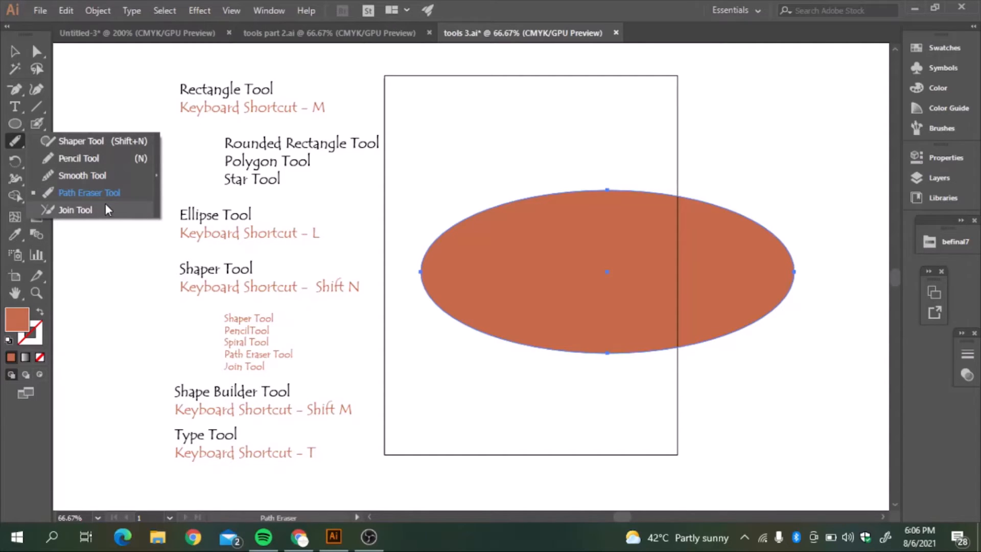
pyautogui.moveTo(105, 203)
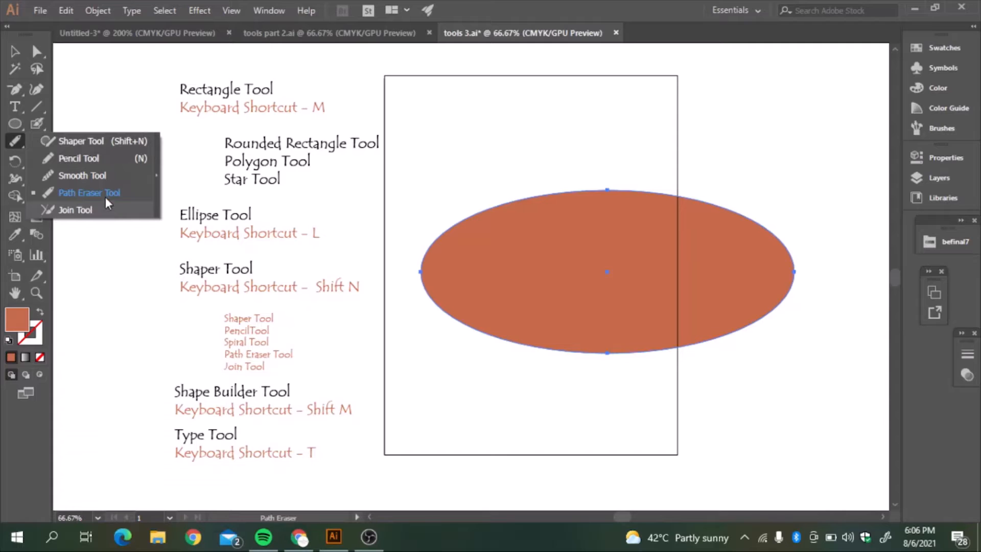
pyautogui.moveTo(105, 146)
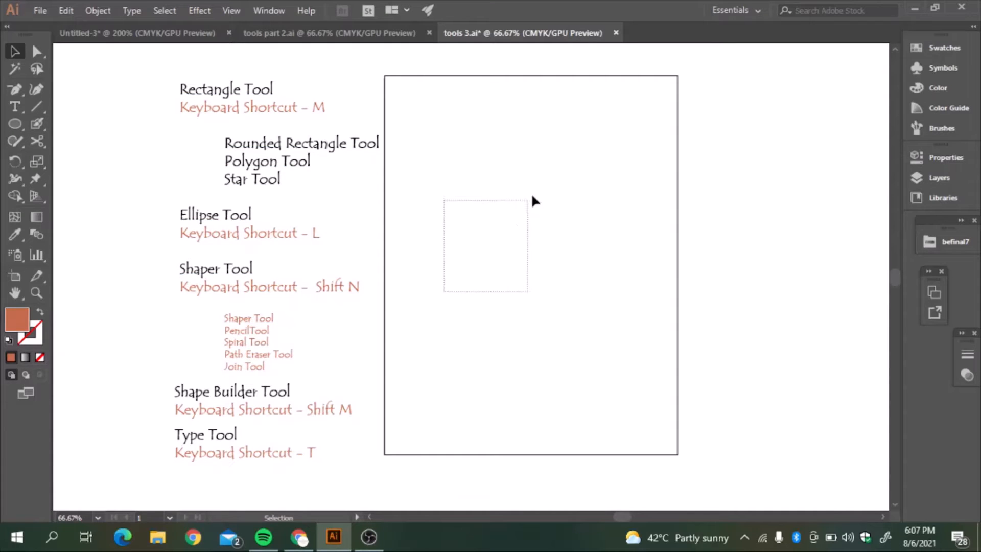
# Draw curved freehand Pencil strokes across the artboard with default black stroke and no fill
pyautogui.click(13, 139)
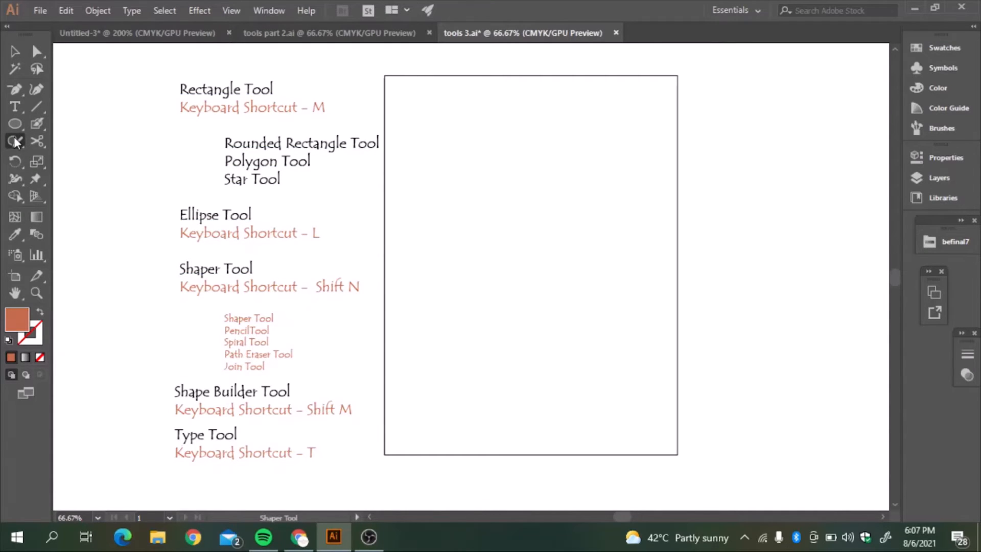
pyautogui.click(16, 139)
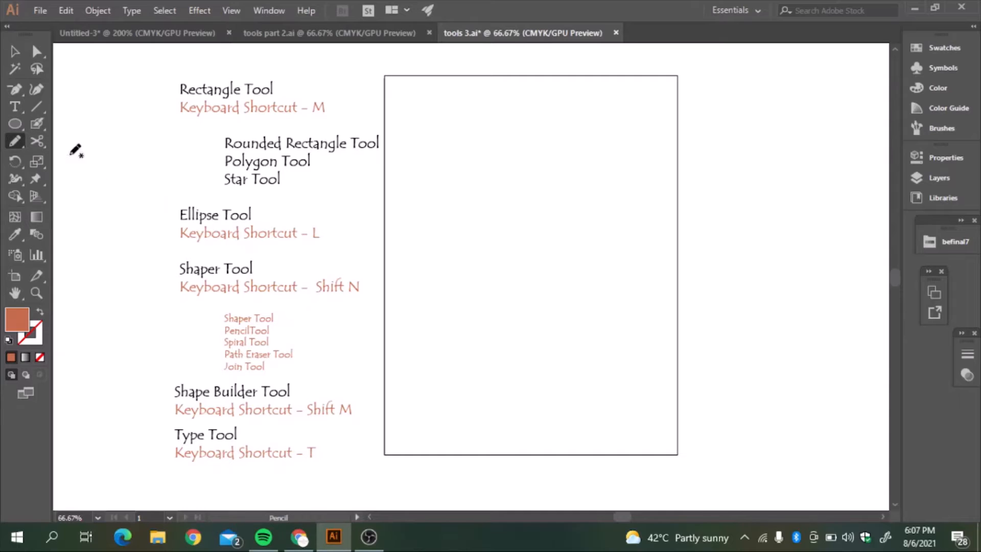
pyautogui.moveTo(459, 268)
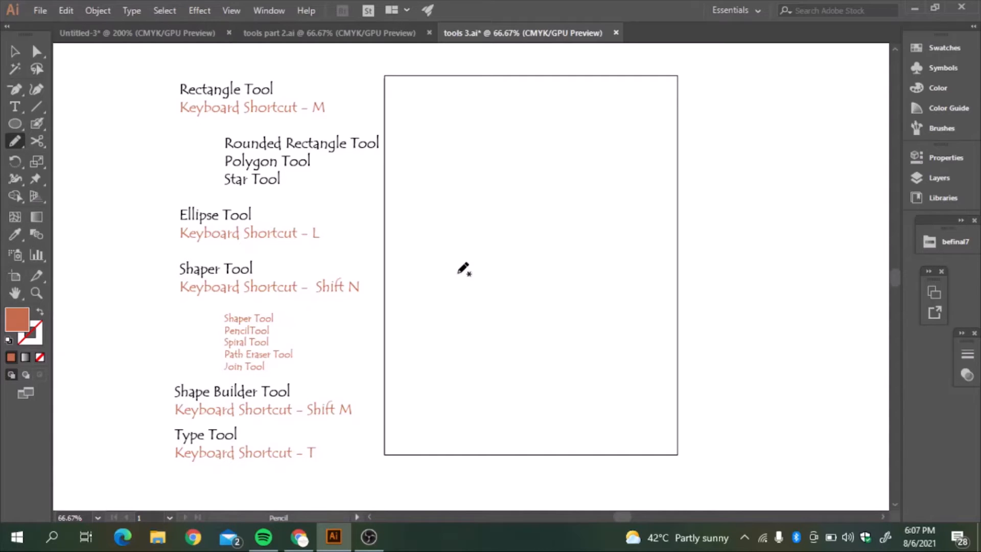
pyautogui.moveTo(508, 286)
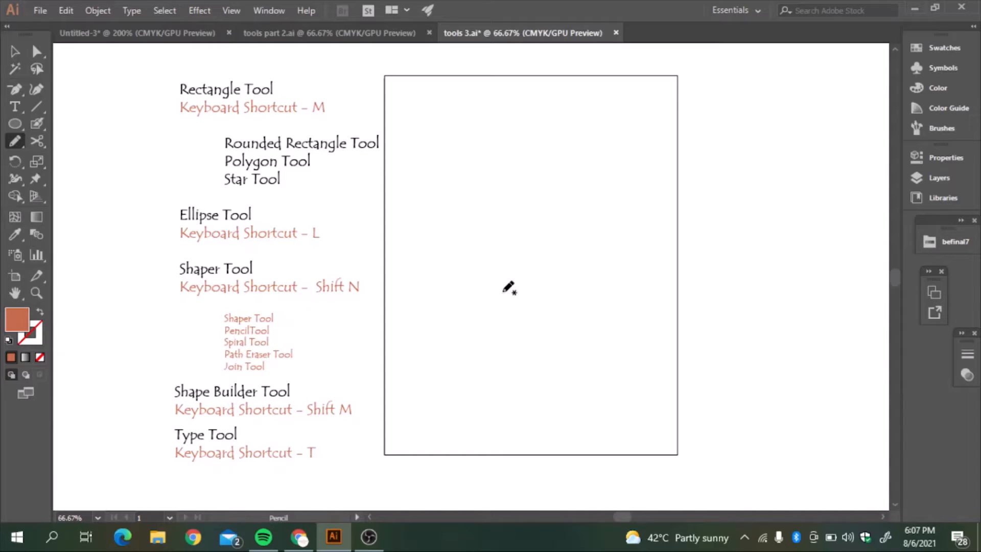
pyautogui.moveTo(542, 305)
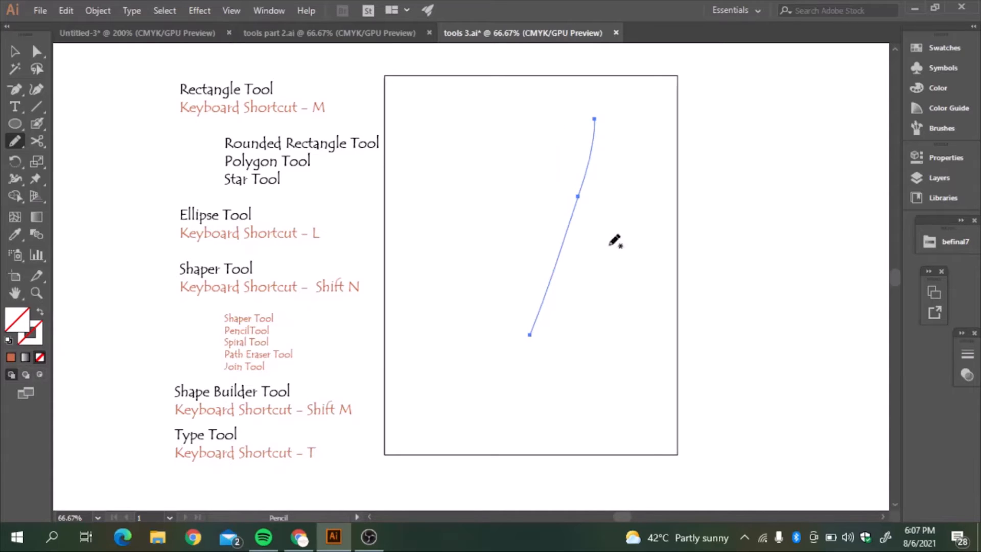
pyautogui.moveTo(507, 122); pyautogui.dragTo(610, 296)
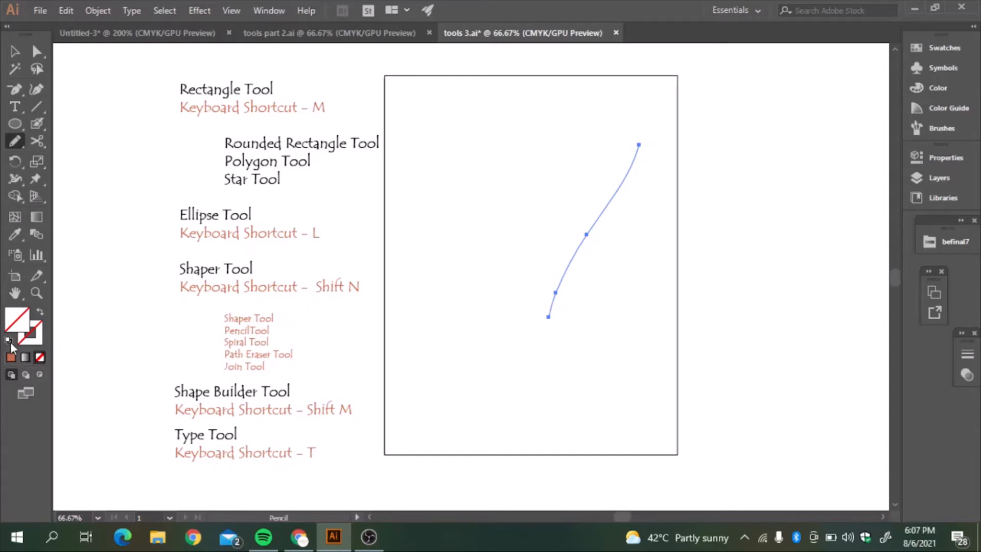
pyautogui.click(9, 342)
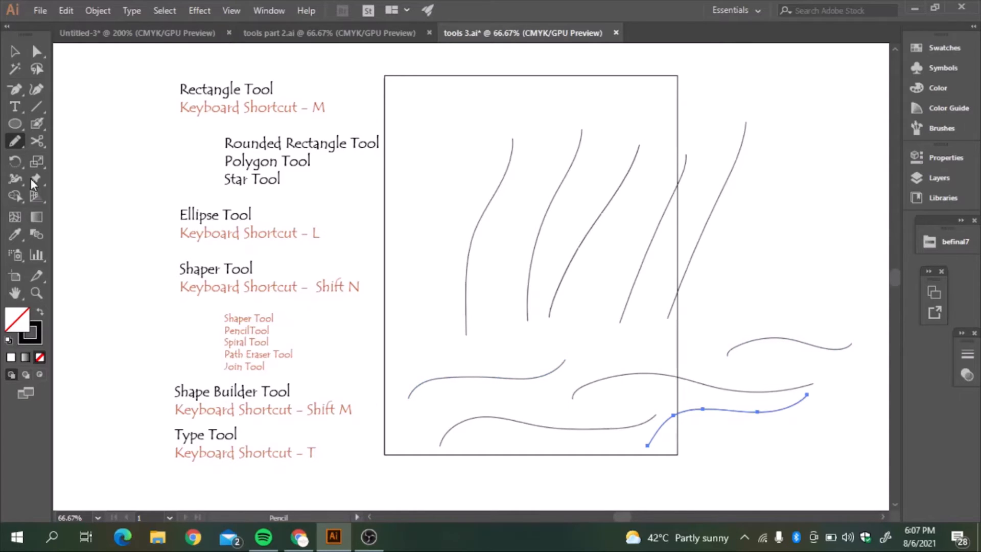
pyautogui.click(14, 138)
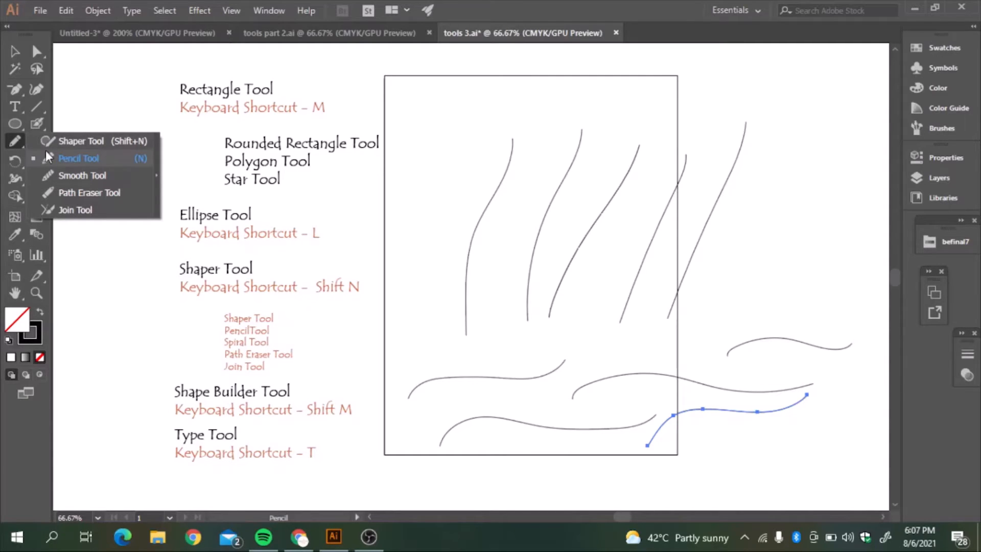
# Sketch straight diagonal lines and a tall grey-filled ellipse with the Shaper tool
pyautogui.click(80, 141)
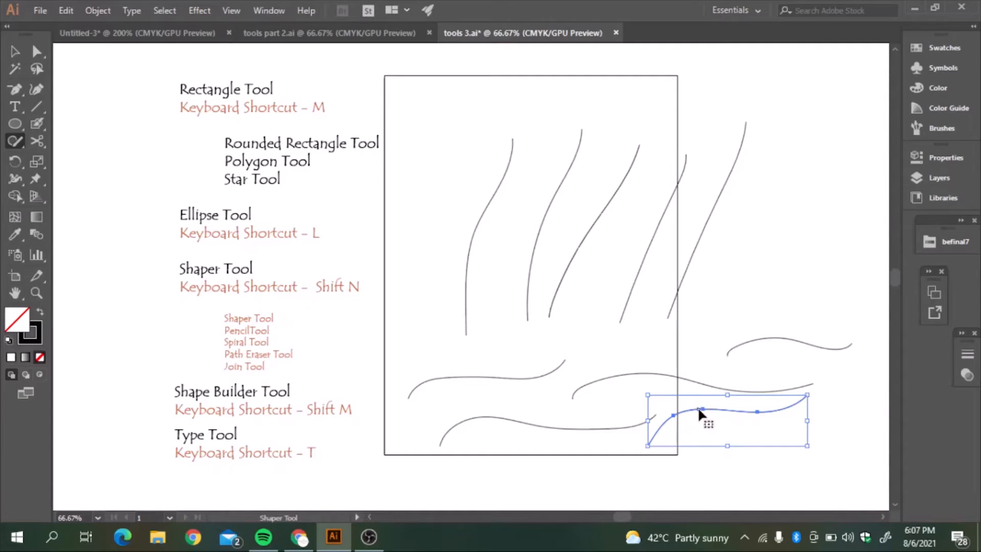
pyautogui.moveTo(718, 416)
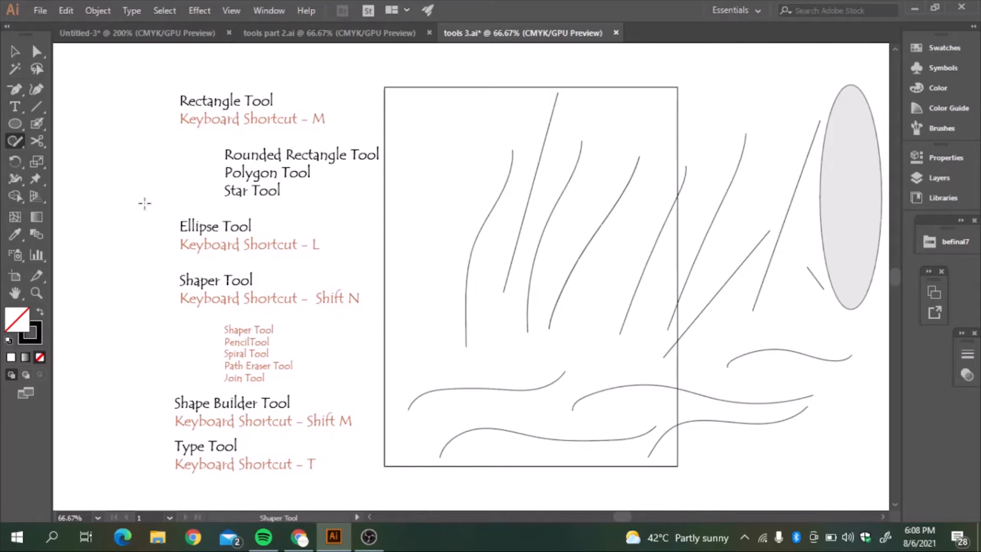
pyautogui.click(14, 141)
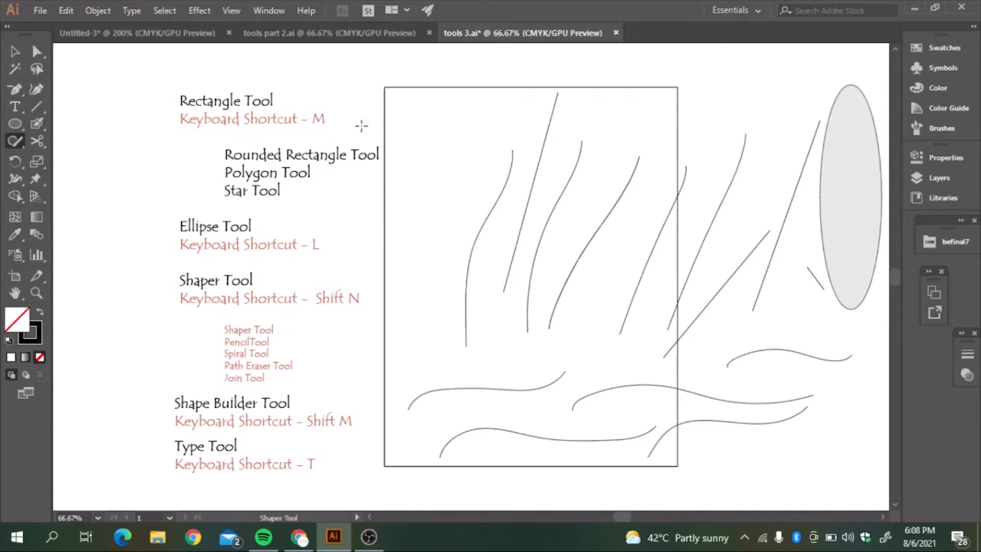
pyautogui.moveTo(465, 221)
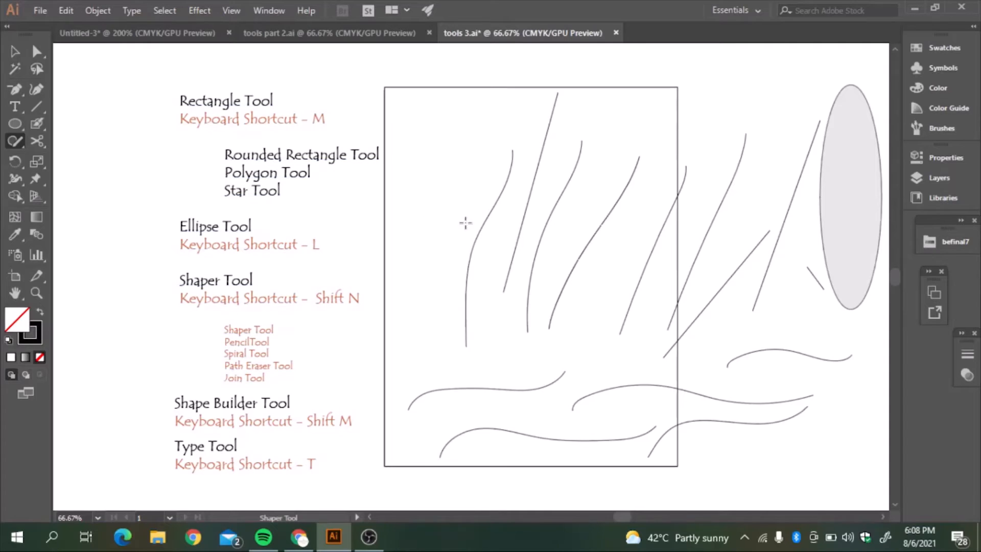
# Draw a zigzag Pencil stroke along the rectangle top and smooth its sharp corners
pyautogui.click(15, 142)
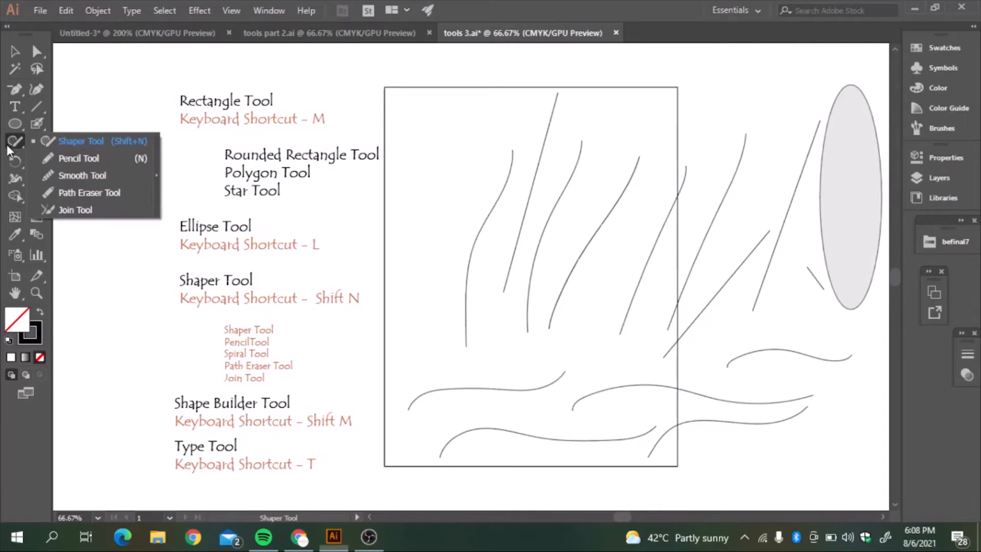
pyautogui.click(80, 158)
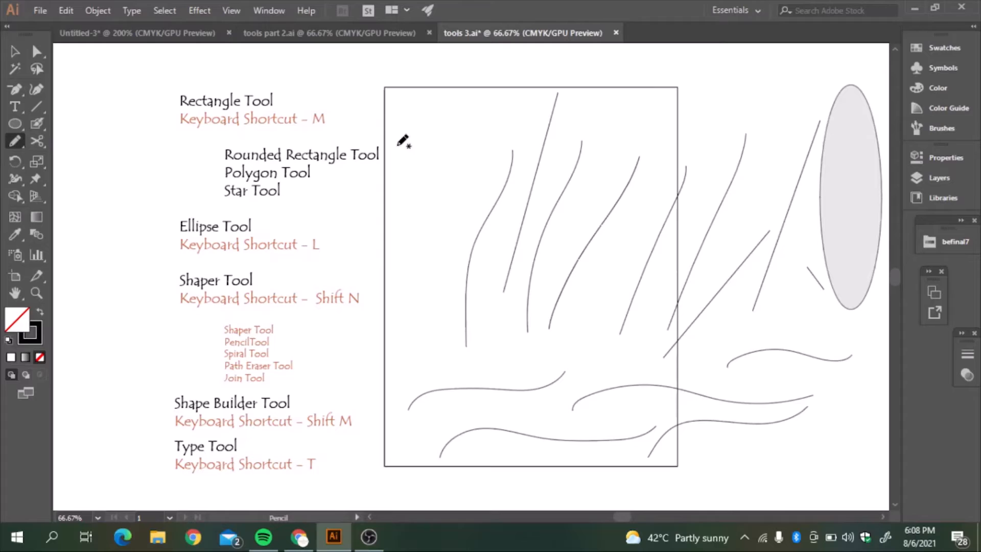
pyautogui.moveTo(401, 142); pyautogui.dragTo(541, 85)
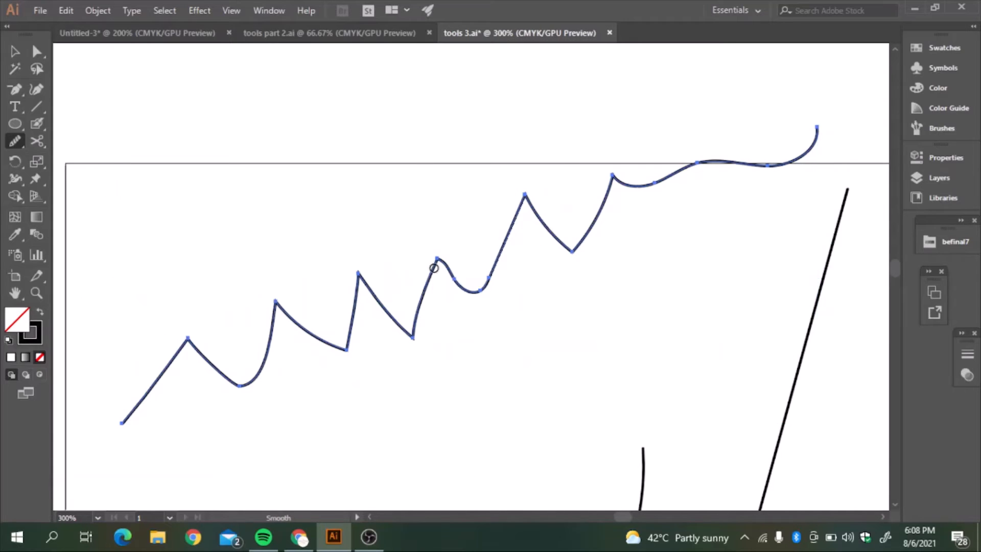
pyautogui.moveTo(512, 203)
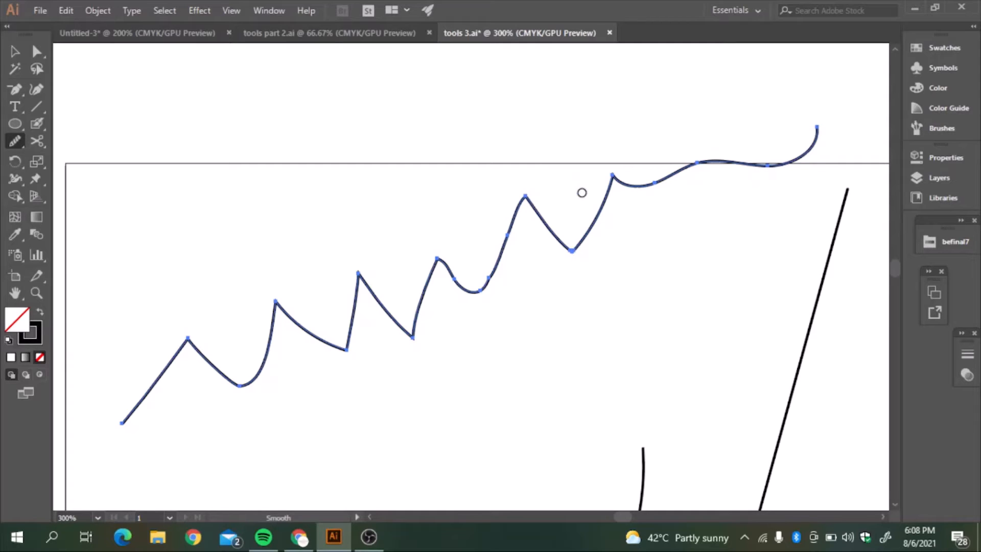
pyautogui.moveTo(570, 209)
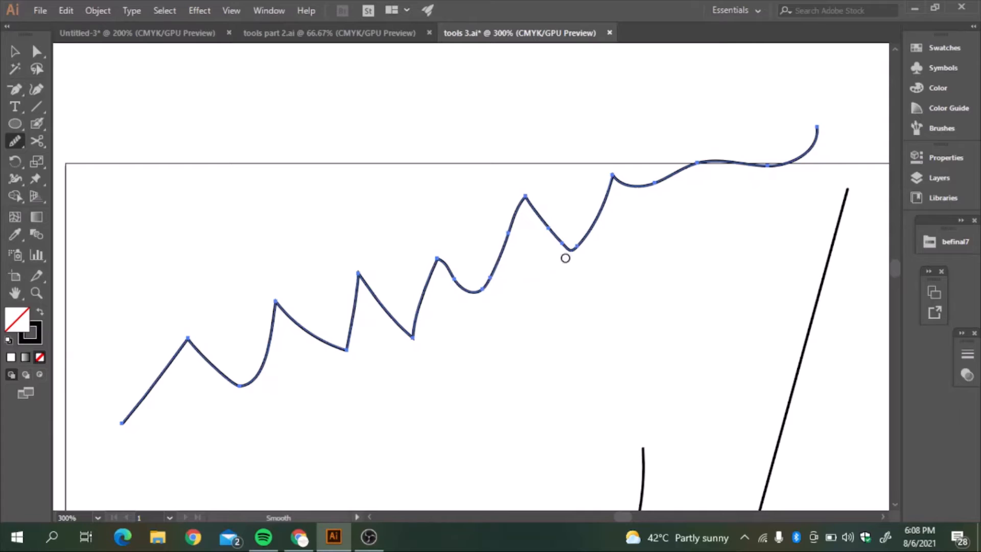
pyautogui.moveTo(565, 257); pyautogui.dragTo(459, 250)
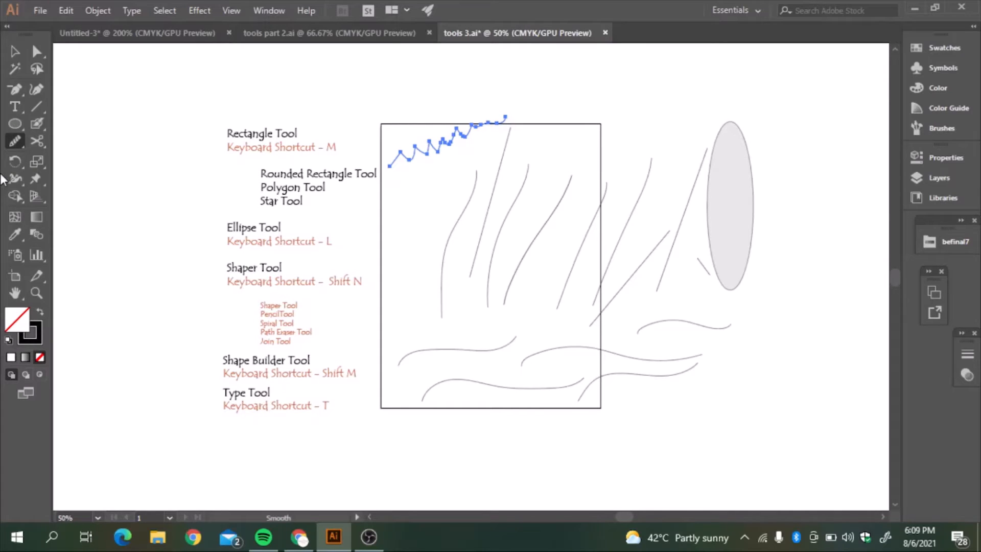
pyautogui.moveTo(16, 142)
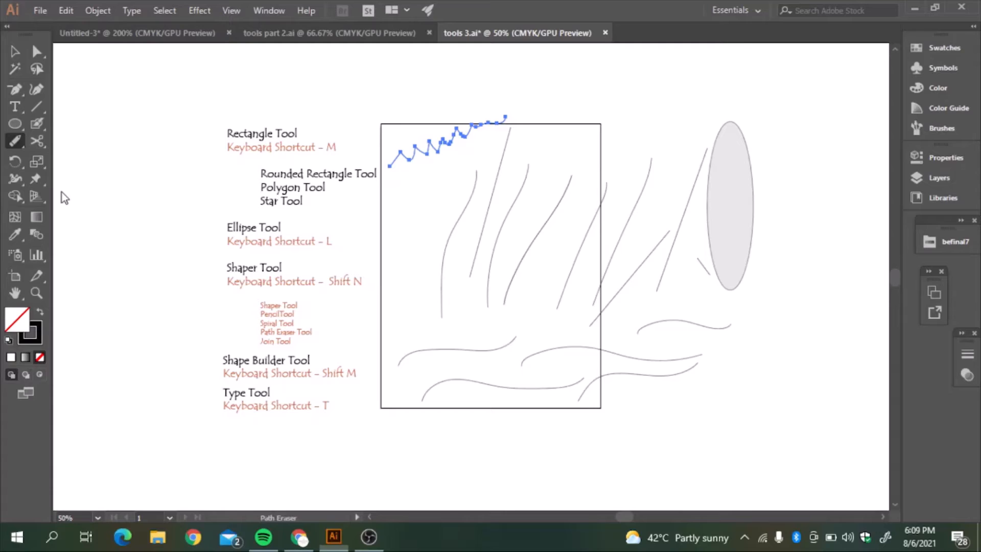
pyautogui.moveTo(369, 279)
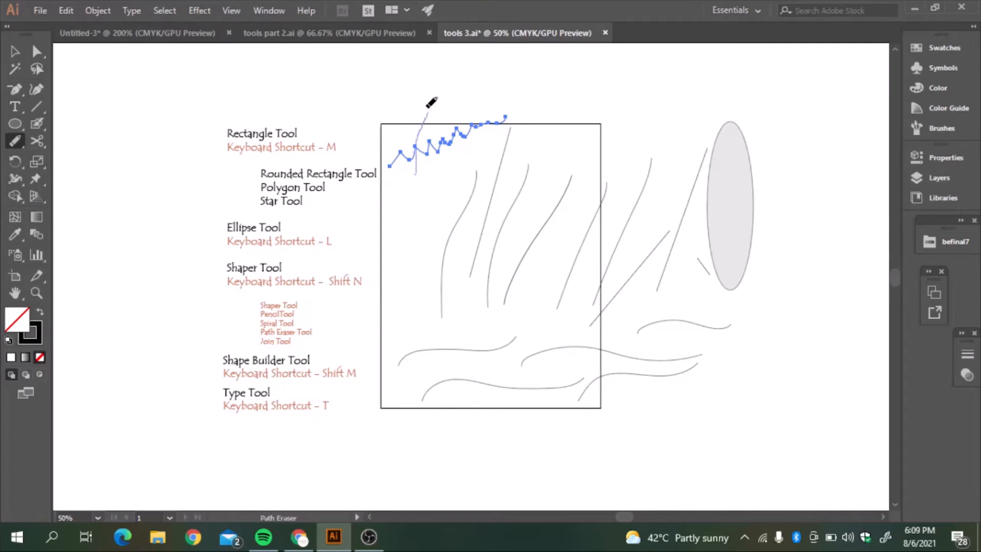
pyautogui.click(13, 51)
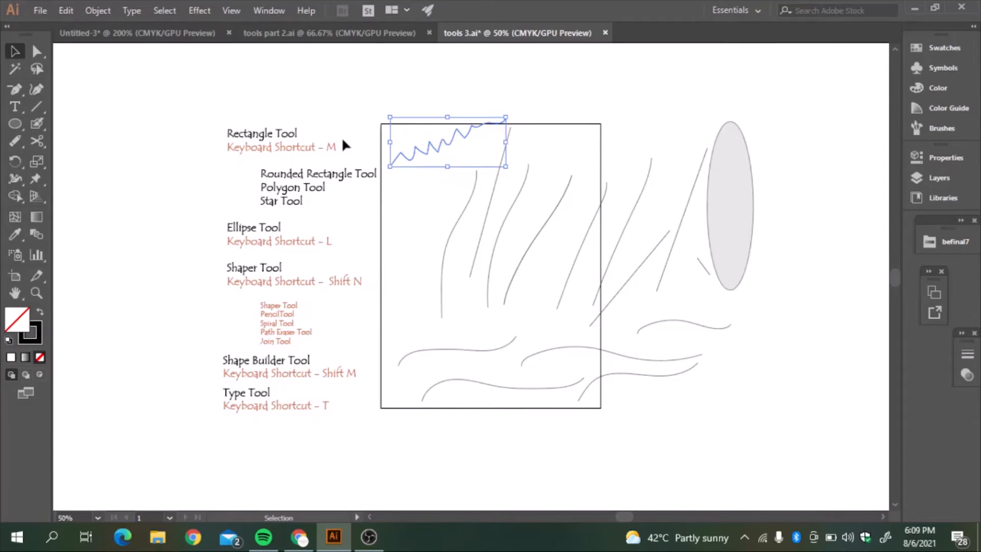
pyautogui.moveTo(13, 123)
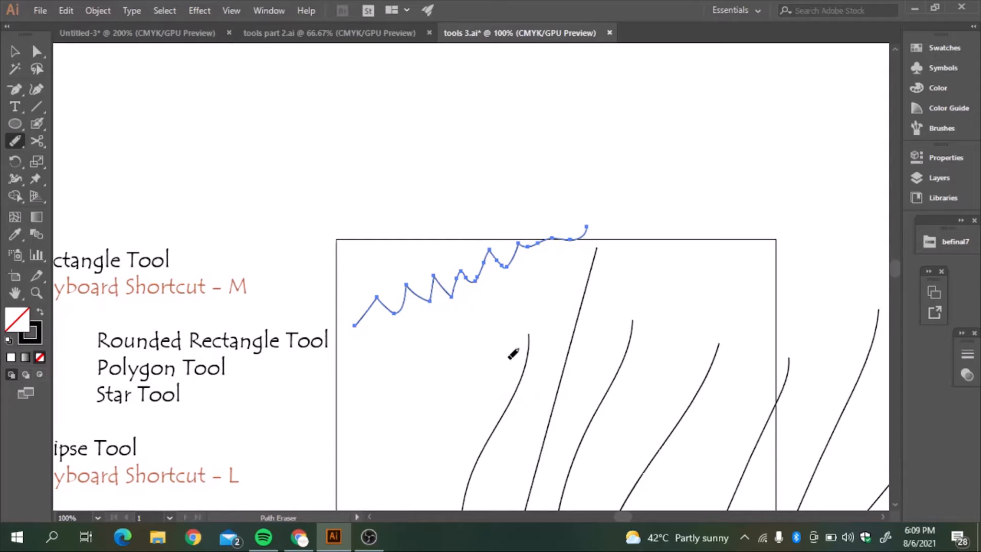
pyautogui.scroll(-3)
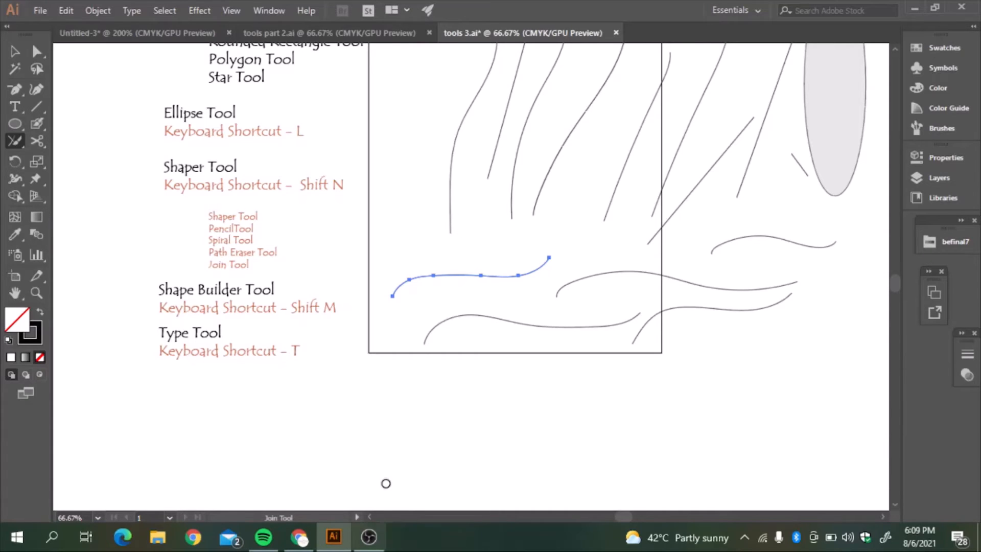
pyautogui.moveTo(423, 173)
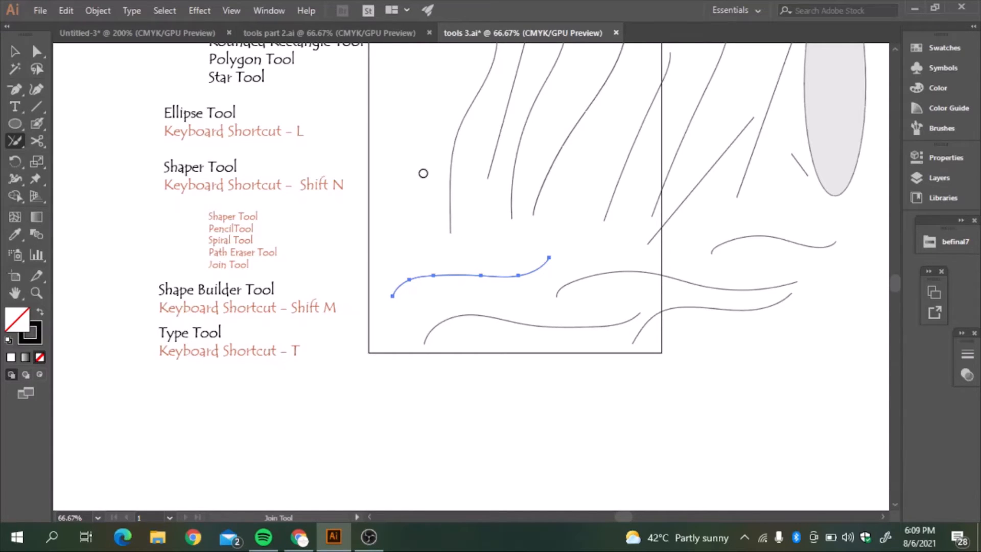
pyautogui.moveTo(350, 234)
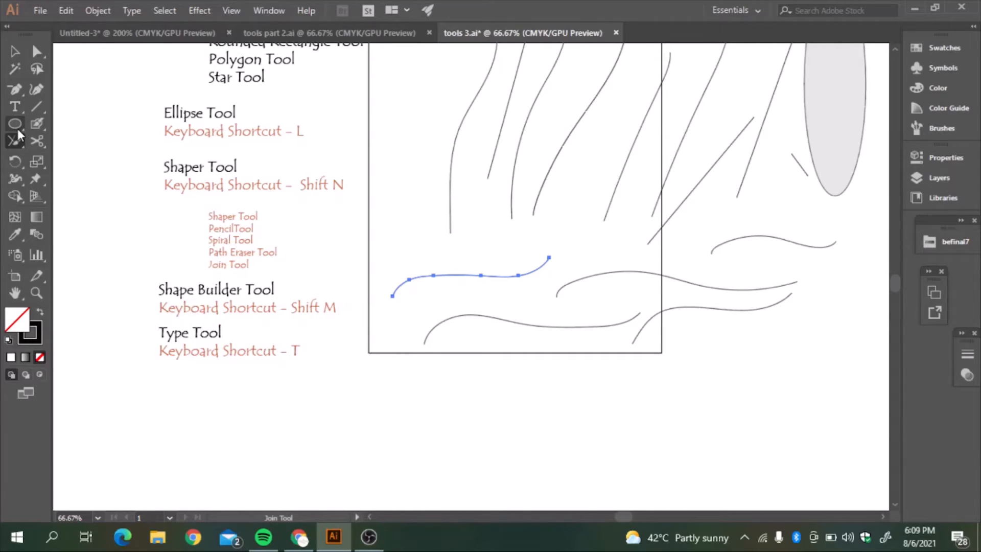
# Sketch four loose Pencil strokes forming a quadrilateral below the rectangle
pyautogui.click(15, 140)
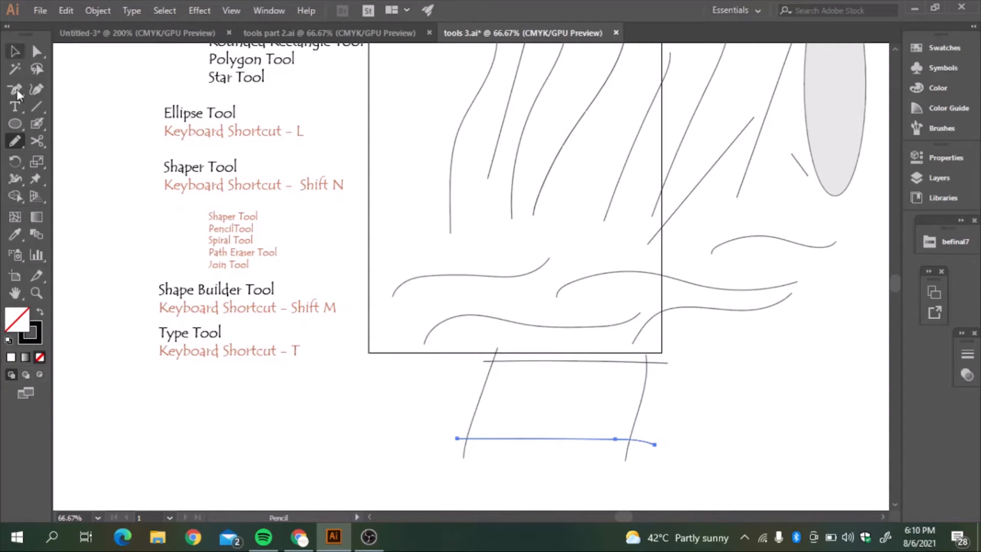
pyautogui.click(15, 140)
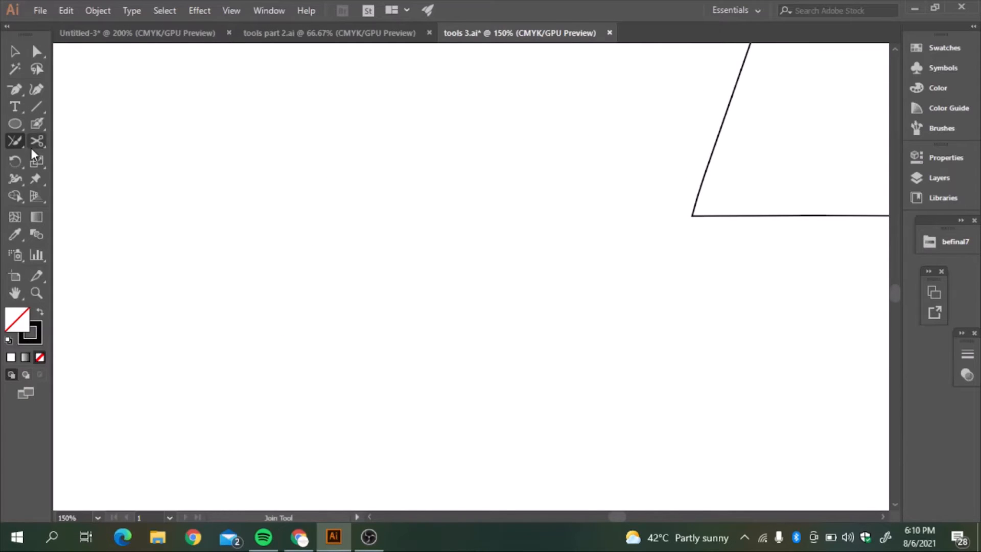
pyautogui.moveTo(60, 167)
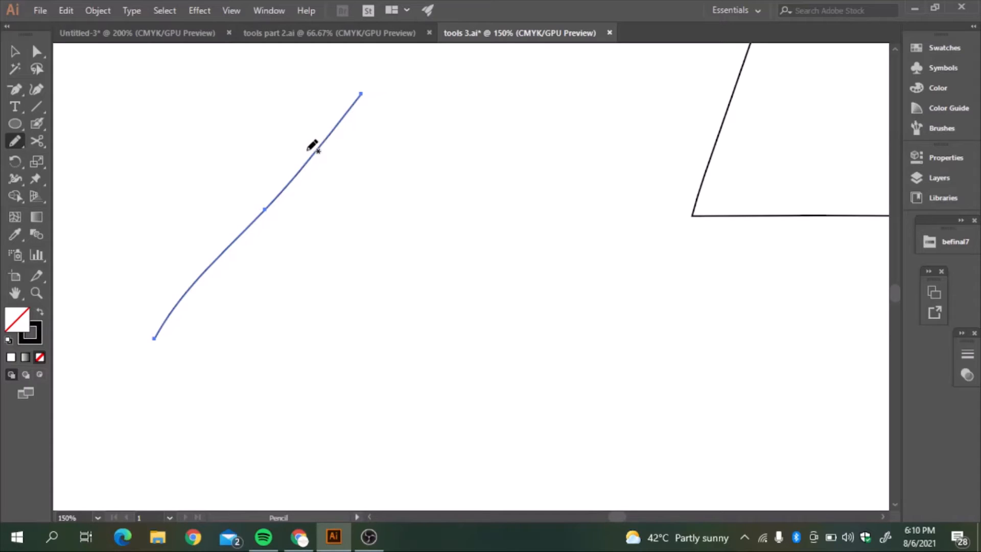
pyautogui.moveTo(305, 107)
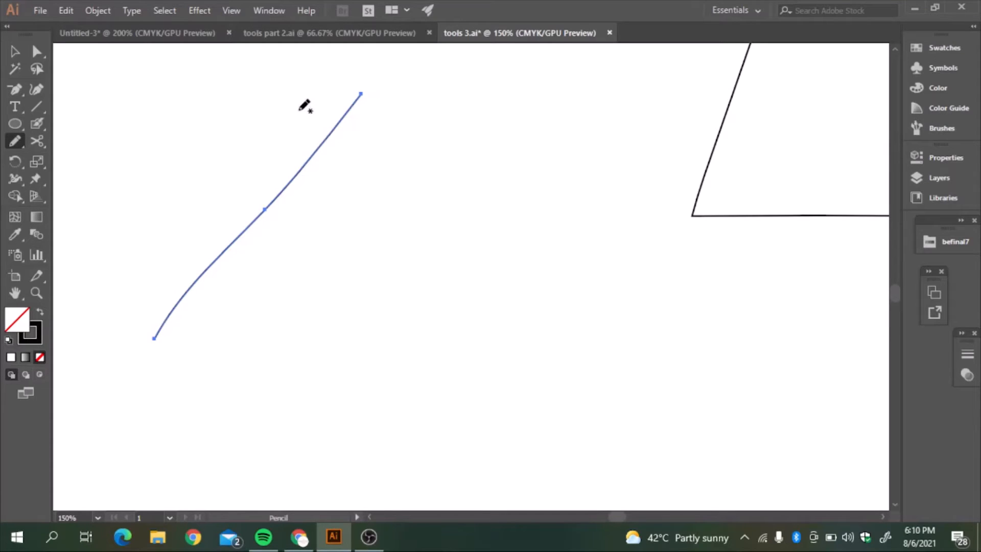
# Draw a crossing pencil side and join its overhanging bottom-right corner with the Join Tool
pyautogui.moveTo(295, 104); pyautogui.dragTo(504, 335)
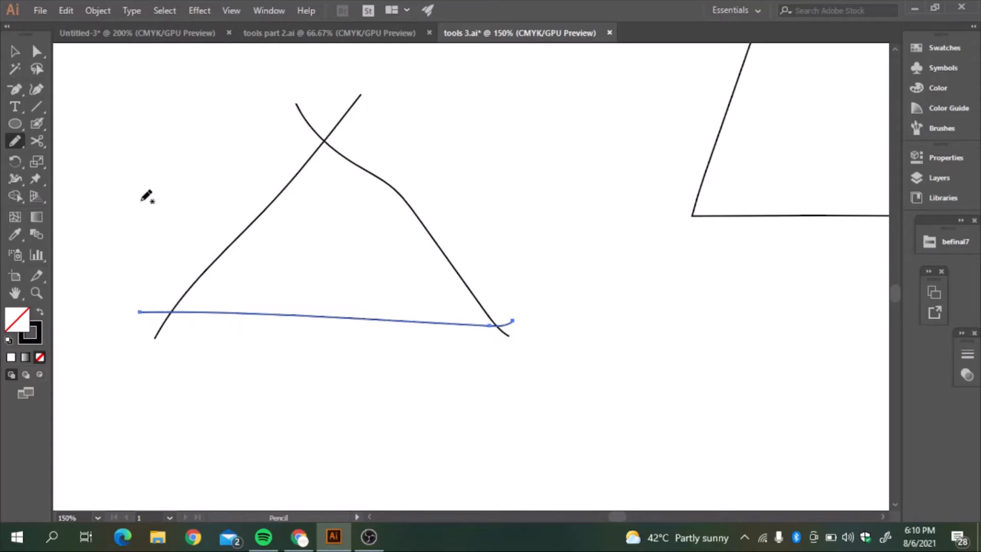
pyautogui.moveTo(57, 161)
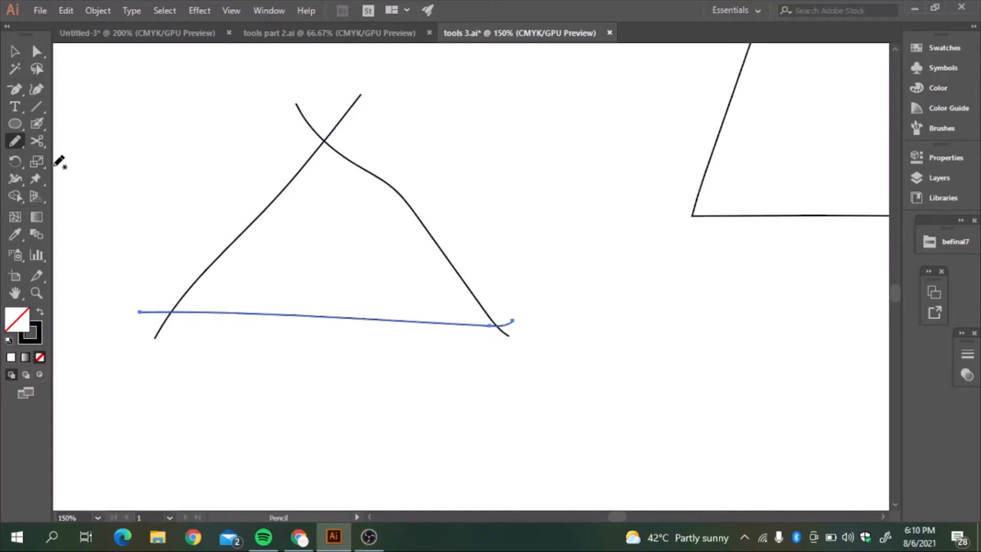
pyautogui.click(15, 138)
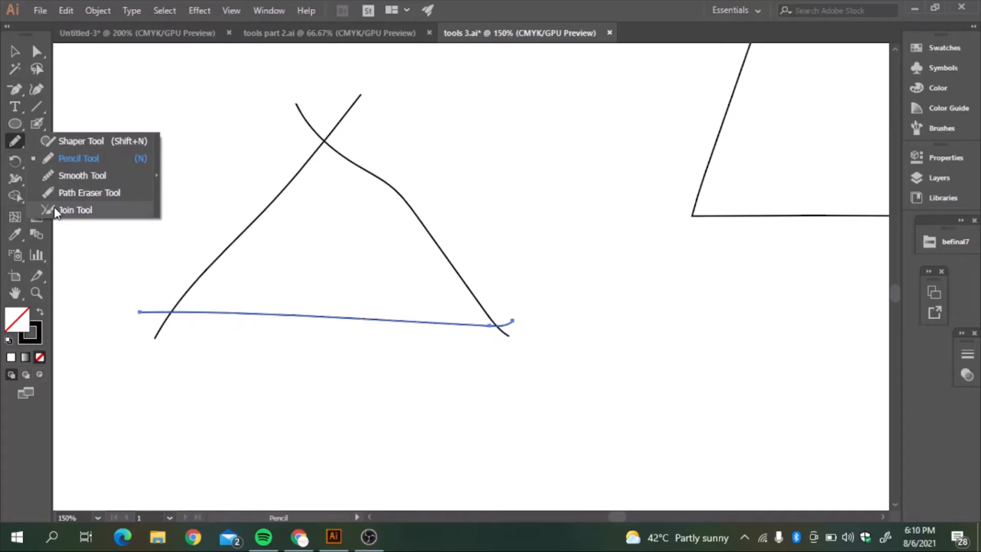
pyautogui.click(74, 210)
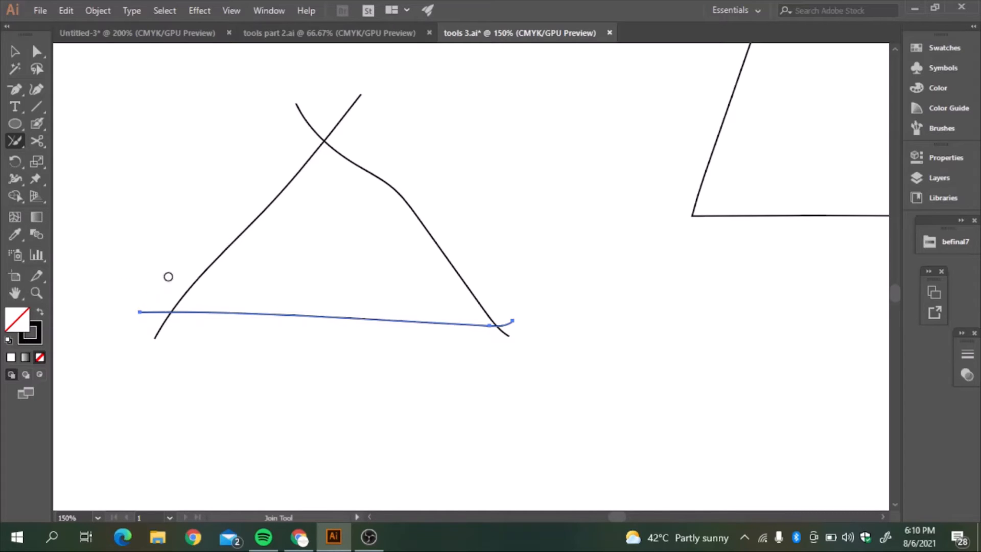
pyautogui.moveTo(175, 310)
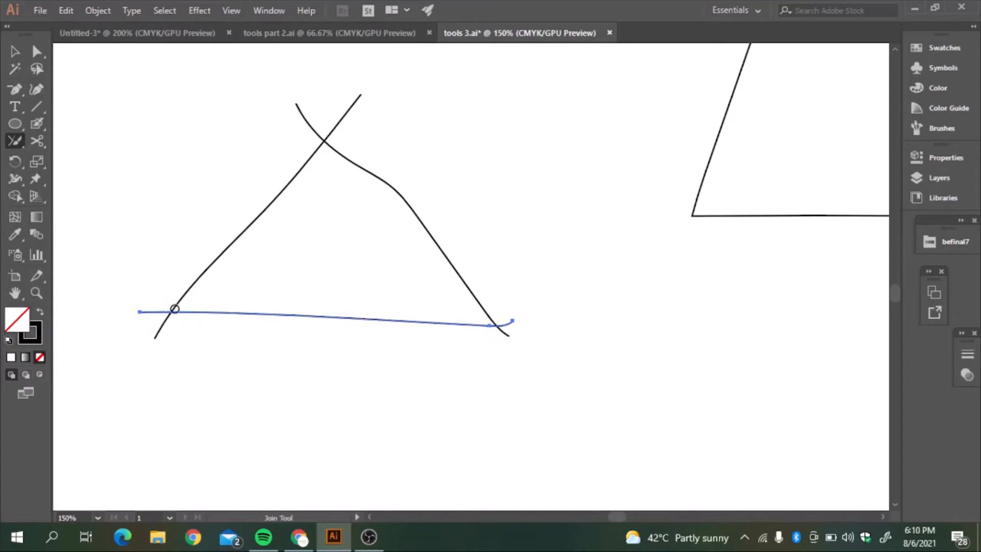
pyautogui.moveTo(144, 336)
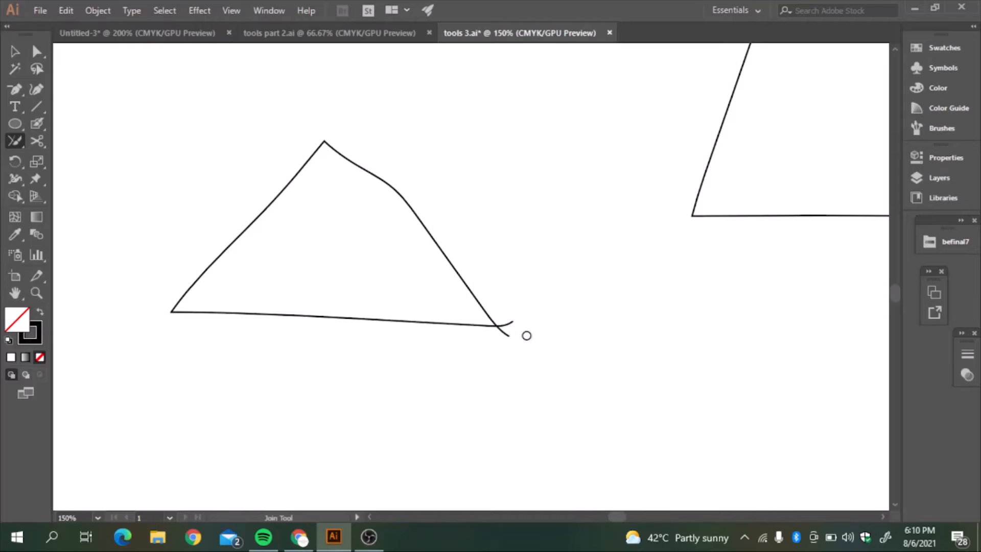
pyautogui.click(499, 328)
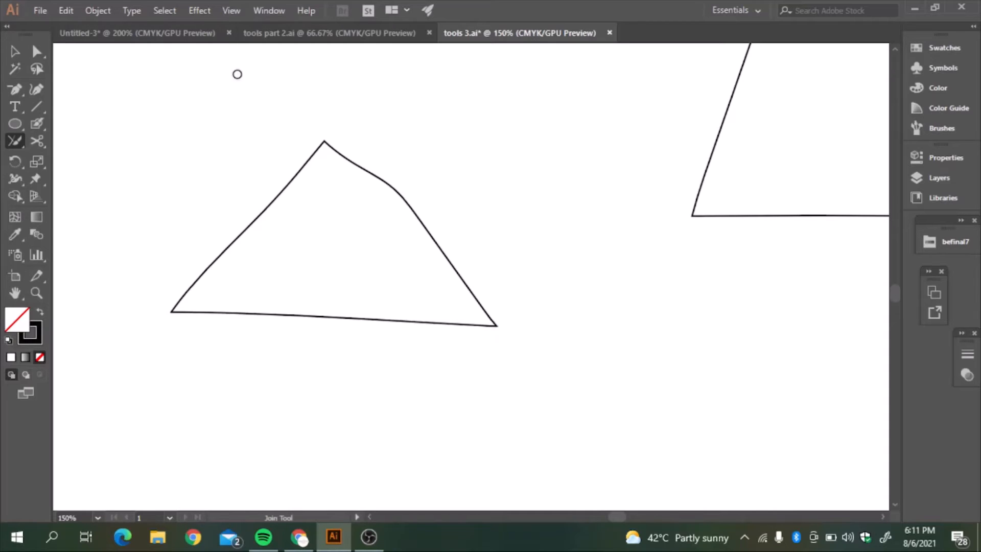
pyautogui.moveTo(14, 54)
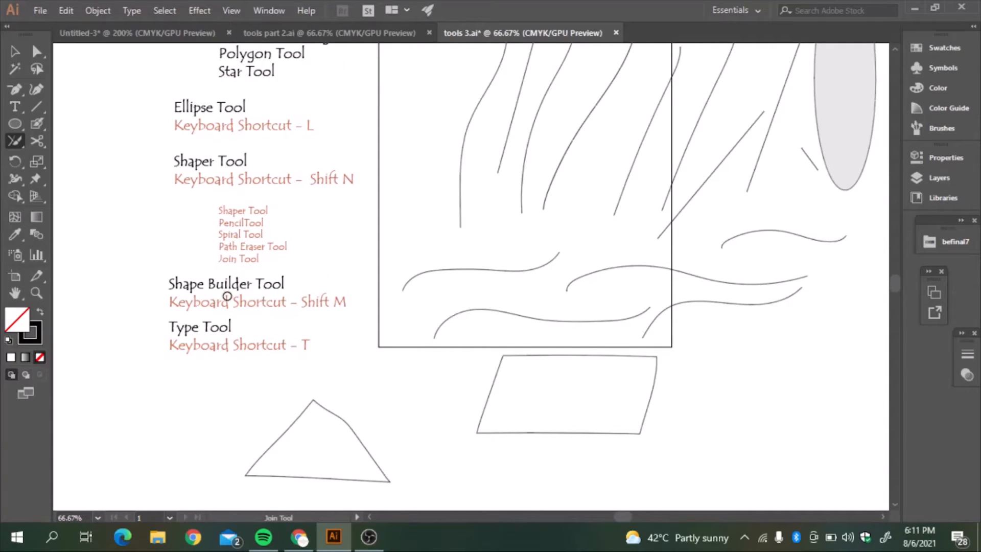
pyautogui.moveTo(159, 212)
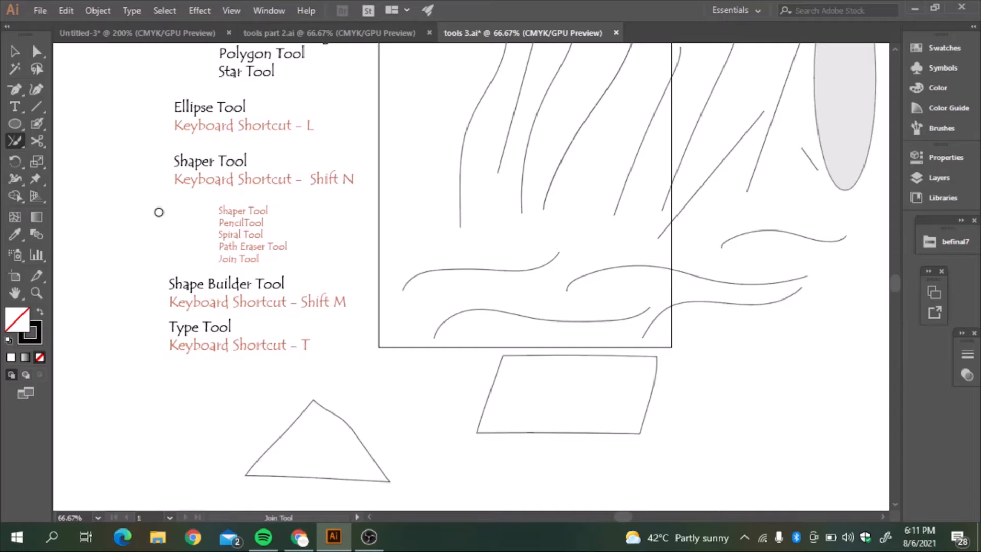
pyautogui.moveTo(590, 304)
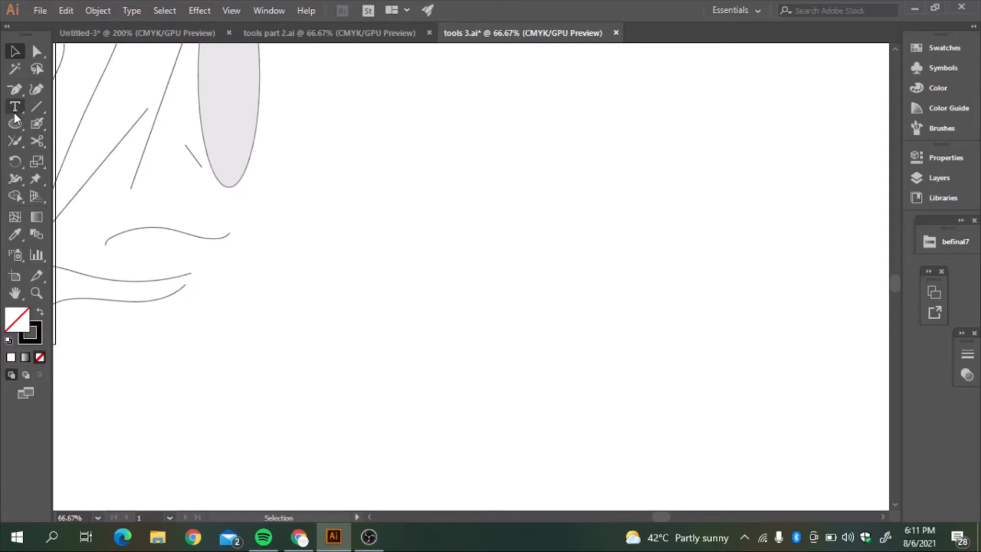
# Draw a three-sided polygon with the Polygon Tool
pyautogui.click(16, 123)
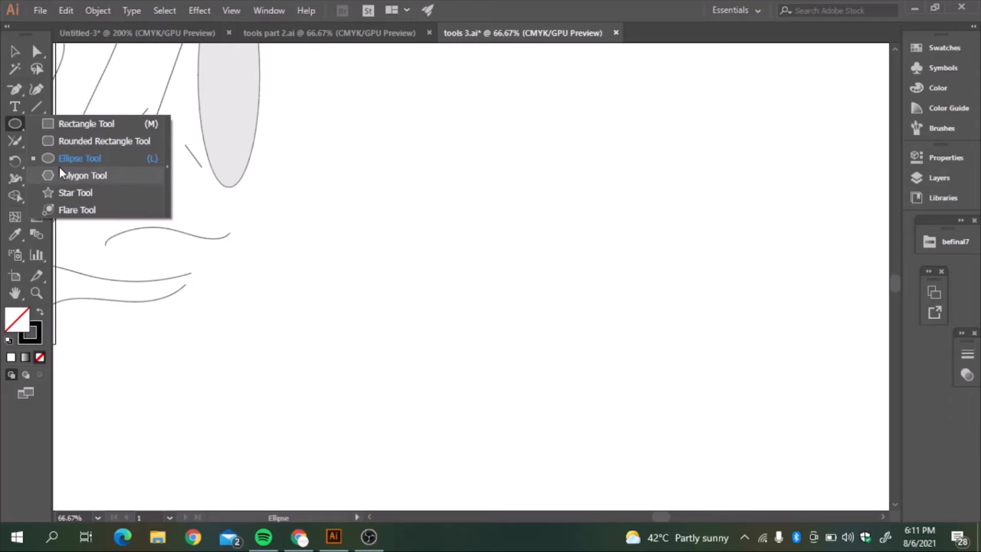
pyautogui.click(81, 175)
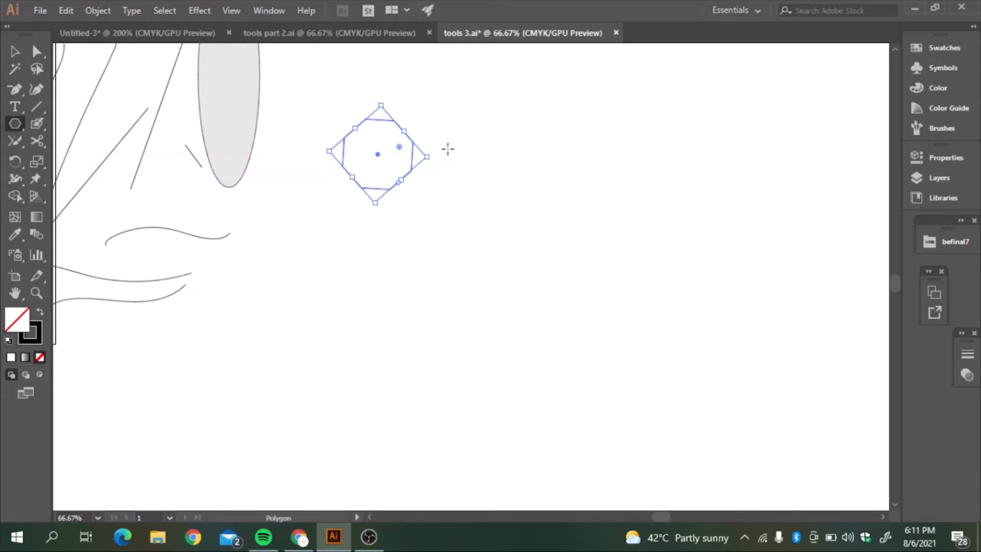
pyautogui.moveTo(534, 205)
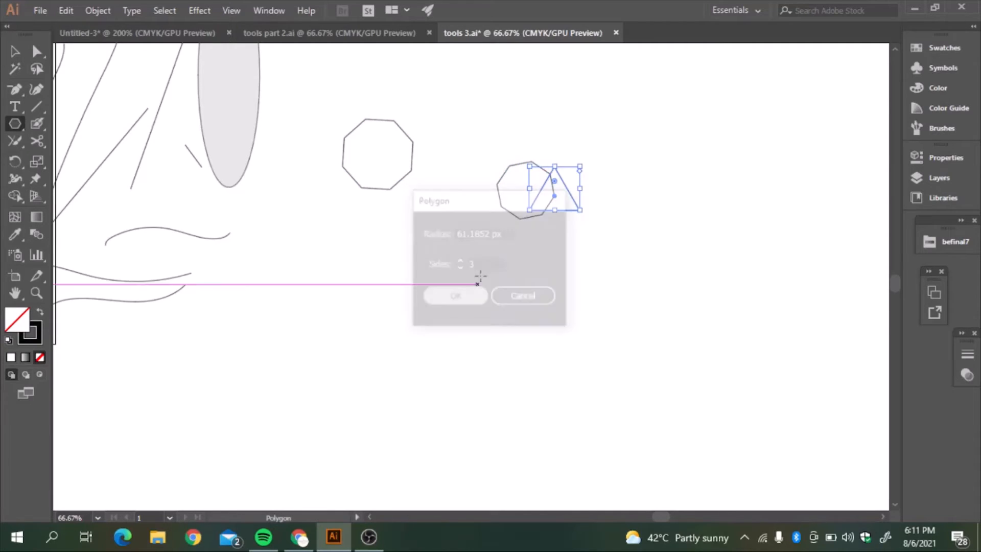
pyautogui.click(454, 295)
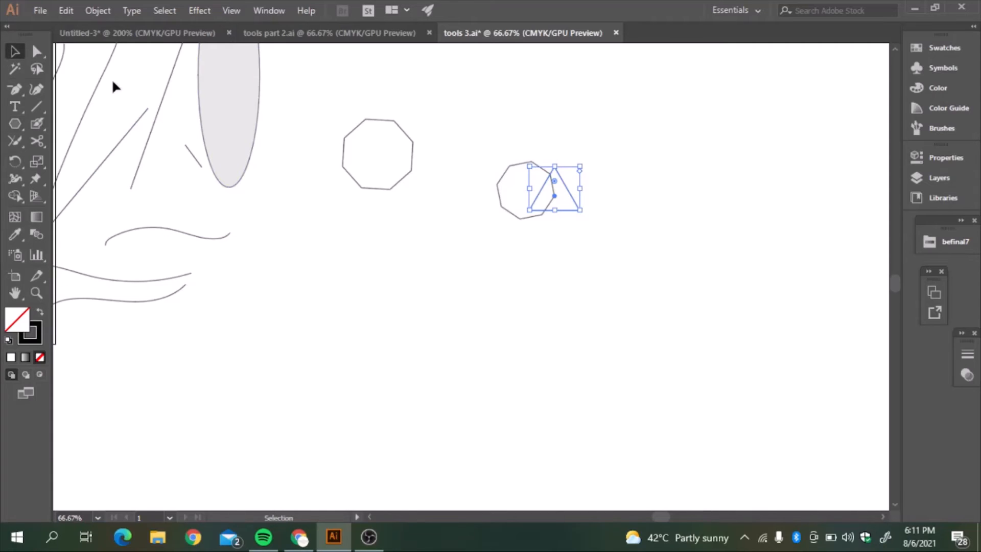
# Delete the test octagons, then move the triangle toward the page centre and enlarge it
pyautogui.moveTo(525, 190); pyautogui.dragTo(507, 200)
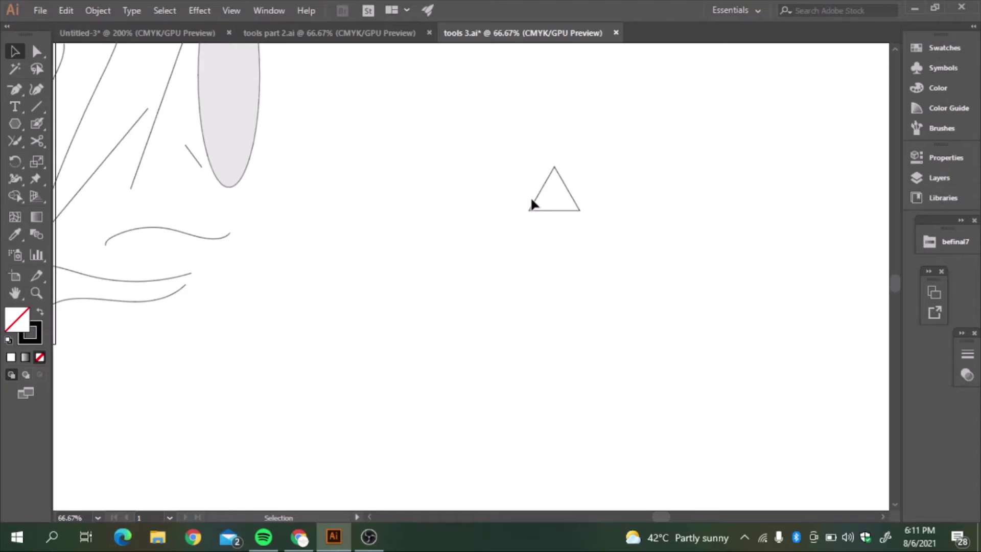
pyautogui.moveTo(552, 190); pyautogui.dragTo(414, 227)
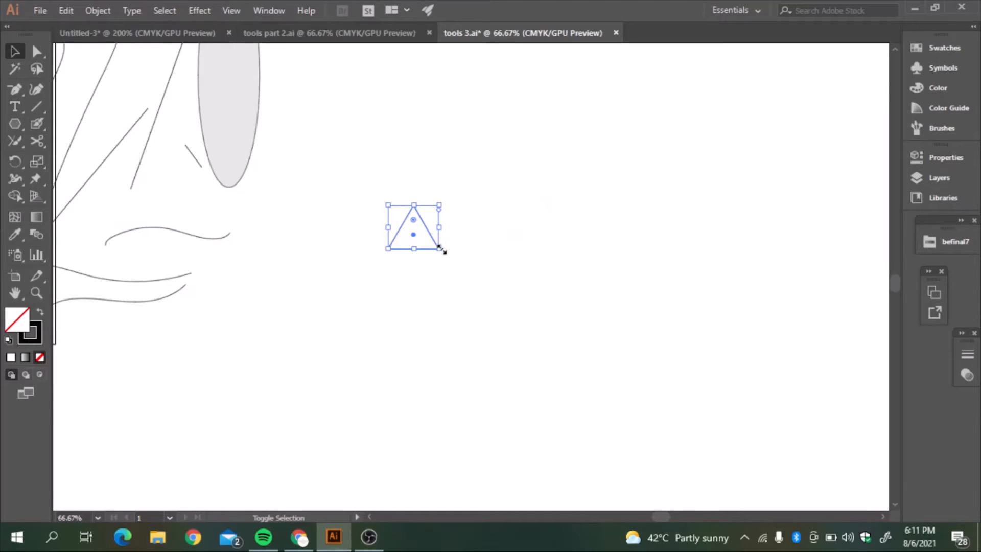
pyautogui.moveTo(441, 249); pyautogui.dragTo(499, 300)
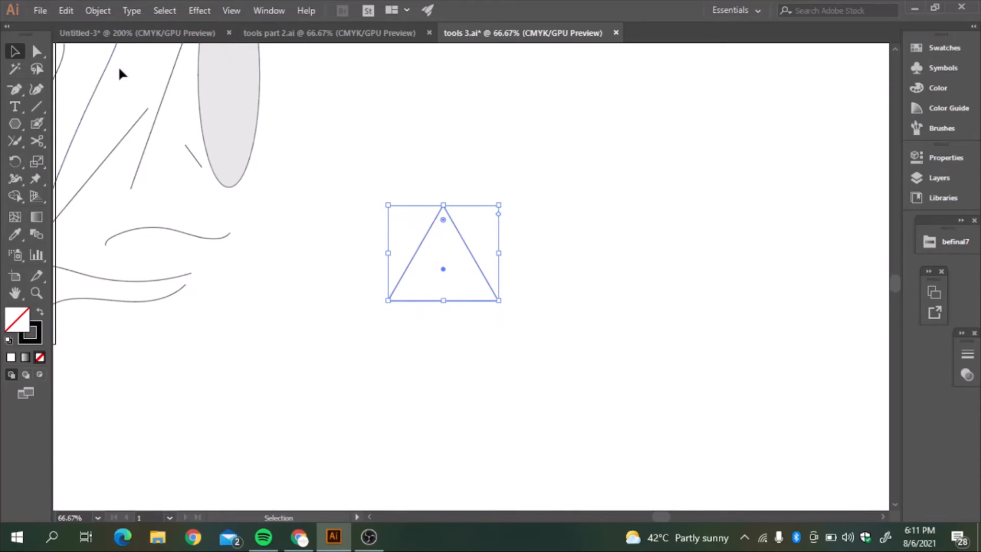
pyautogui.click(16, 124)
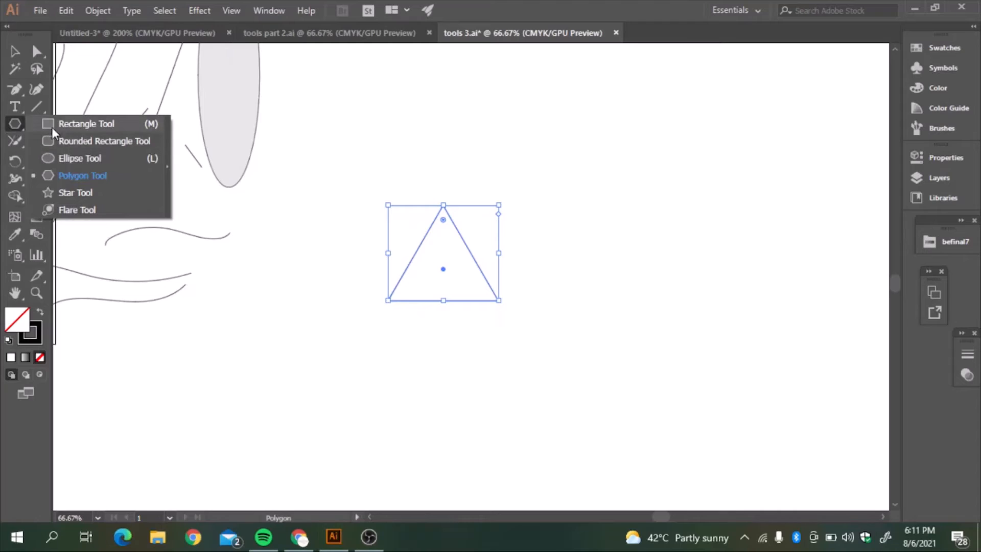
# Draw a tall rectangle under the triangle and move it up to touch its base
pyautogui.click(86, 123)
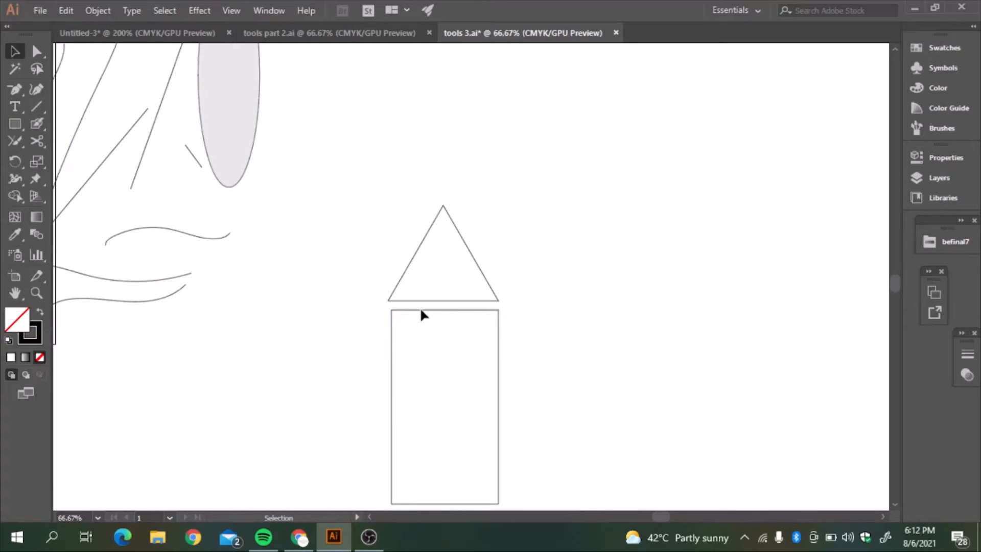
pyautogui.click(443, 396)
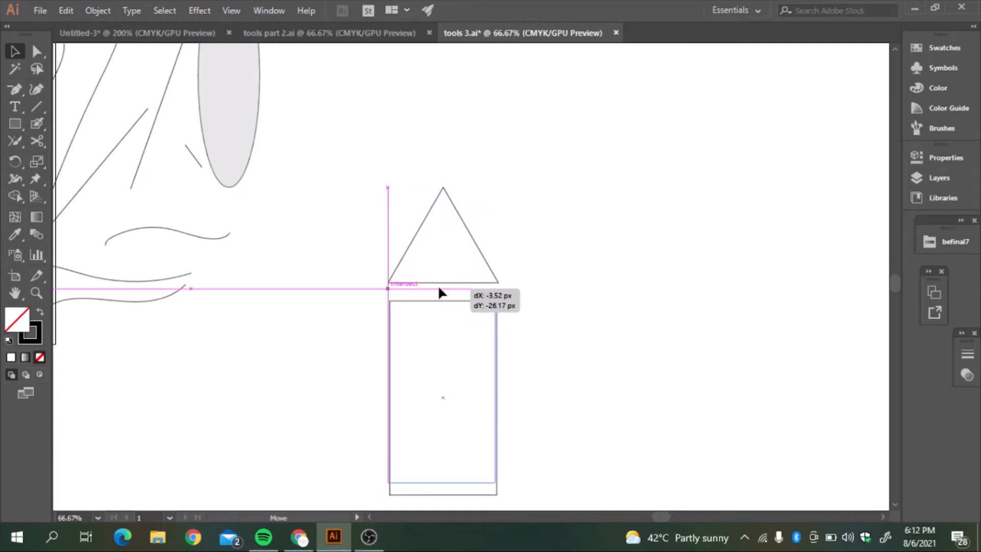
pyautogui.moveTo(443, 290); pyautogui.dragTo(443, 379)
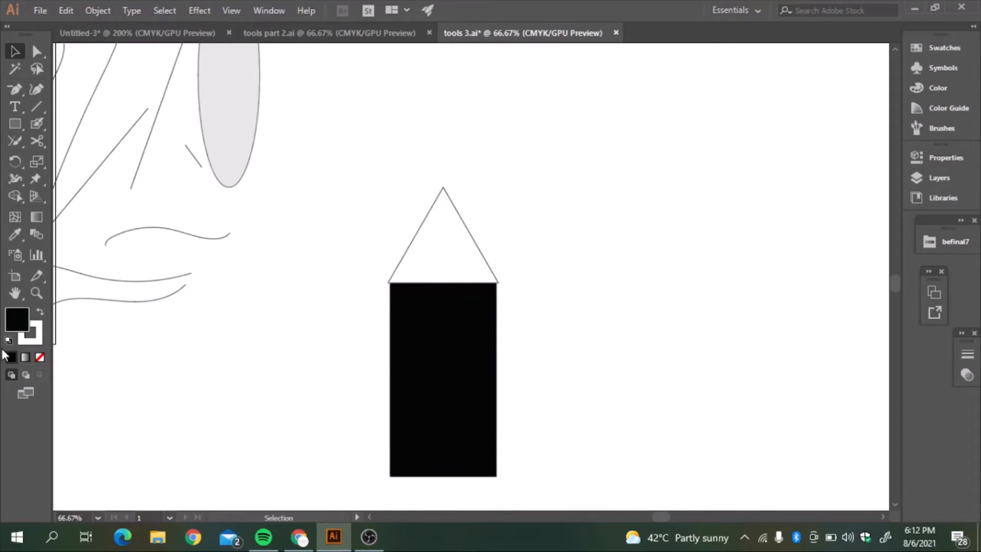
# Fill the triangle tan from Swatches, then change it to black like the rectangle
pyautogui.click(914, 48)
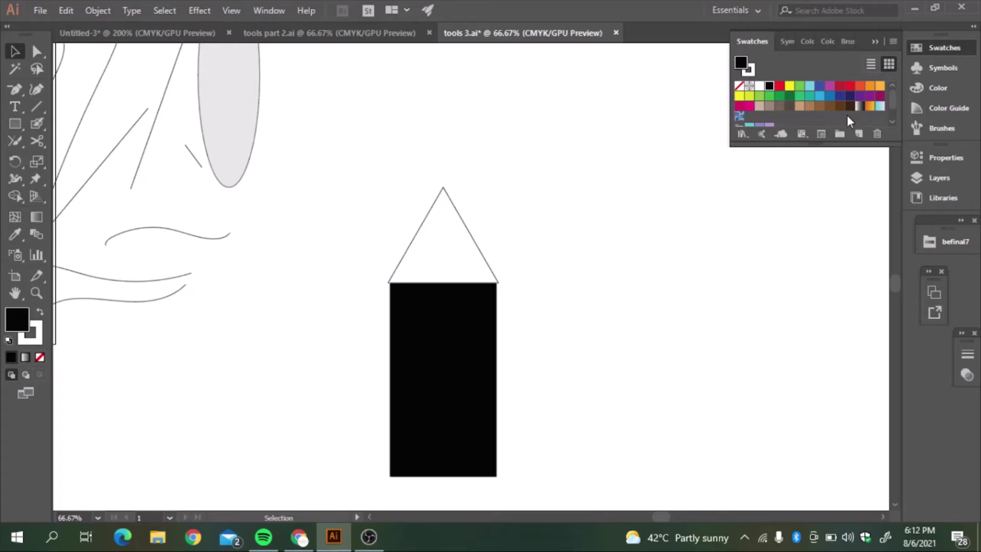
pyautogui.click(788, 107)
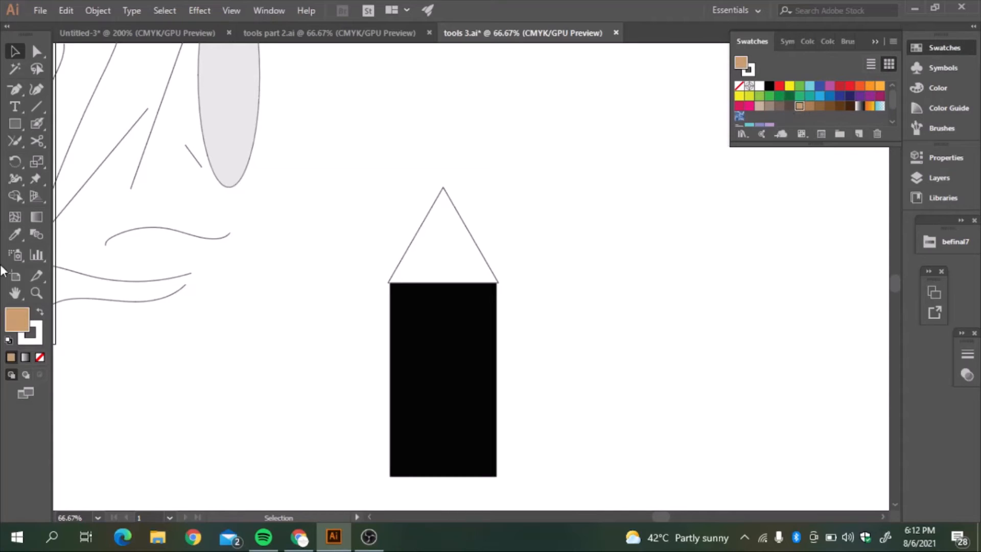
pyautogui.click(400, 269)
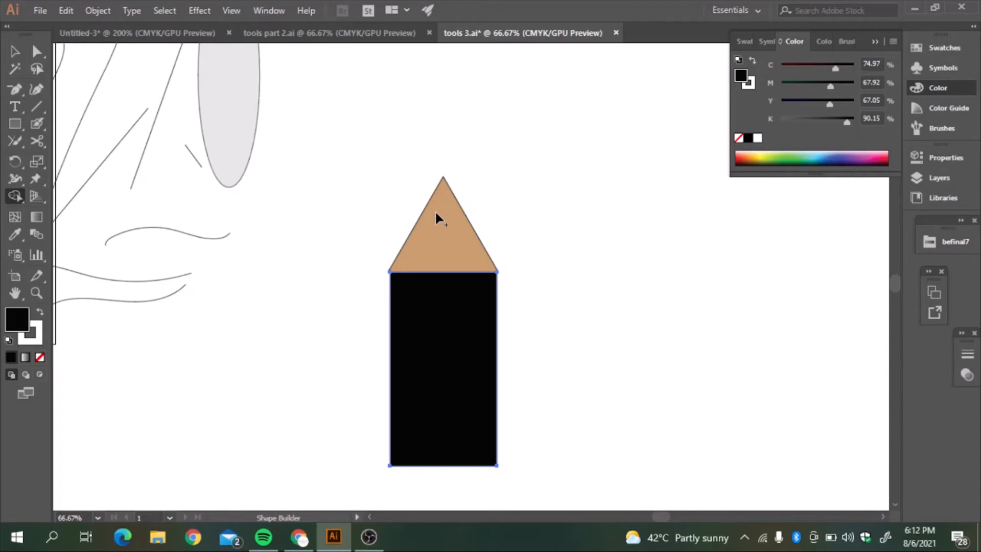
pyautogui.click(13, 51)
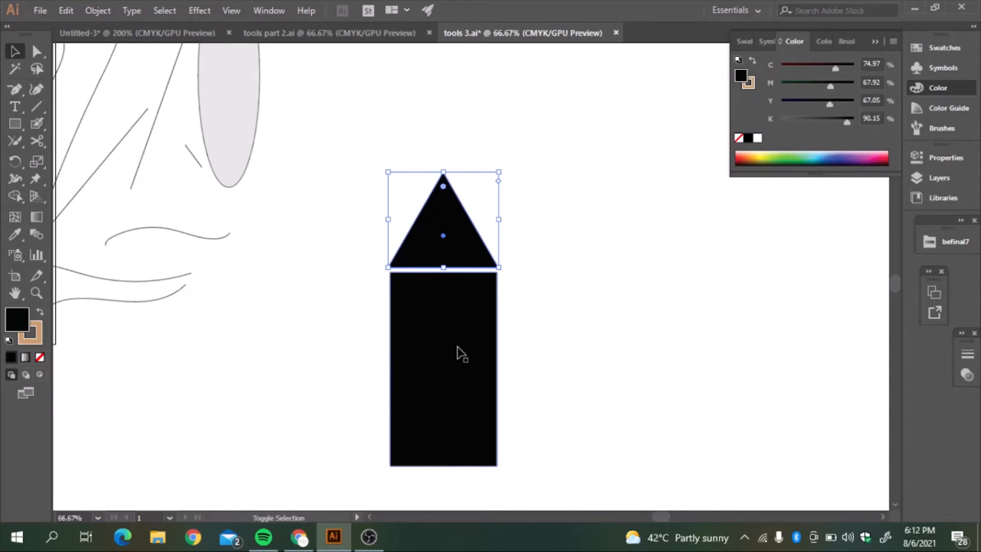
# Merge the rectangle and triangle into one shape with the Shape Builder Tool
pyautogui.click(15, 195)
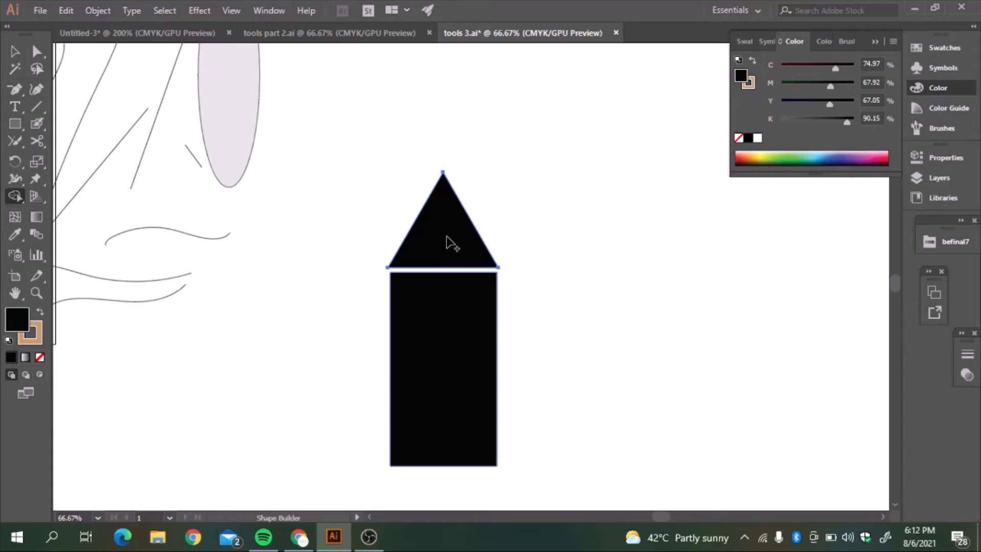
pyautogui.click(14, 51)
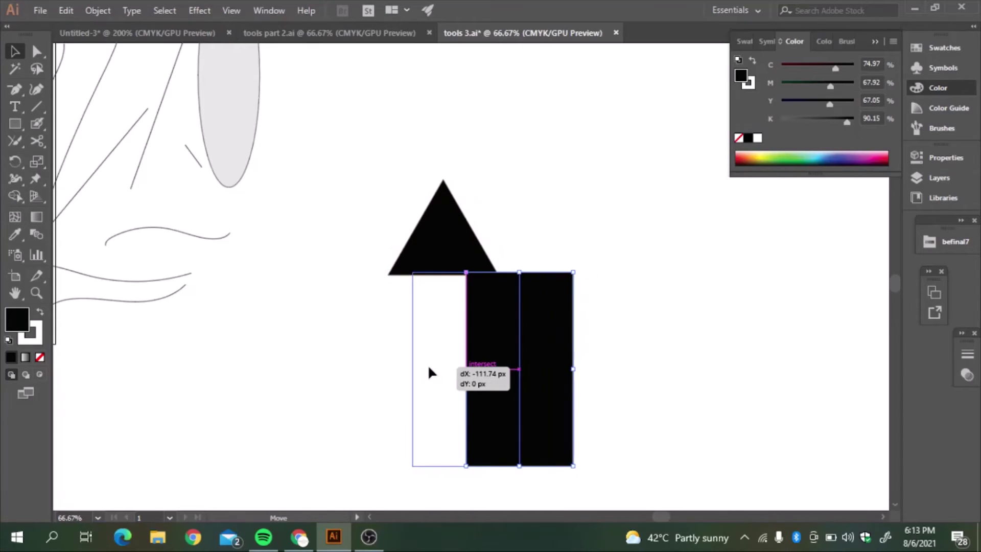
pyautogui.moveTo(519, 369); pyautogui.dragTo(449, 369)
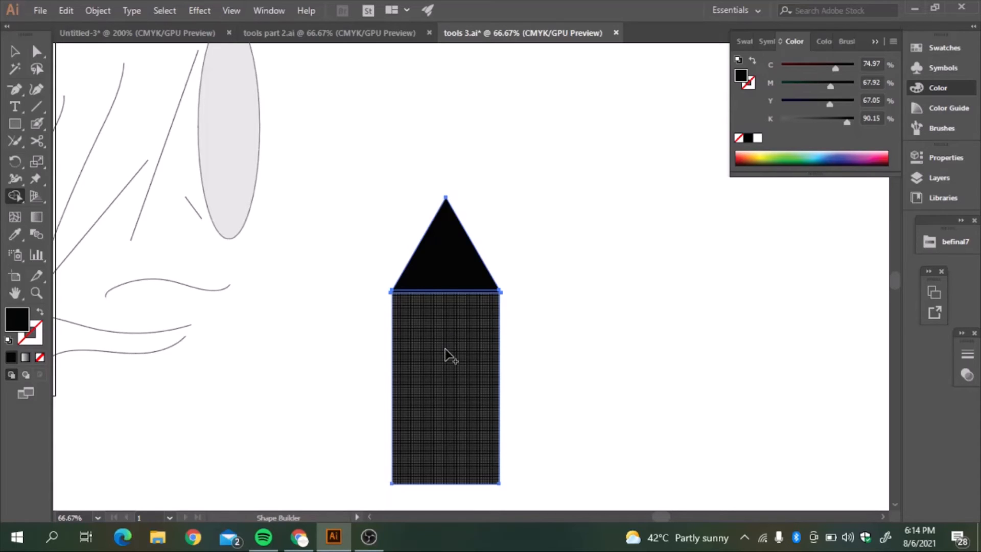
pyautogui.moveTo(447, 371)
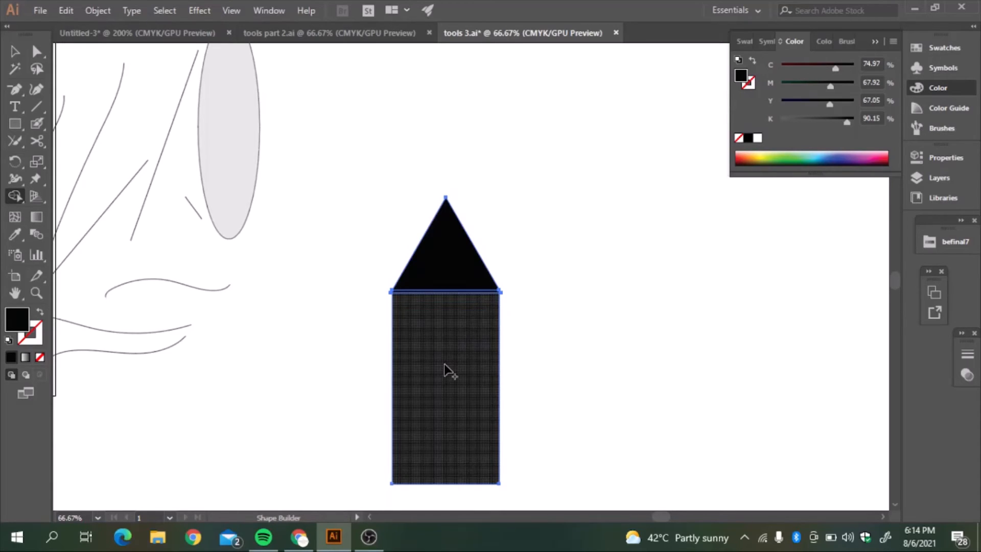
pyautogui.click(445, 264)
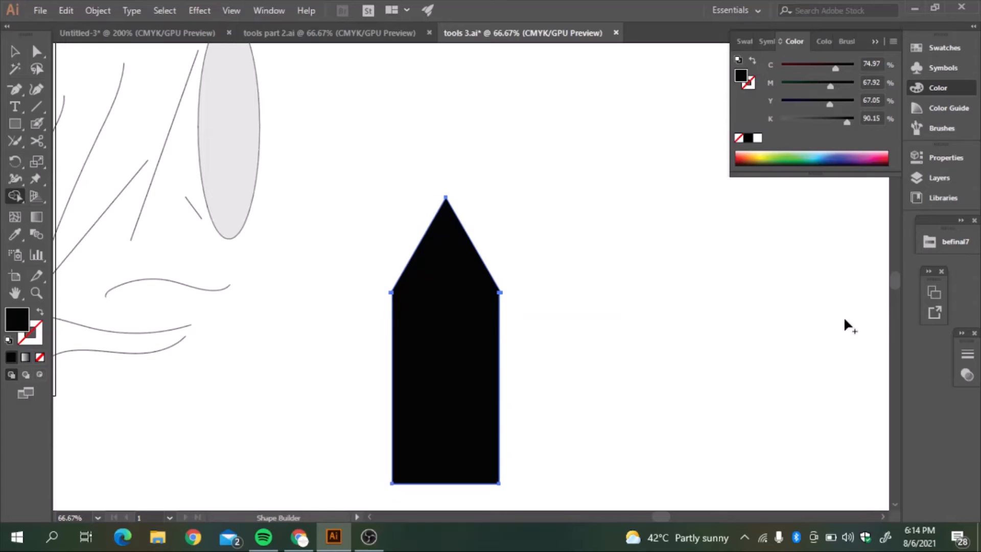
pyautogui.moveTo(15, 194)
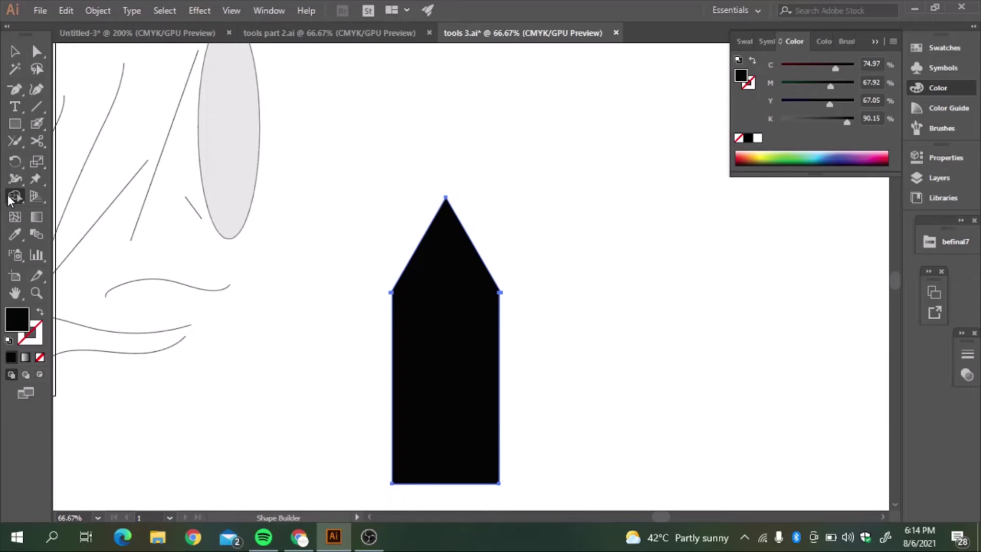
pyautogui.moveTo(14, 194)
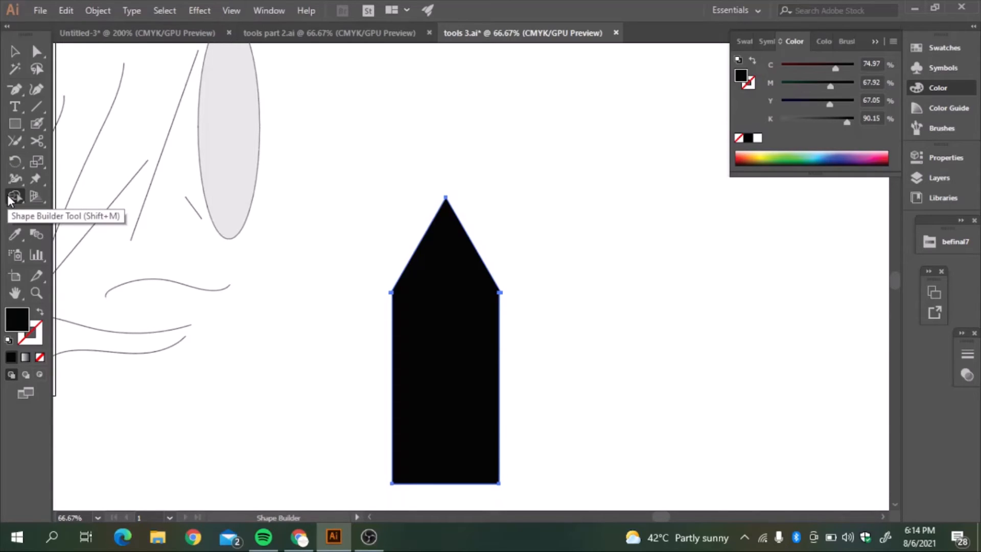
# Draw a square against the pointed shape's right side and merge them with Shape Builder
pyautogui.click(13, 124)
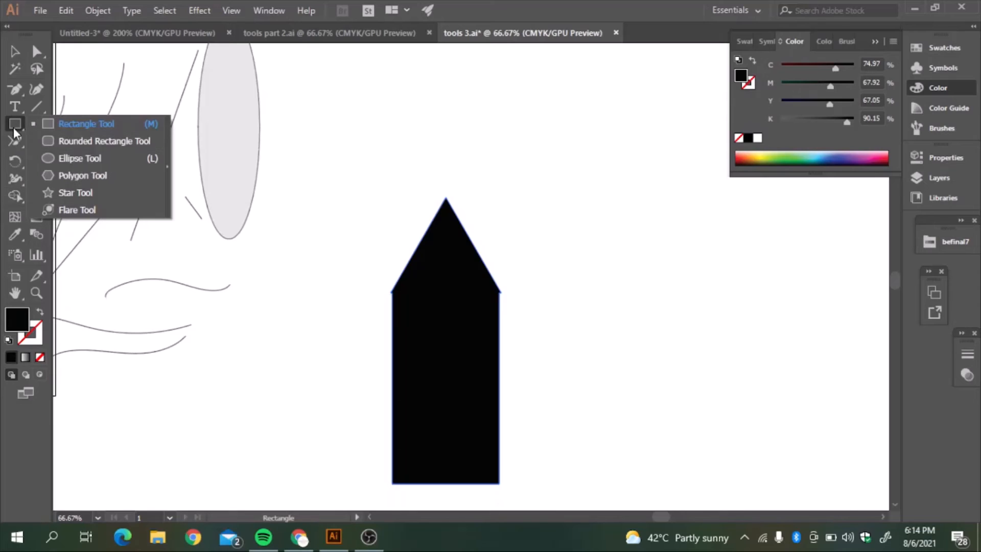
pyautogui.moveTo(70, 146)
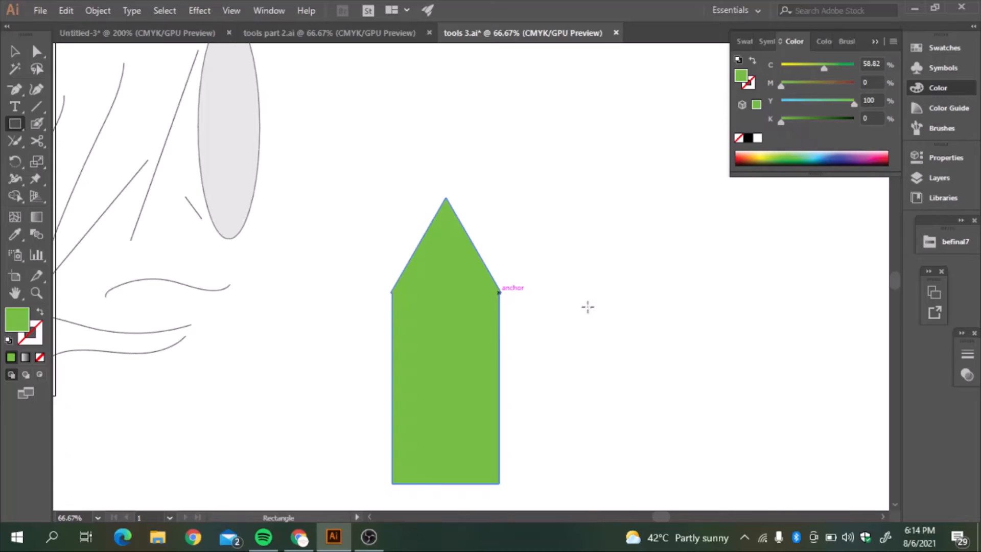
pyautogui.moveTo(499, 294); pyautogui.dragTo(707, 484)
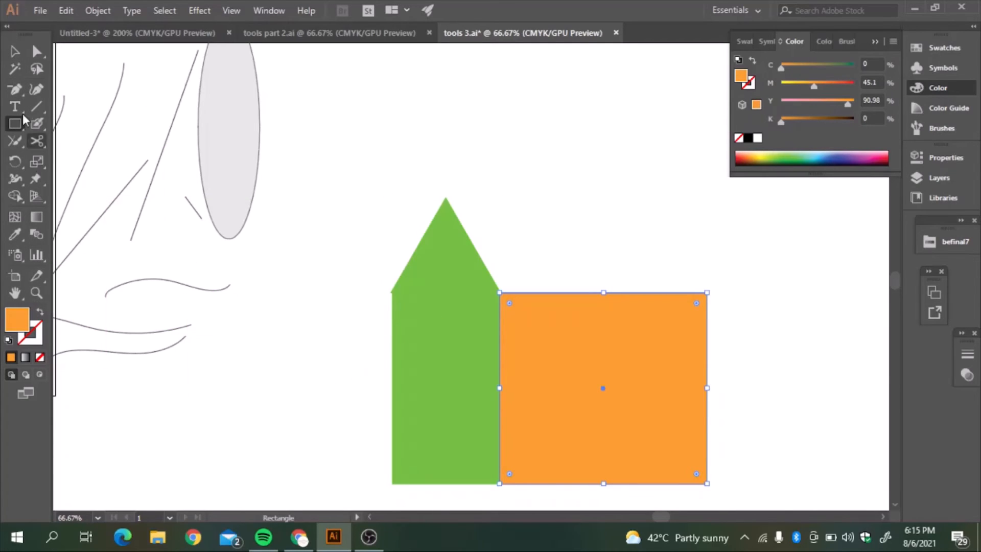
pyautogui.click(14, 63)
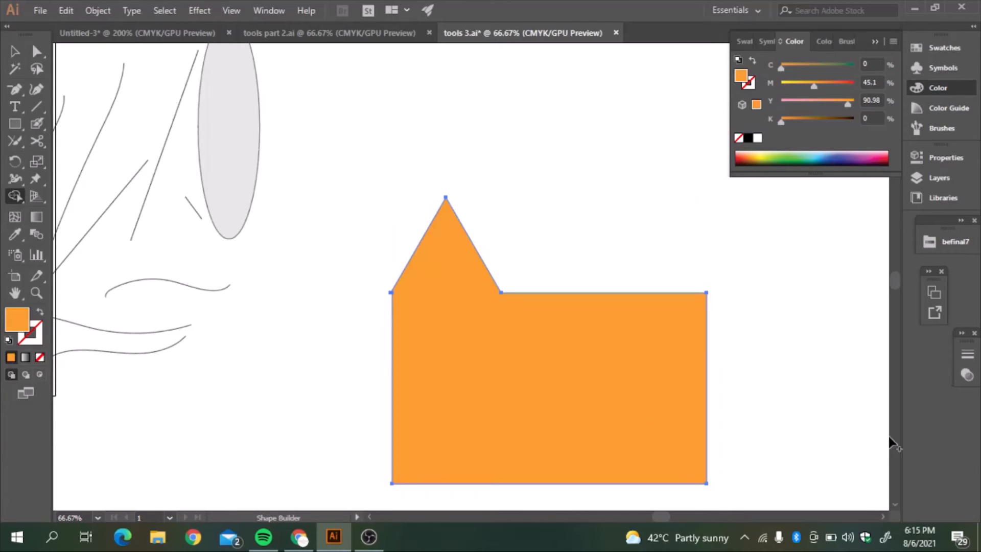
pyautogui.moveTo(583, 243)
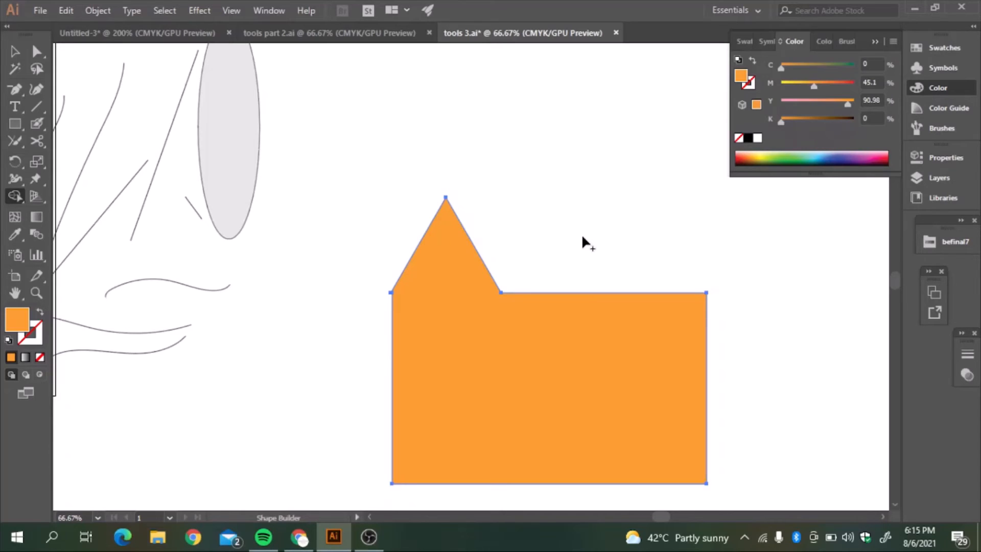
pyautogui.moveTo(40, 329)
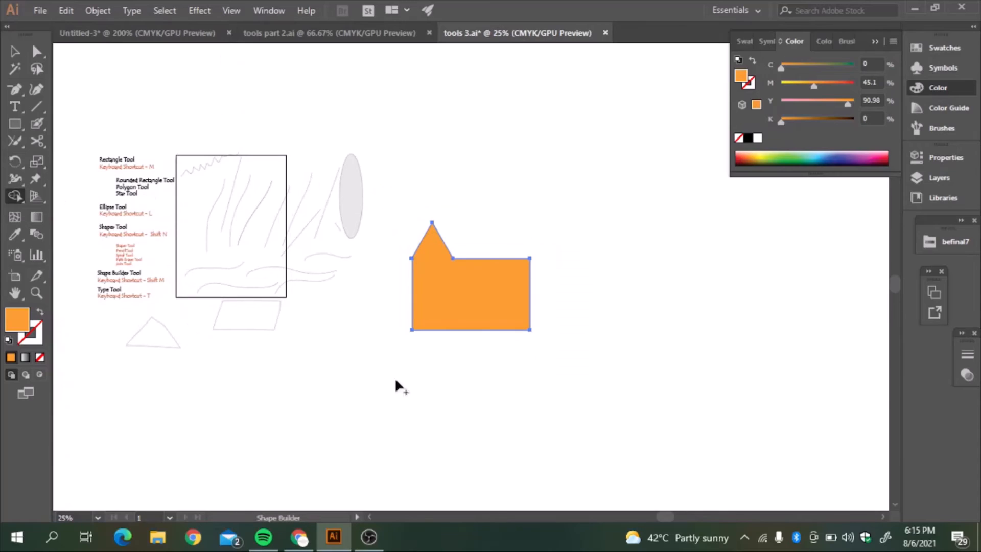
pyautogui.moveTo(200, 168)
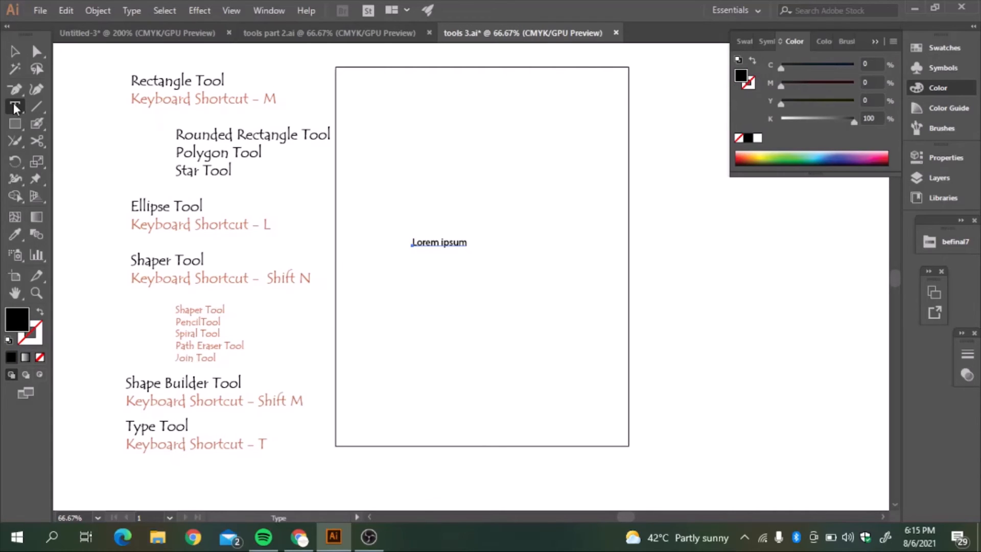
# Open the Type tool group to place Lorem ipsum placeholder text on the artboard
pyautogui.click(15, 107)
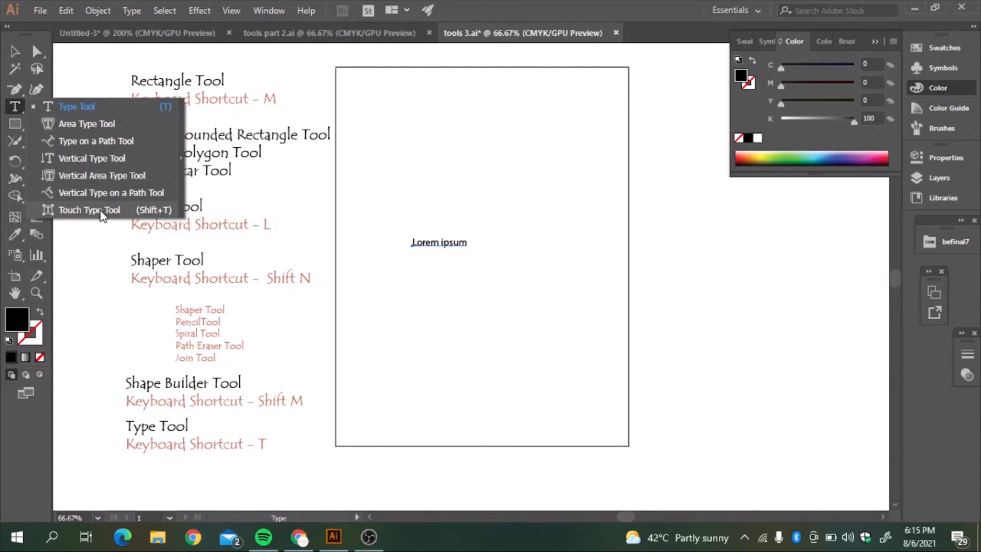
pyautogui.moveTo(91, 107)
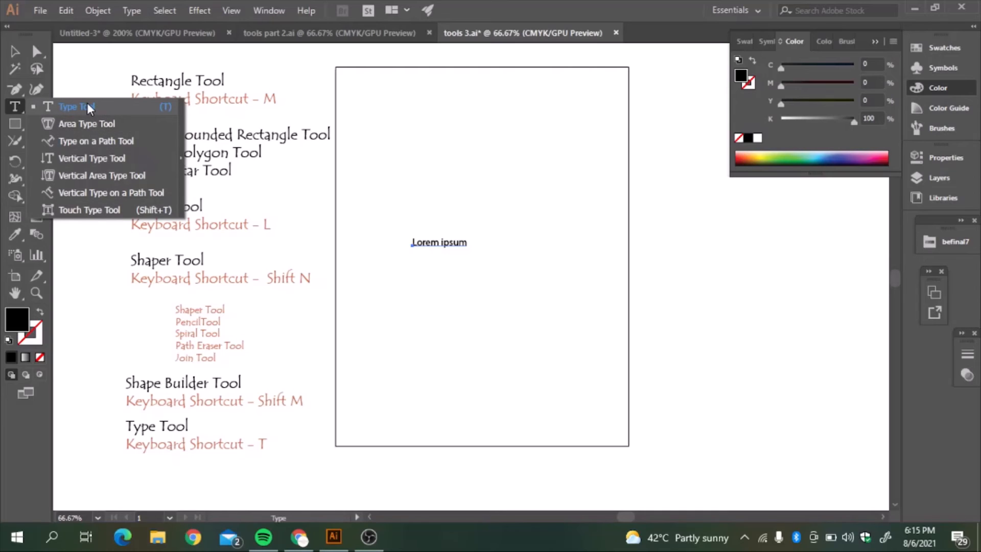
pyautogui.moveTo(82, 110)
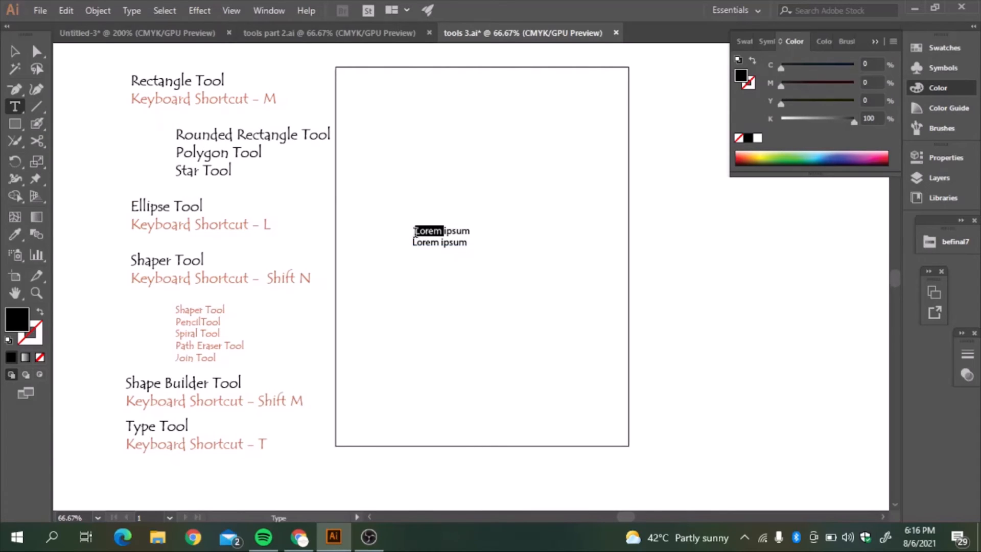
# Replace the placeholder with 'Essential Tools Part 3 Adobe Illustrator' and select the title
pyautogui.click(460, 231)
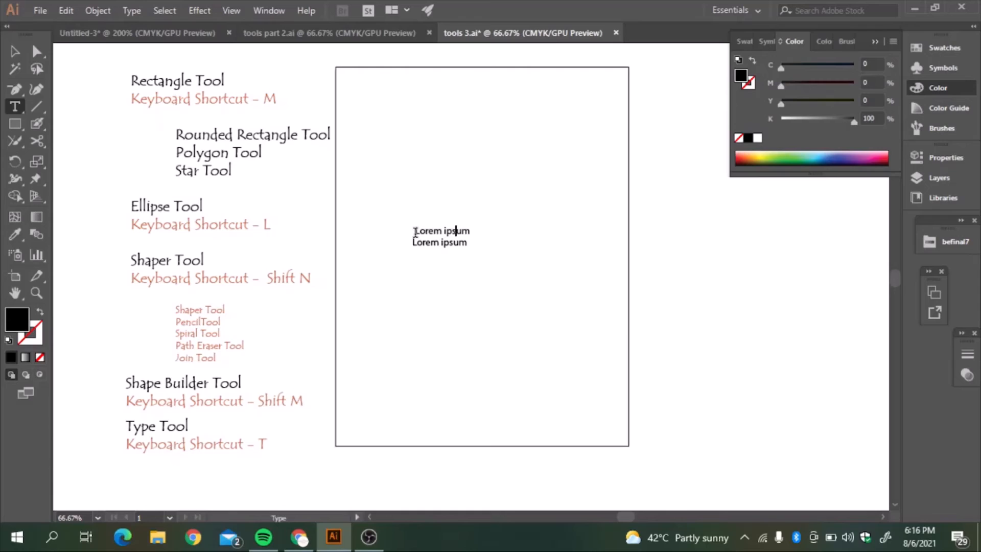
pyautogui.press('Backspace')
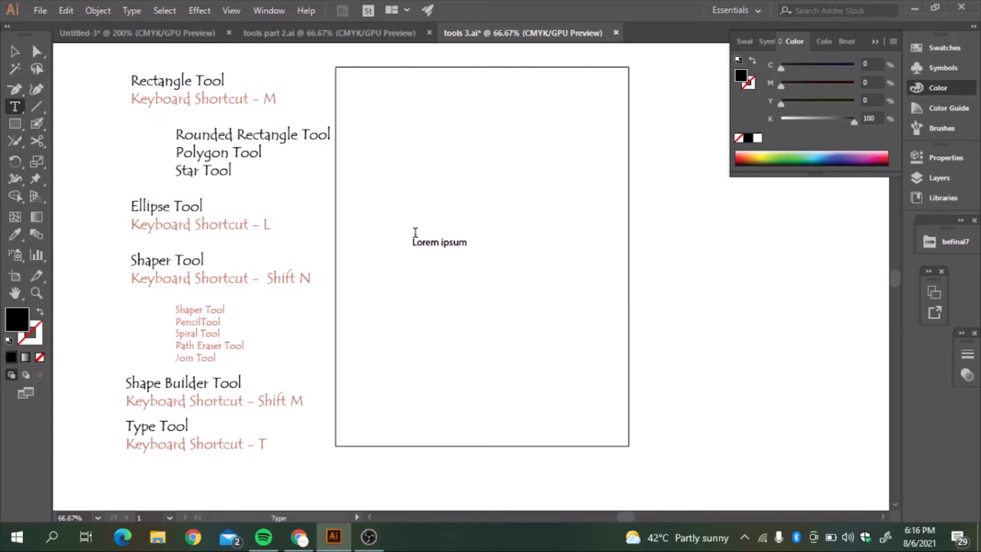
pyautogui.write('Essenti')
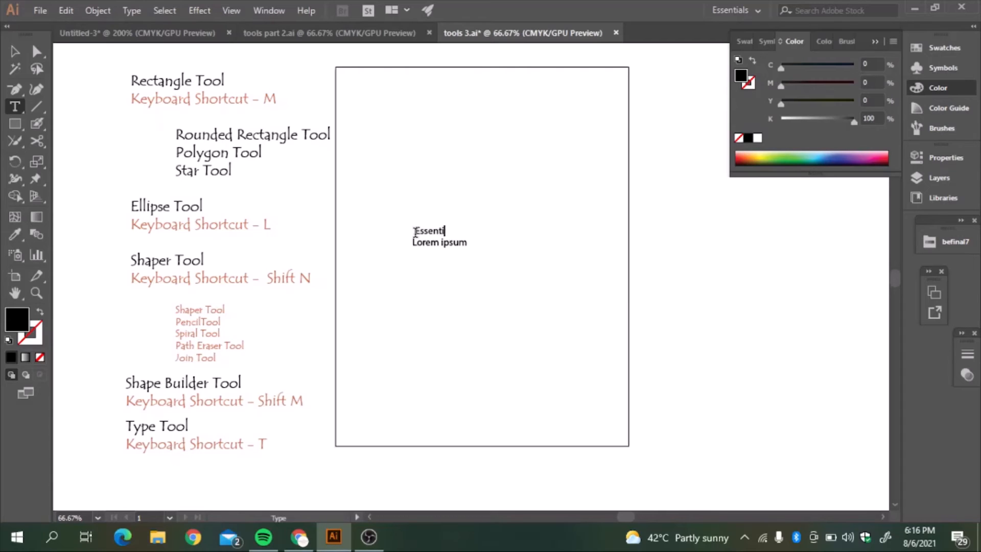
pyautogui.write('al')
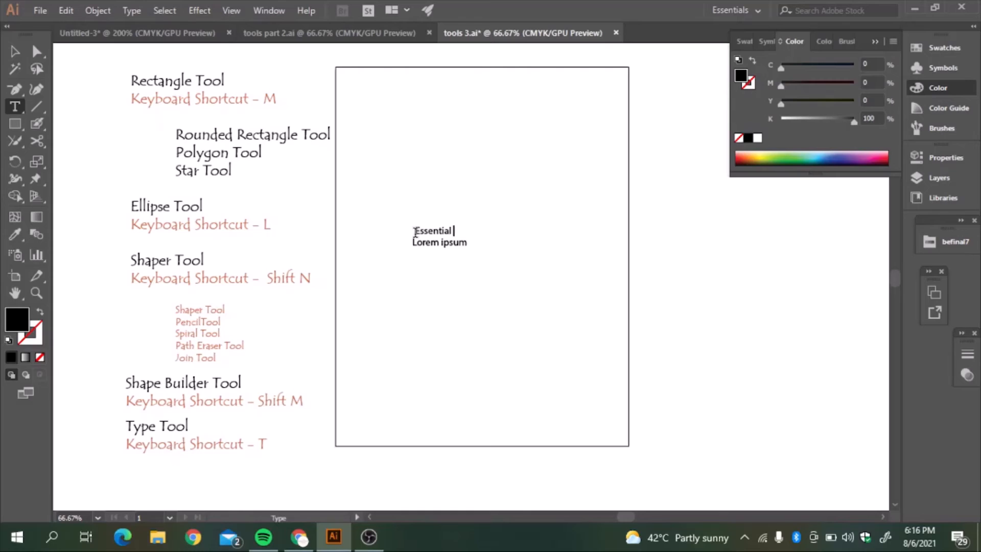
pyautogui.write('Tools P')
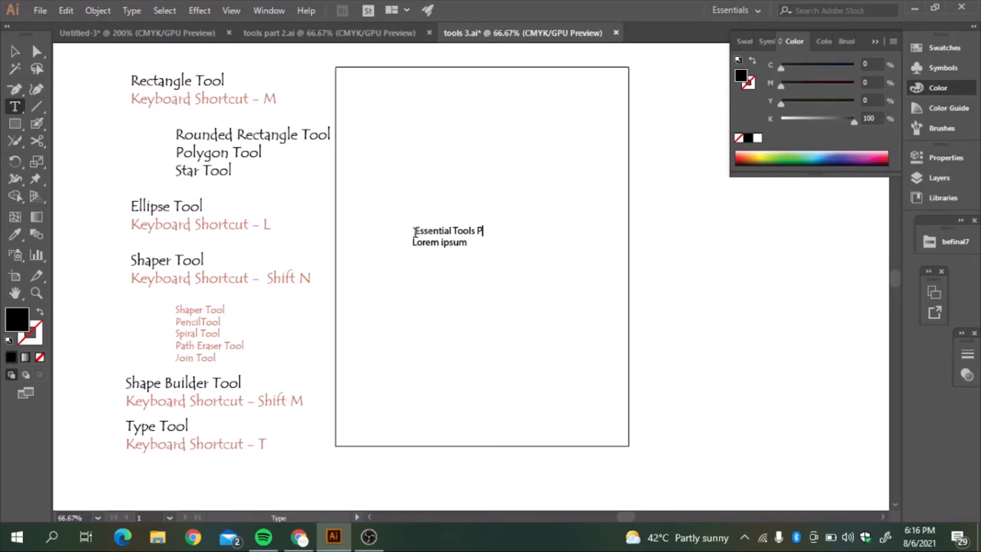
pyautogui.write('art 3')
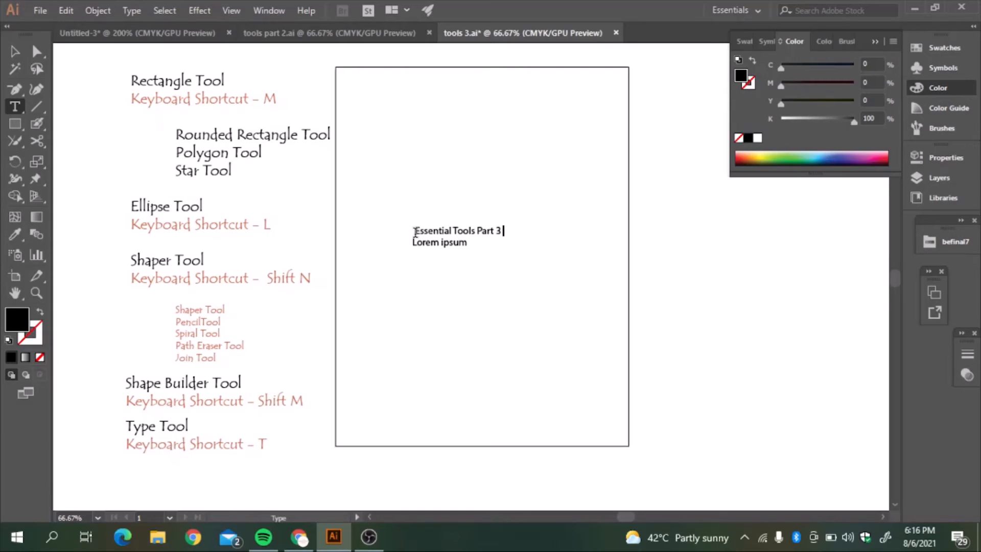
pyautogui.write('Adobe')
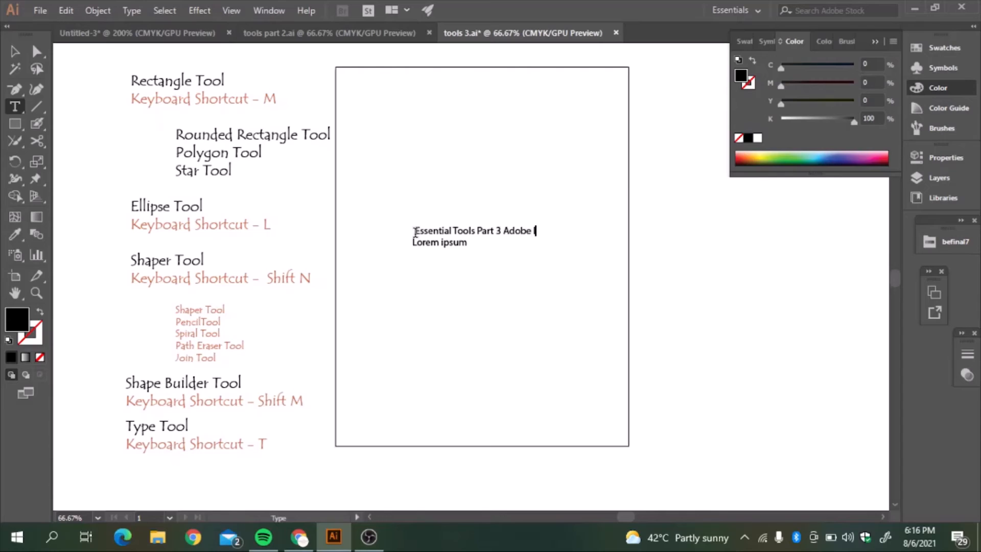
pyautogui.write('Illustrator')
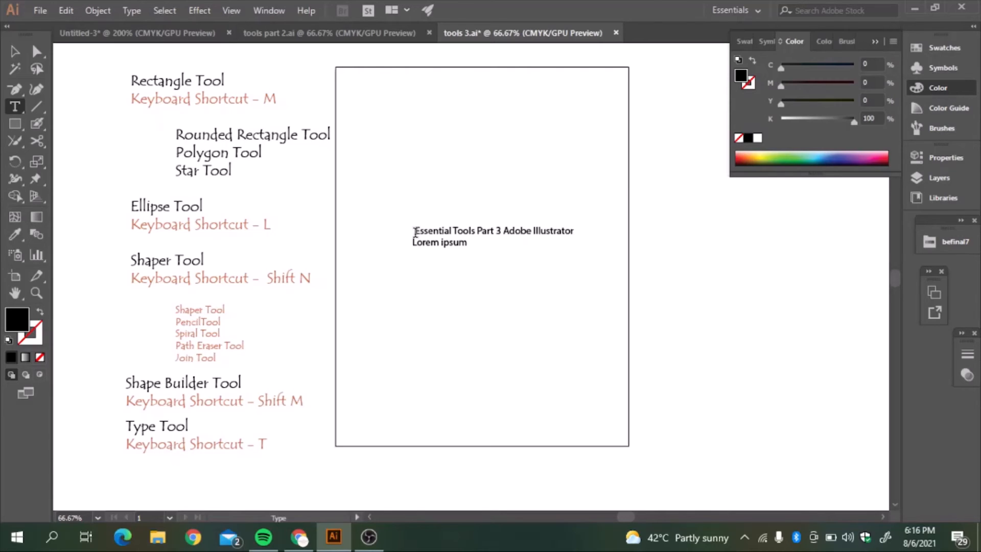
pyautogui.click(492, 230)
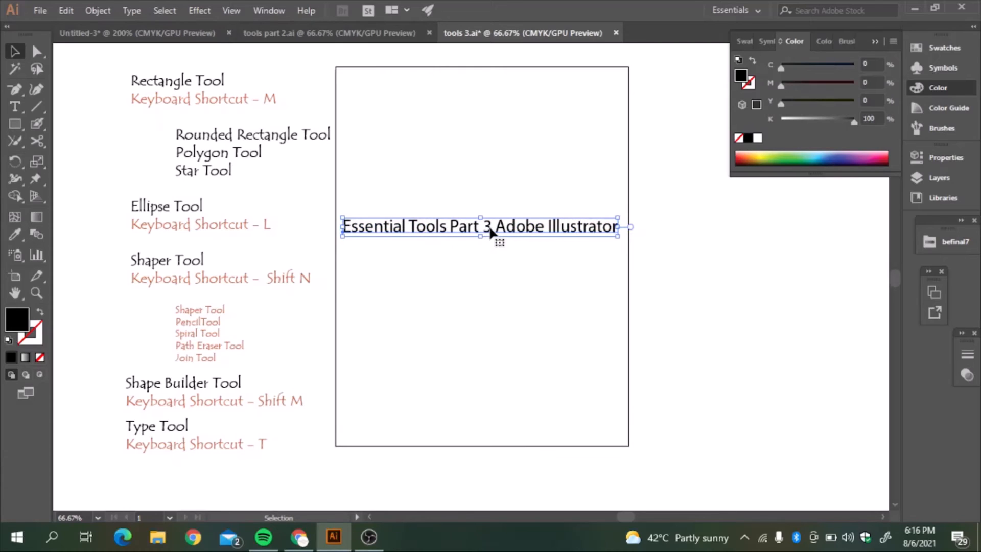
pyautogui.click(15, 106)
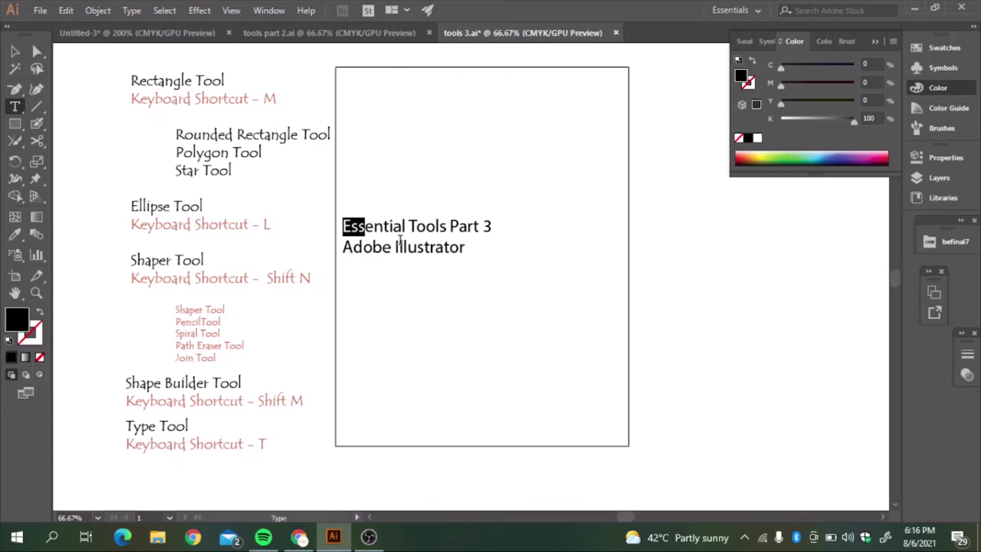
# Set the two-line title in Adobe Handwriting at a larger font size
pyautogui.click(131, 10)
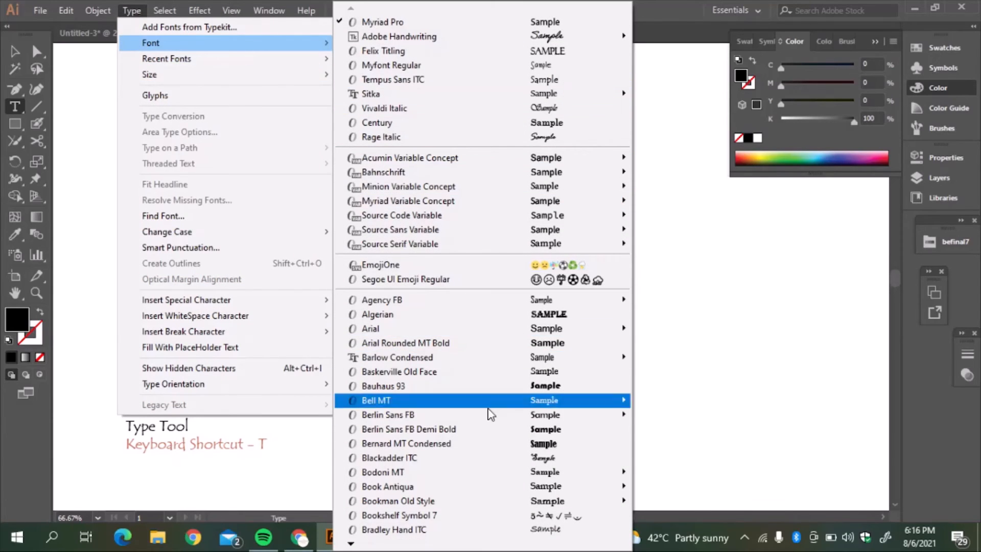
pyautogui.moveTo(492, 425)
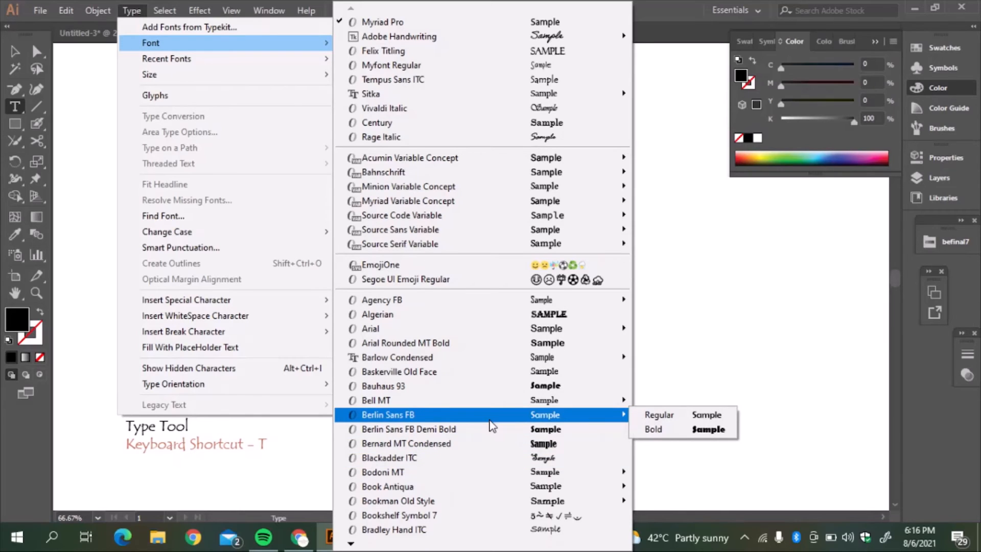
pyautogui.moveTo(478, 387)
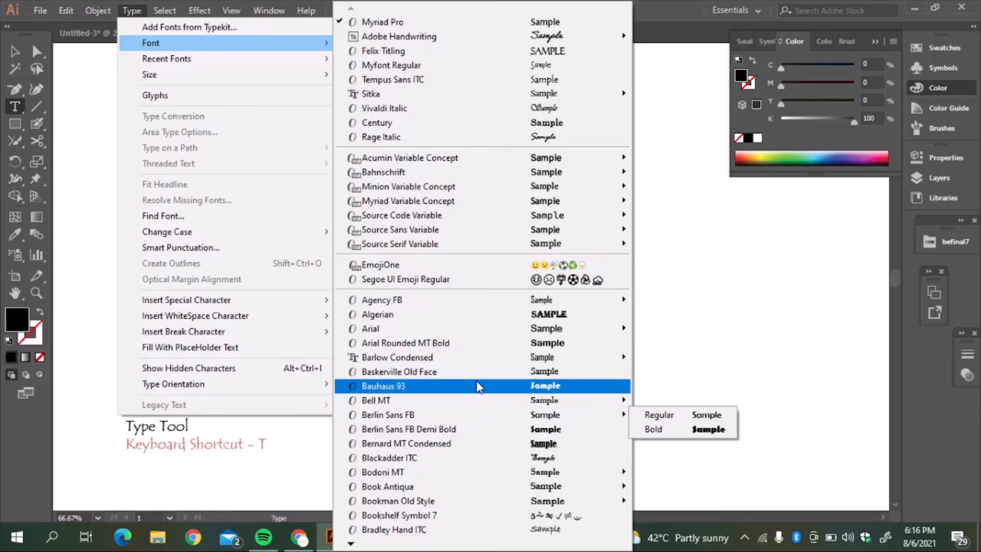
pyautogui.moveTo(477, 325)
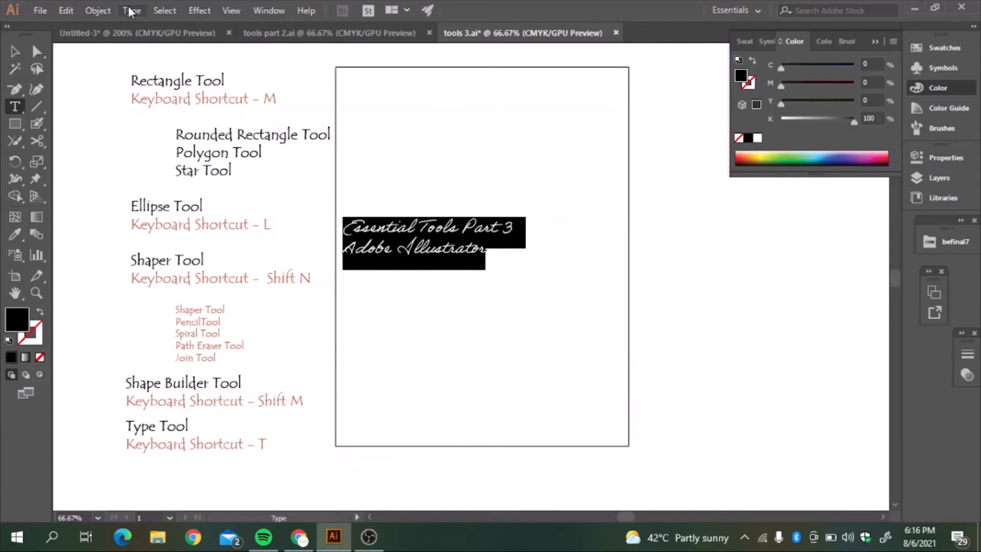
pyautogui.click(131, 11)
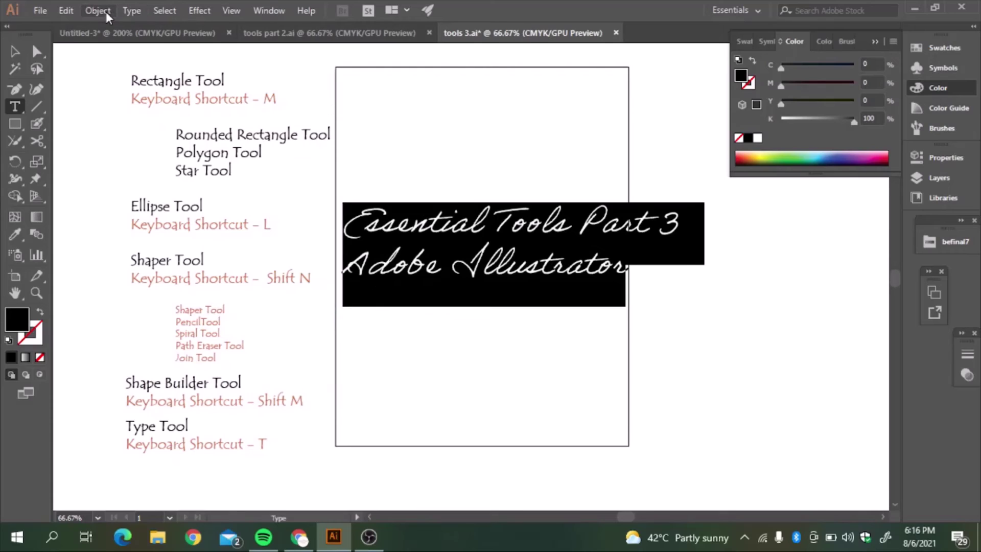
pyautogui.moveTo(143, 16)
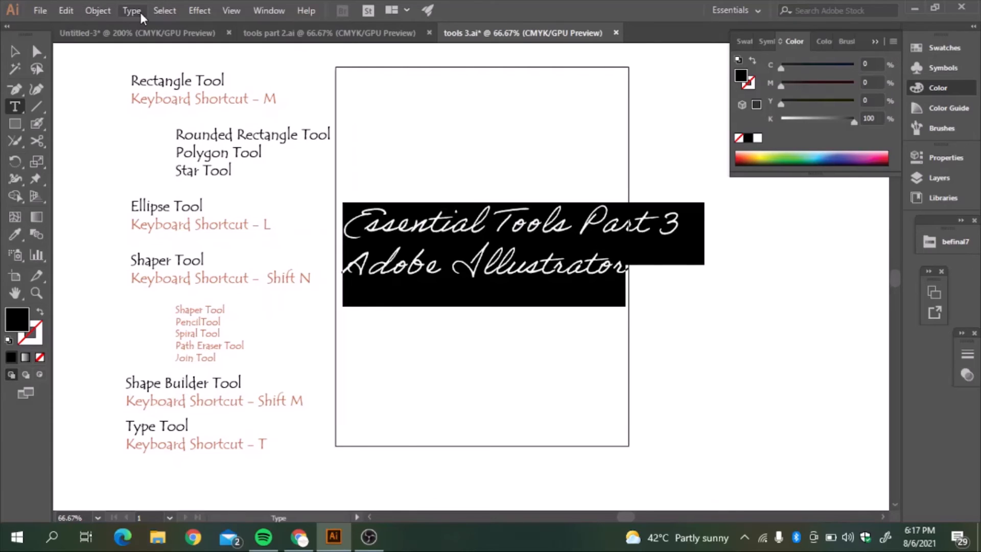
pyautogui.click(131, 11)
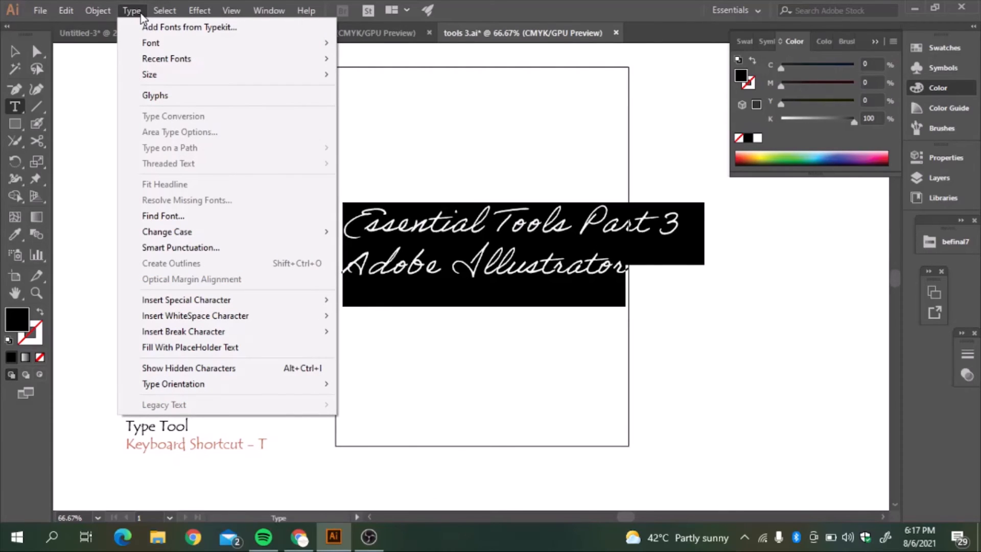
# Browse the Adobe Handwriting glyphs in the Glyphs panel, then close it
pyautogui.click(155, 96)
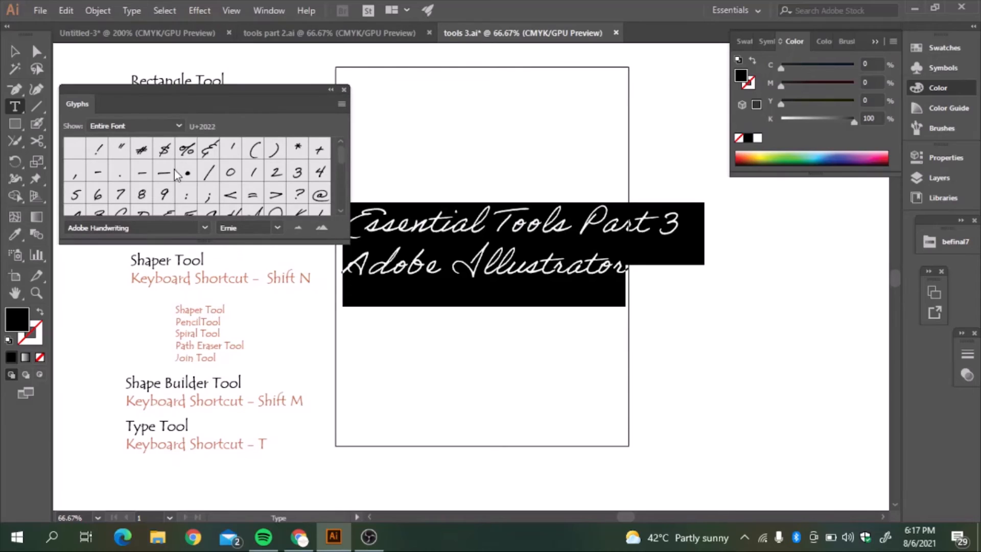
pyautogui.scroll(-3)
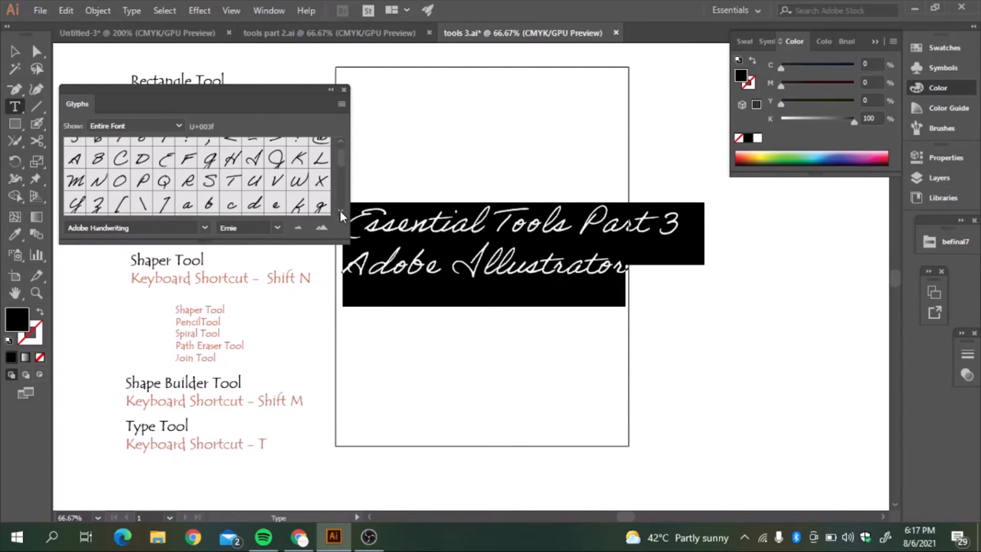
pyautogui.scroll(-3)
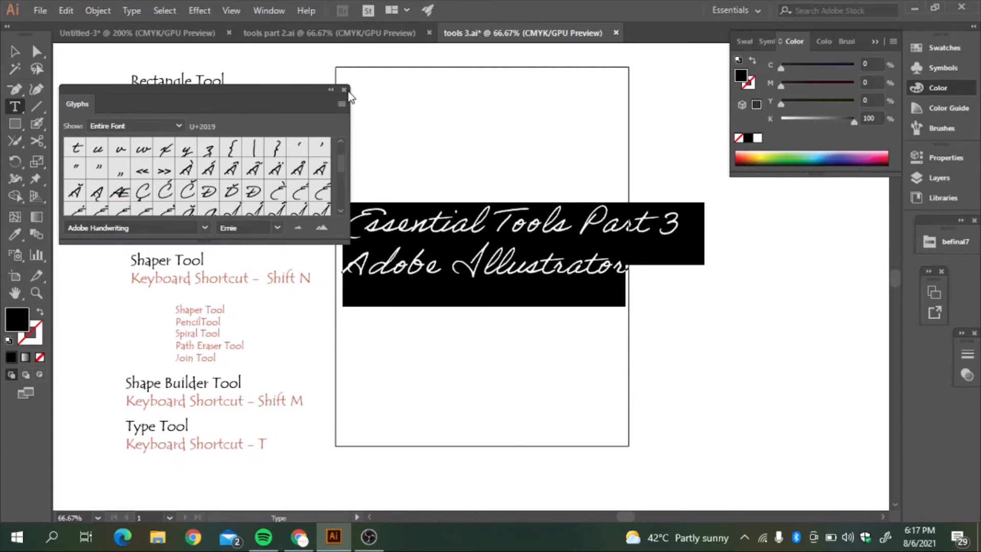
pyautogui.click(343, 90)
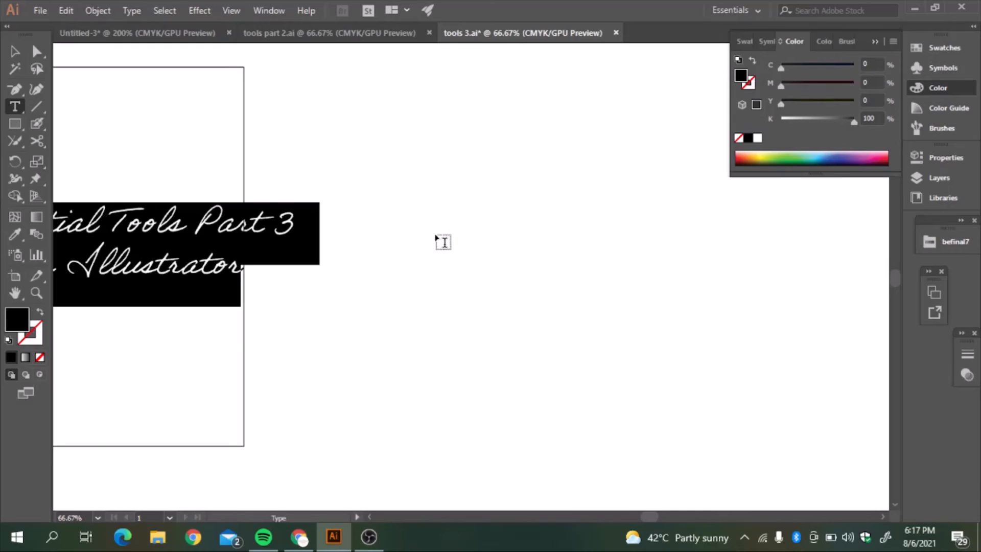
pyautogui.moveTo(403, 194)
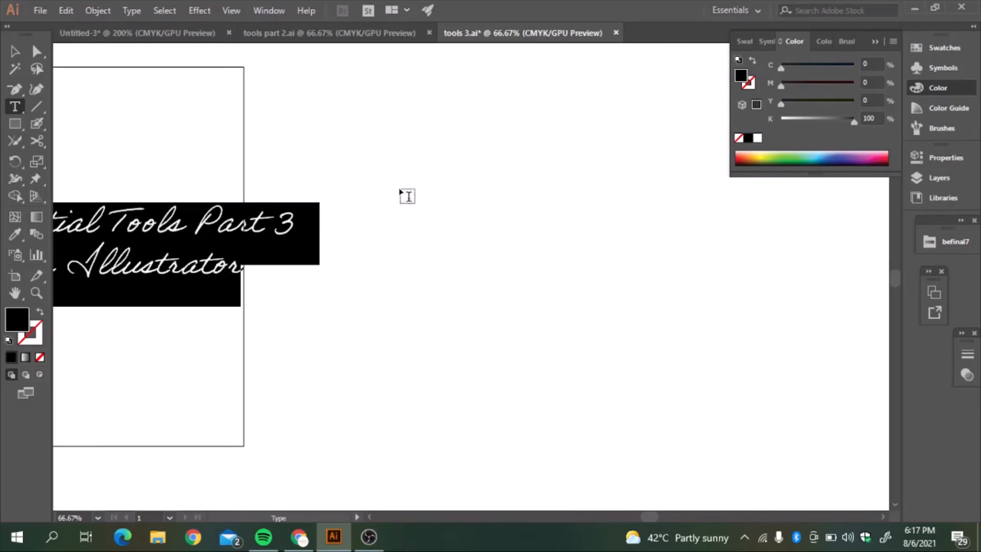
pyautogui.moveTo(349, 119)
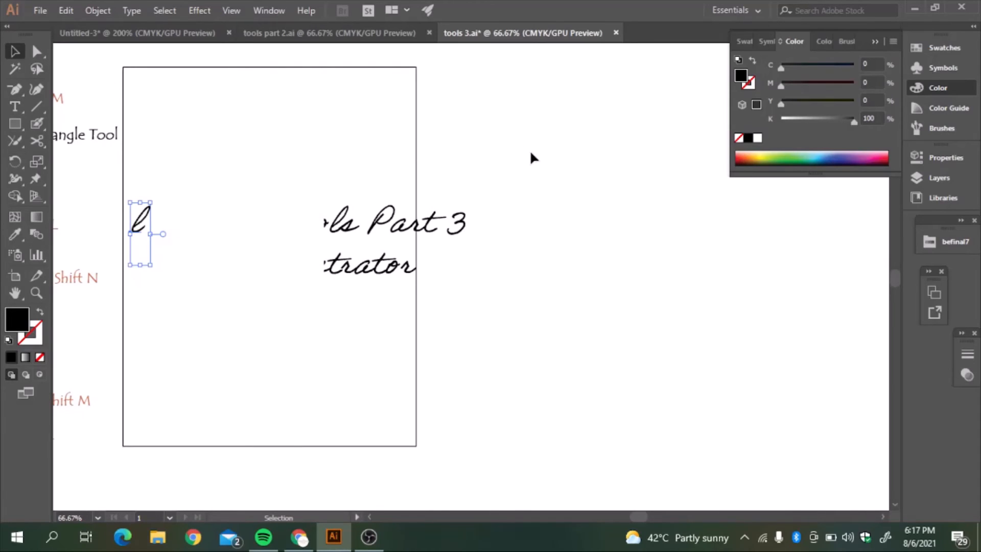
# Draw a circle and type 'Adobe Illustrator Tutorials' along its upper arc
pyautogui.click(15, 124)
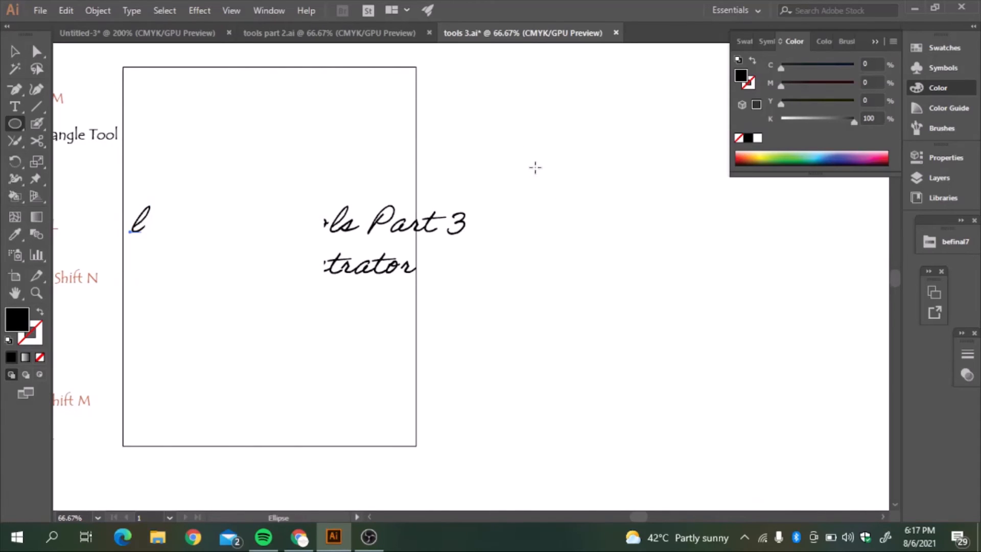
pyautogui.moveTo(535, 167); pyautogui.dragTo(593, 219)
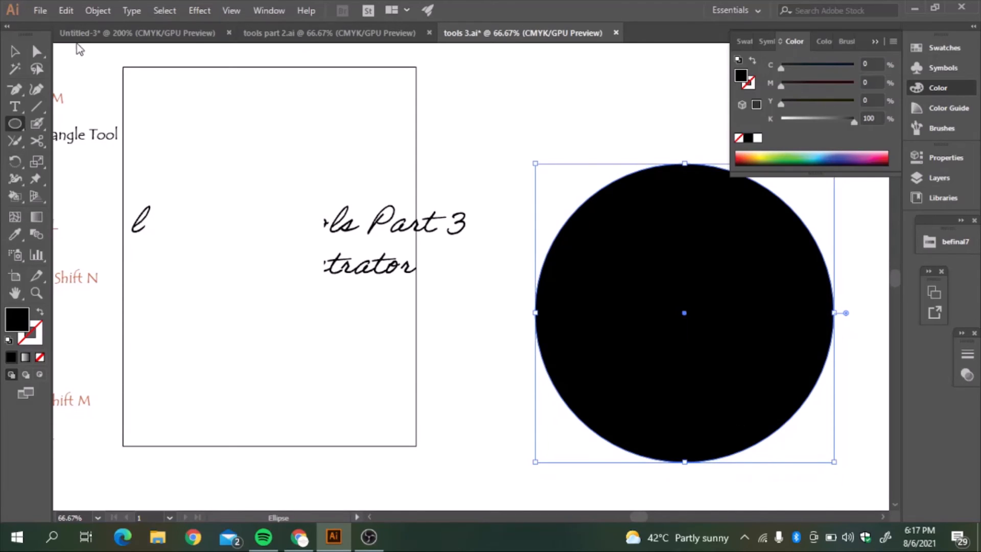
pyautogui.click(15, 106)
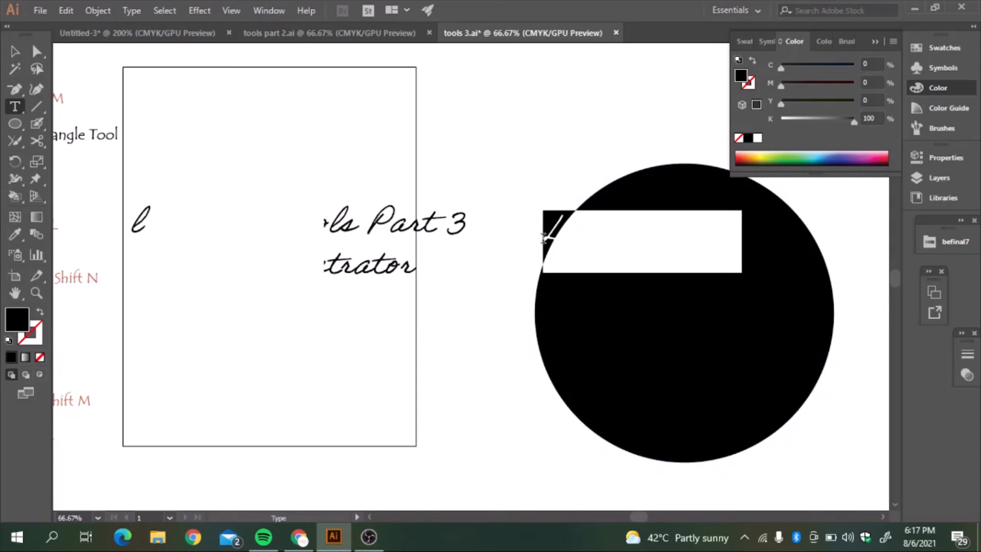
pyautogui.click(643, 243)
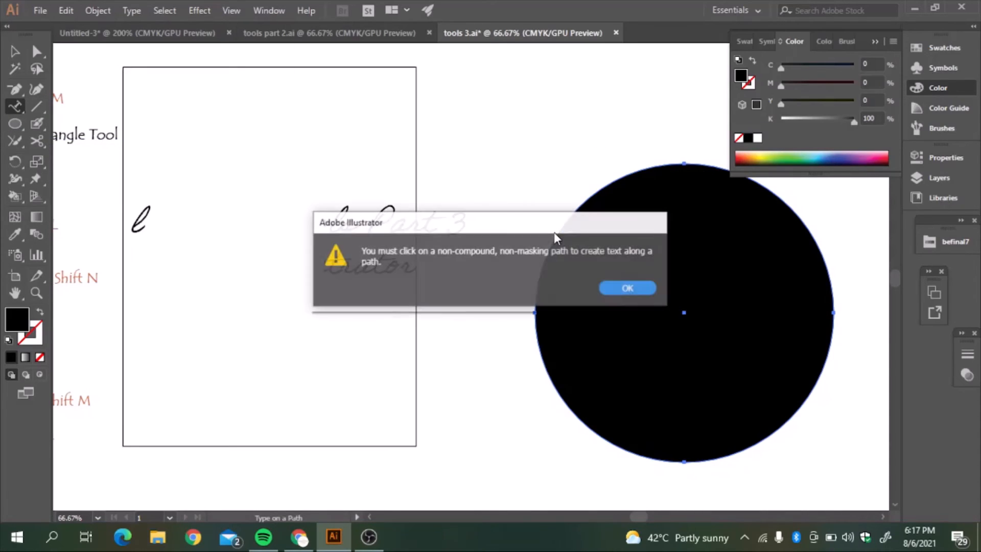
pyautogui.click(628, 288)
pyautogui.write('Adobe Illu')
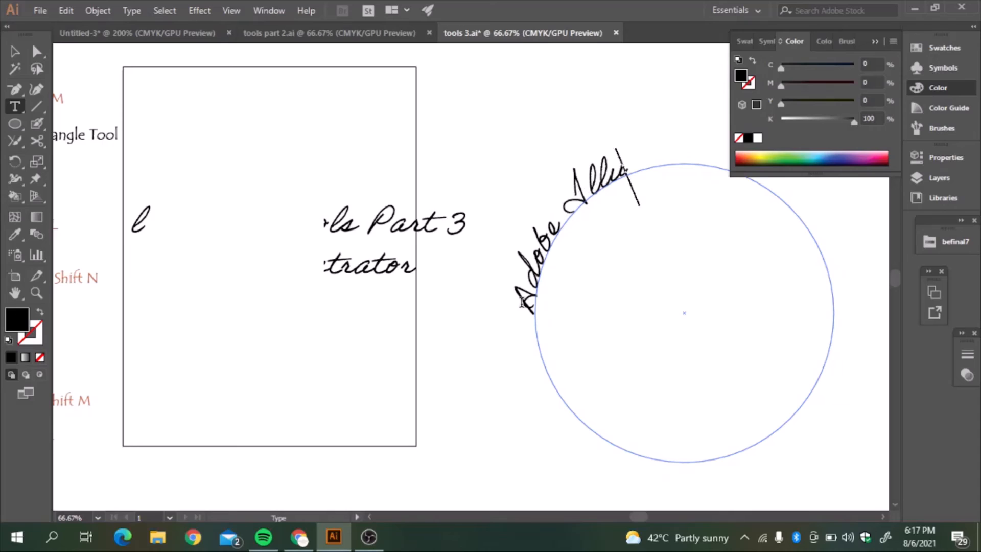
pyautogui.write('strator Tutorials')
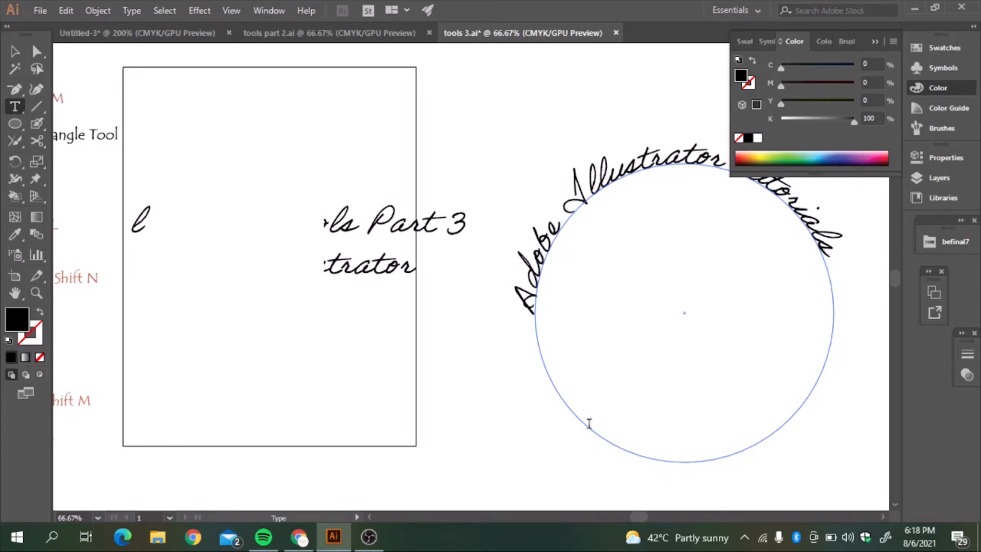
pyautogui.moveTo(592, 432)
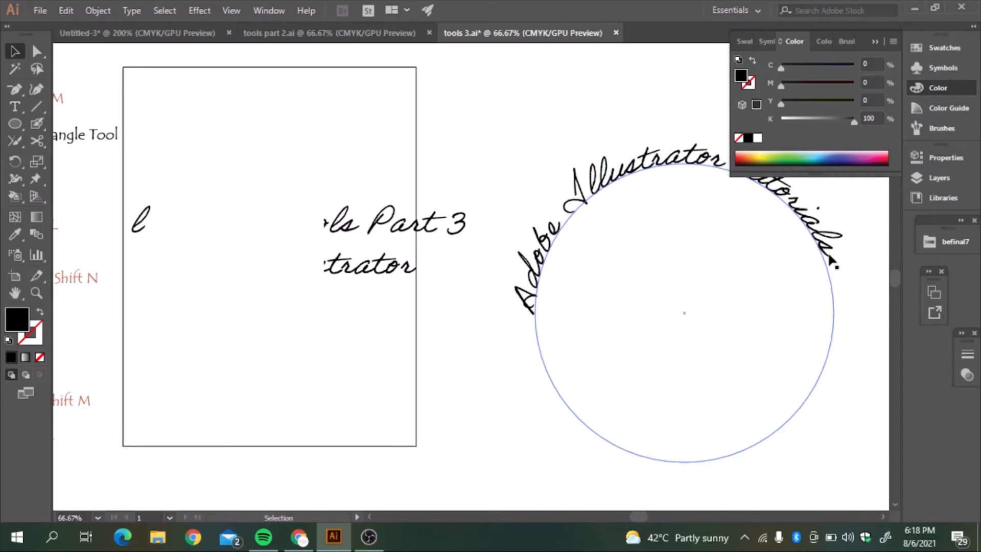
# Try twice to cut the text-carrying circle with Scissors, dismissing both cannot-split alerts
pyautogui.click(683, 312)
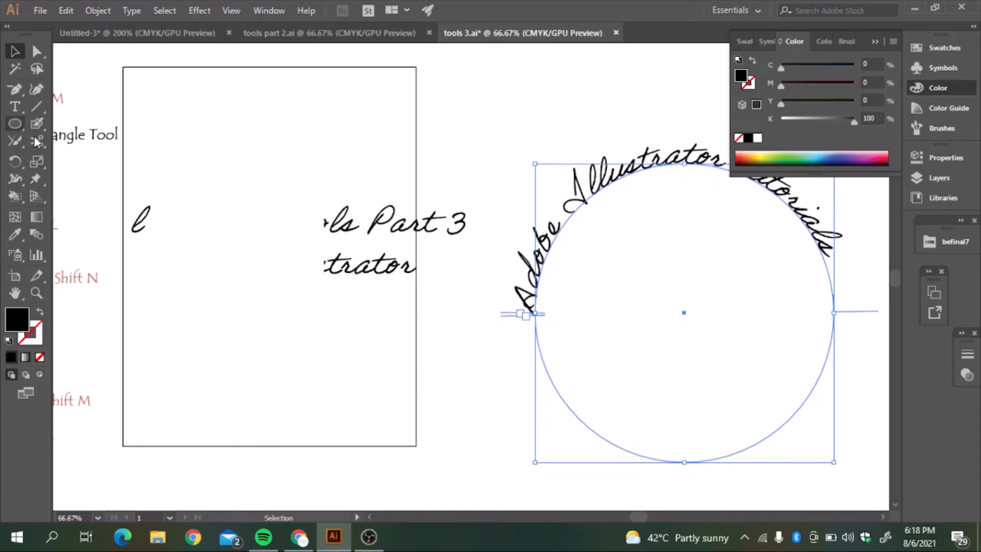
pyautogui.click(15, 140)
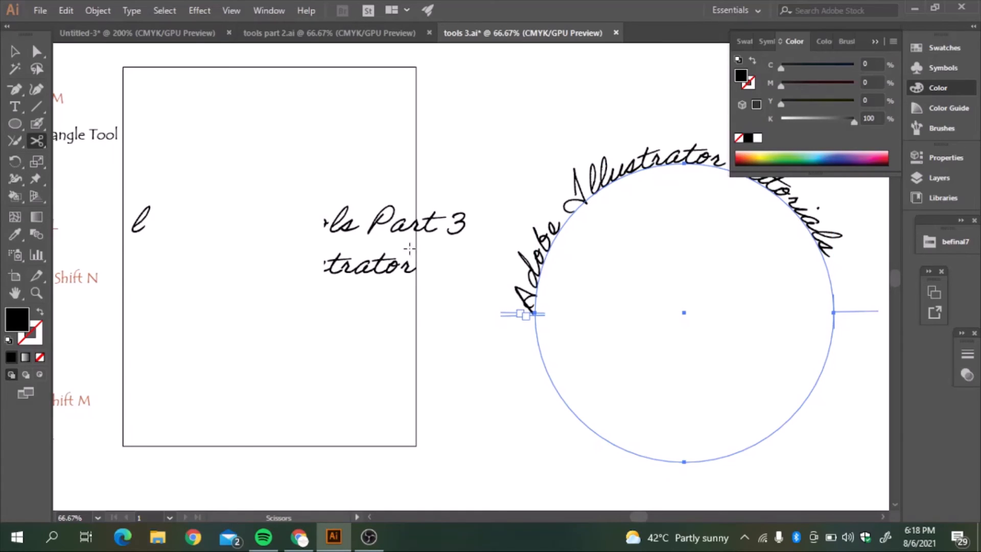
pyautogui.click(532, 314)
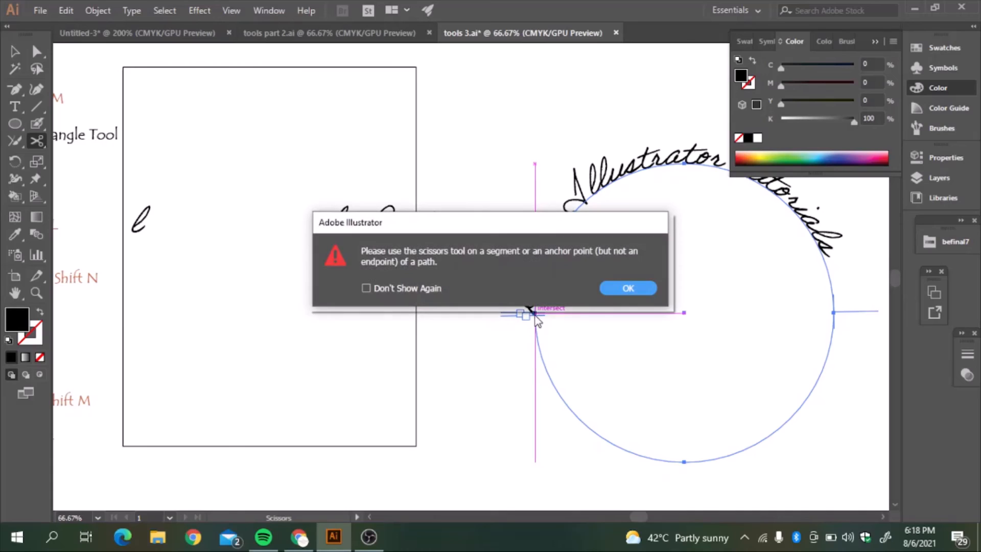
pyautogui.click(628, 287)
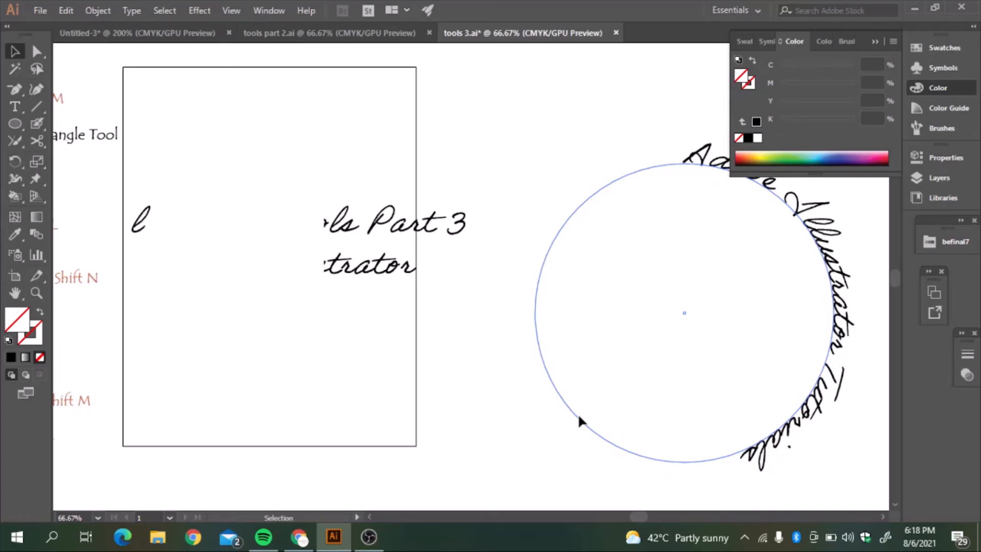
pyautogui.click(584, 421)
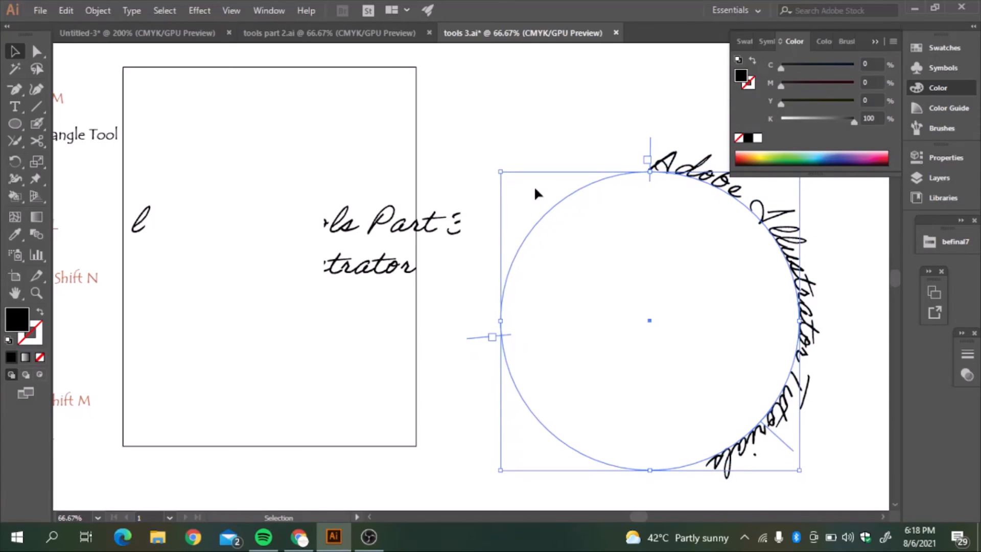
pyautogui.click(36, 140)
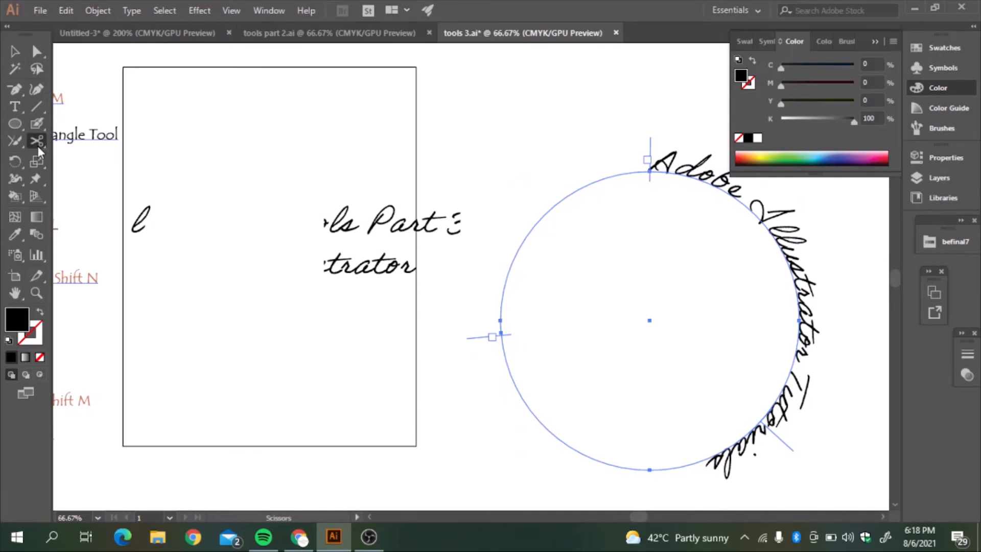
pyautogui.click(499, 320)
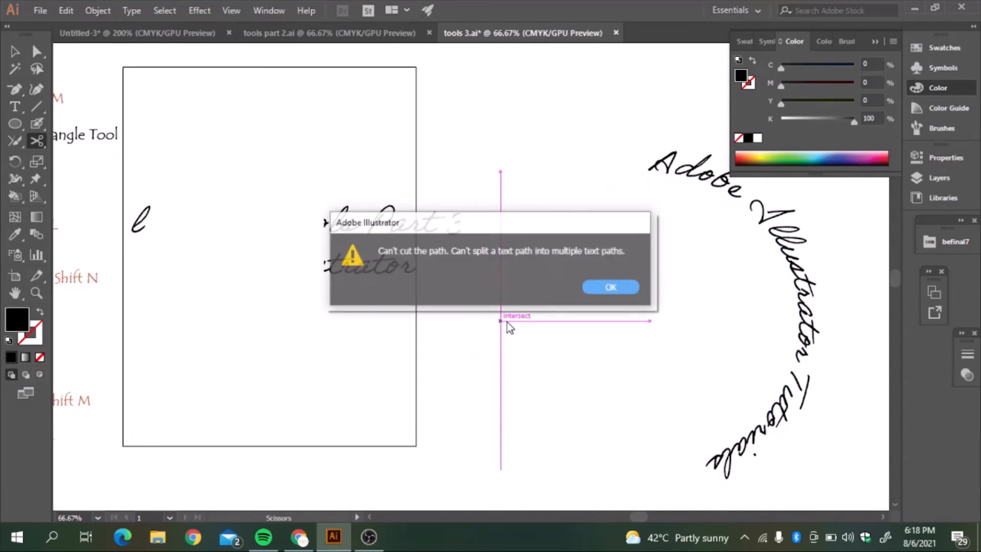
pyautogui.click(611, 287)
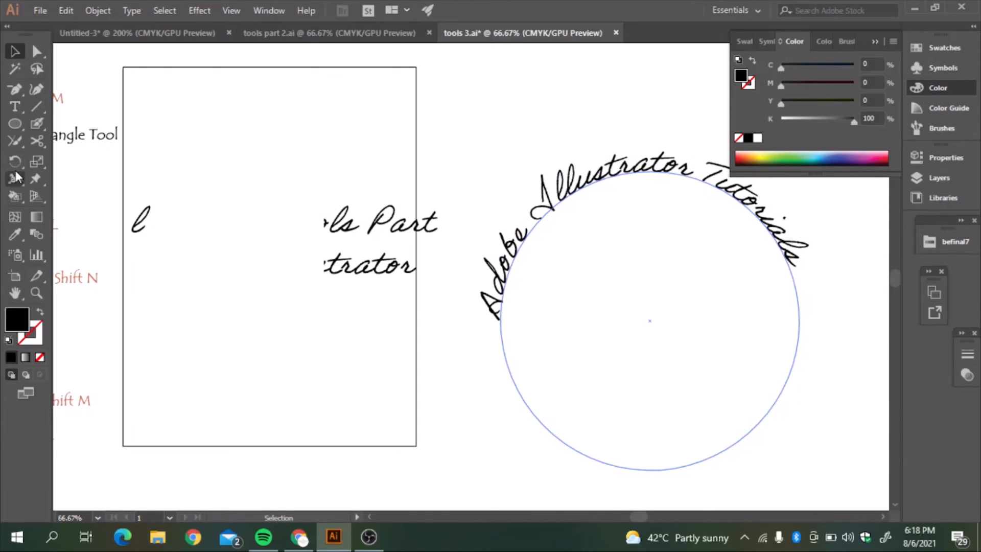
# Type 'by Me' along the circle after 'Tutorials' and select all the path text
pyautogui.click(15, 107)
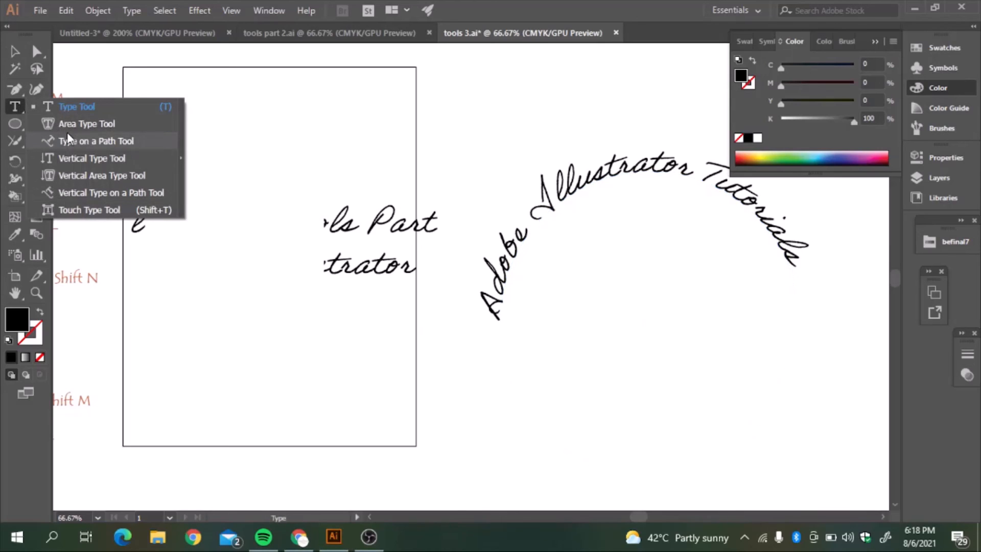
pyautogui.click(103, 141)
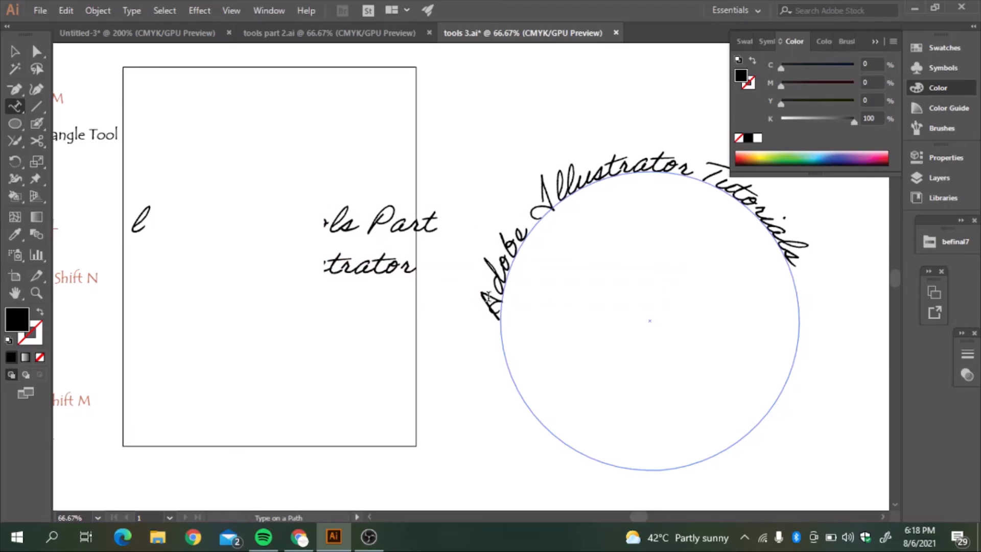
pyautogui.moveTo(503, 345)
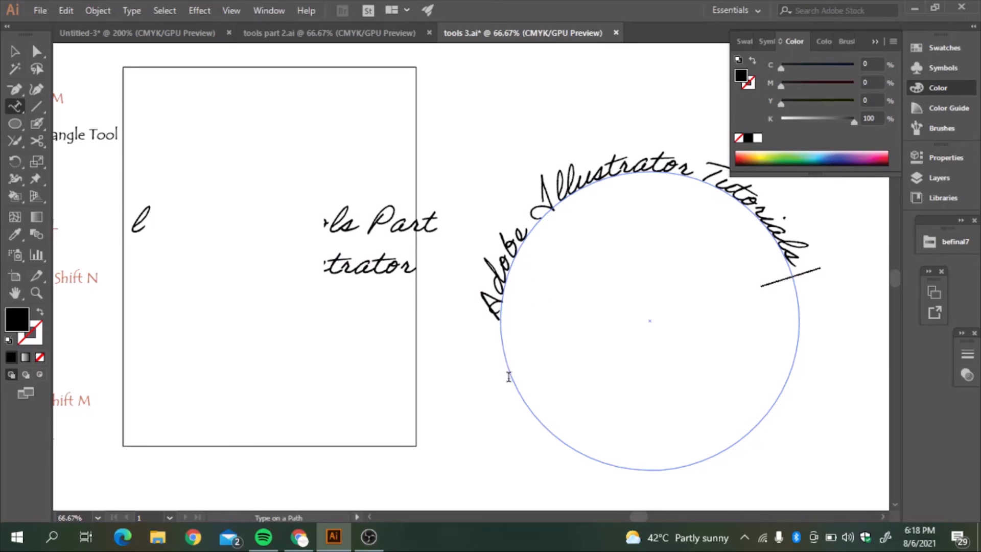
pyautogui.write('by Medigitized')
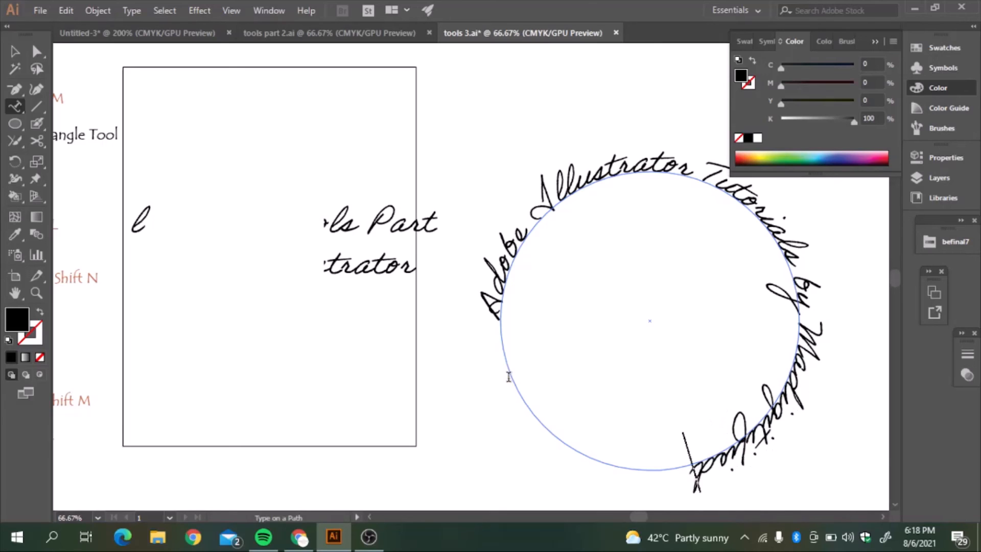
pyautogui.click(14, 53)
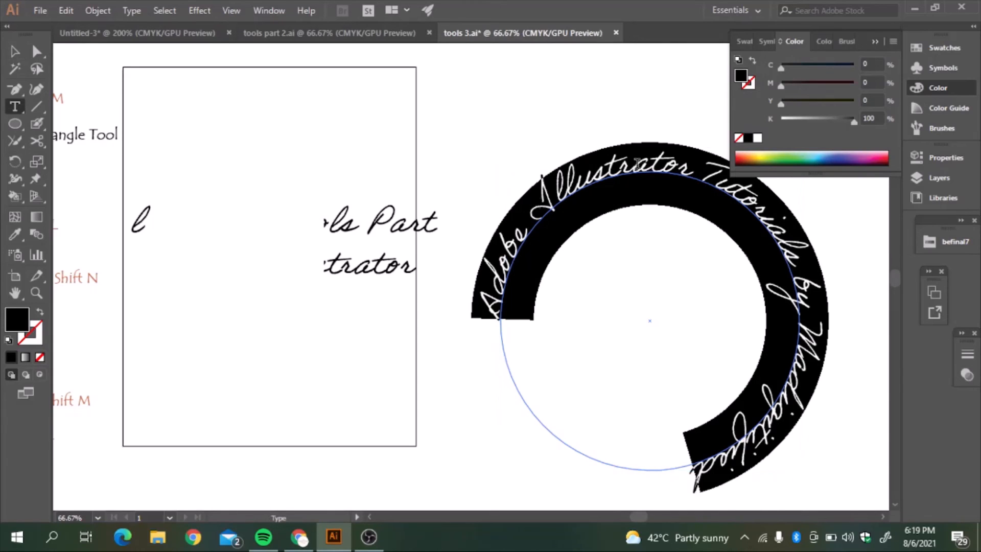
pyautogui.moveTo(36, 326)
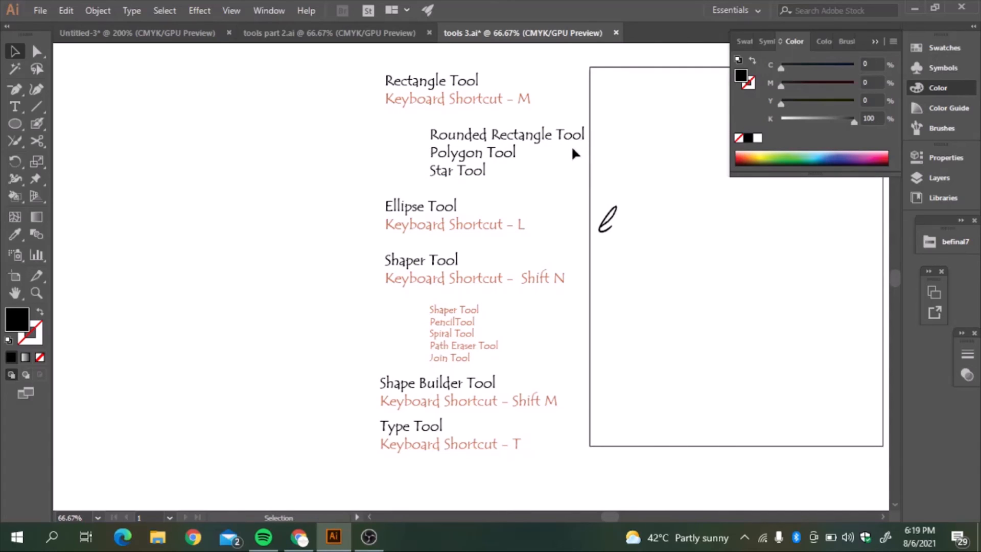
pyautogui.moveTo(456, 393)
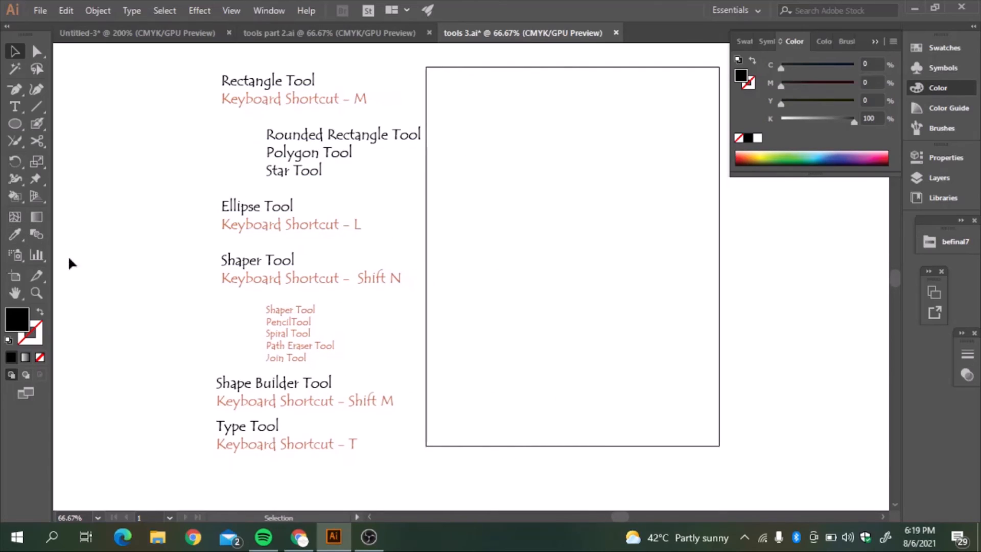
pyautogui.moveTo(77, 222)
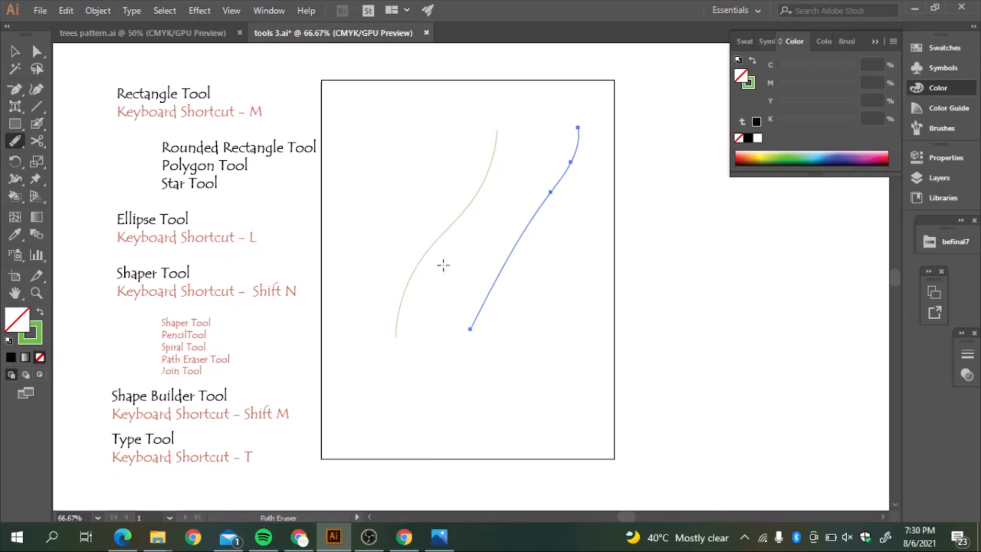
pyautogui.moveTo(479, 265)
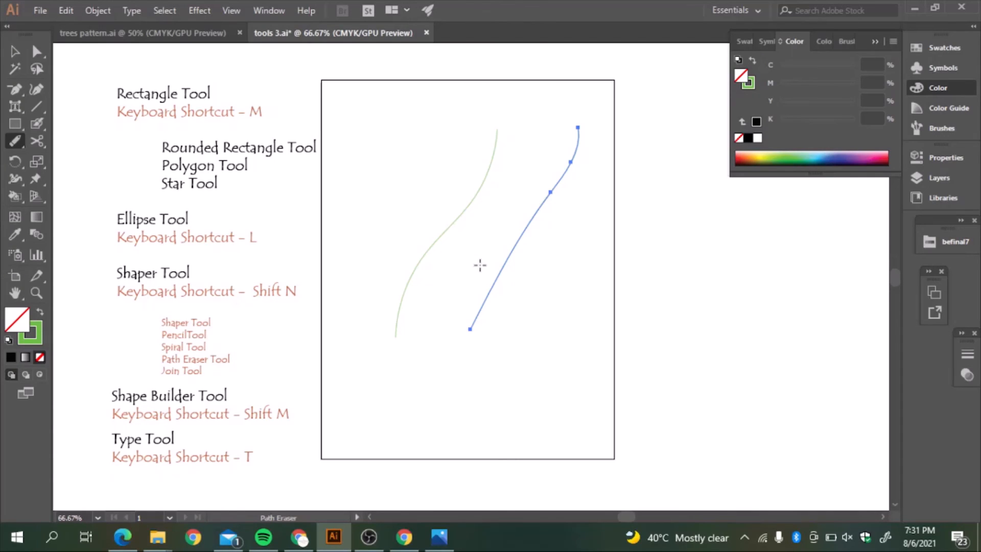
pyautogui.moveTo(469, 311)
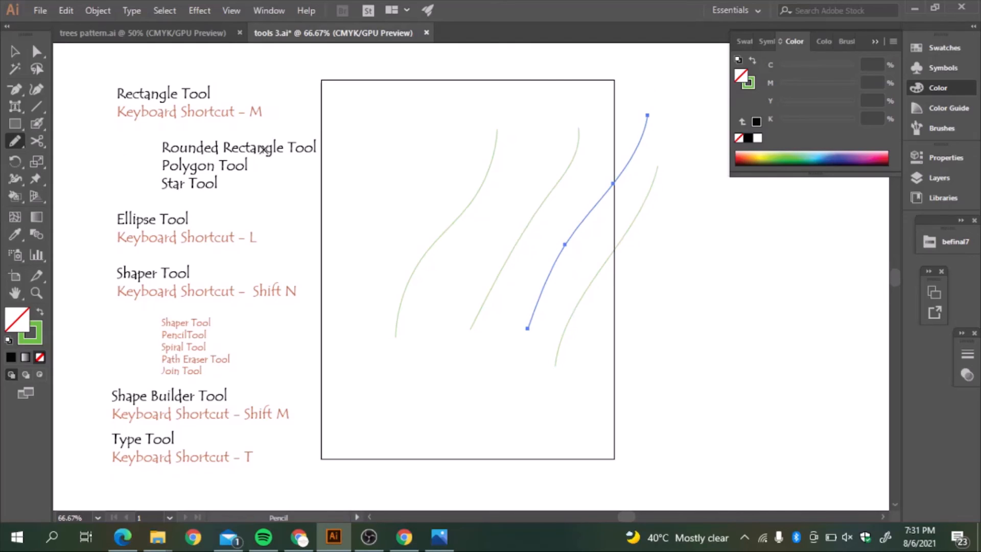
# Switch to the Path Eraser Tool
pyautogui.click(15, 141)
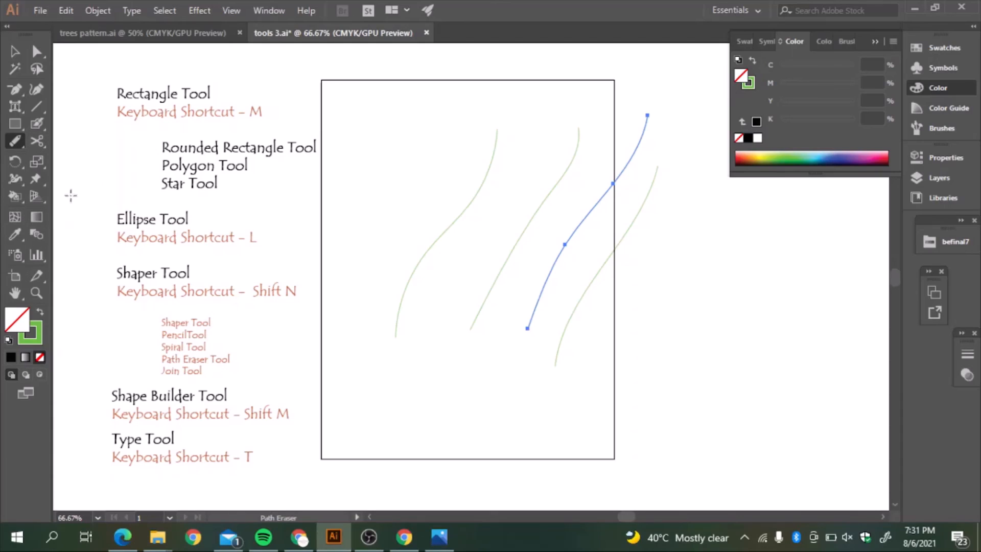
pyautogui.moveTo(572, 222)
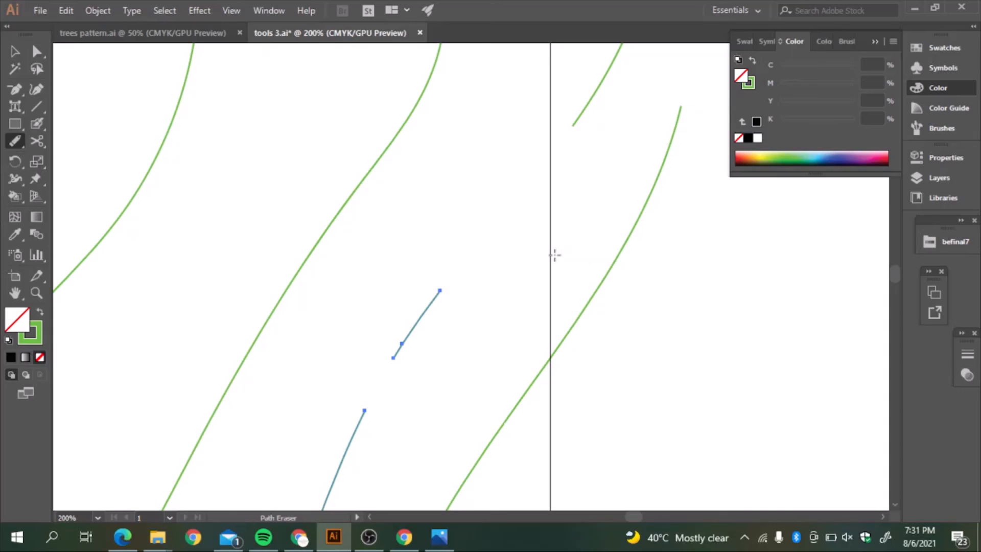
pyautogui.moveTo(461, 226)
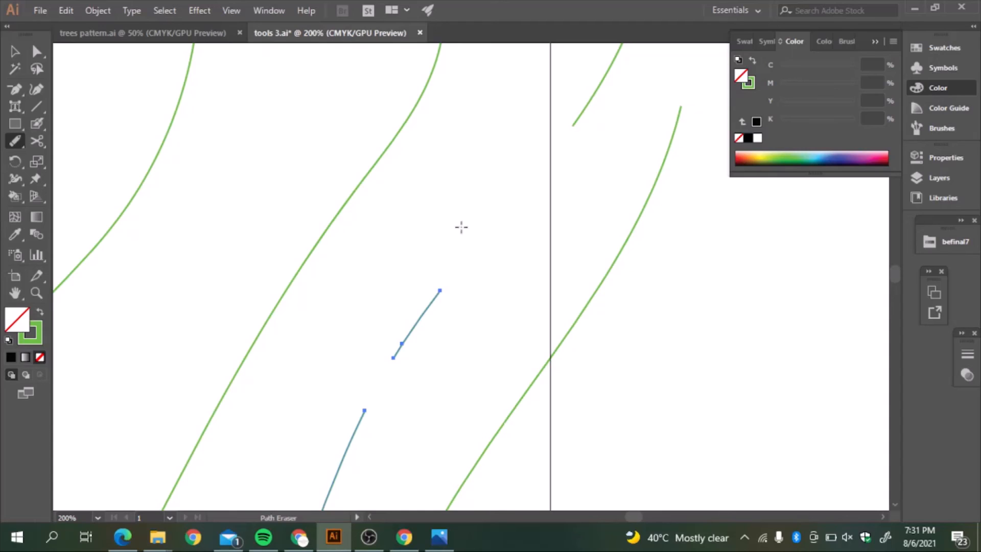
pyautogui.moveTo(413, 179)
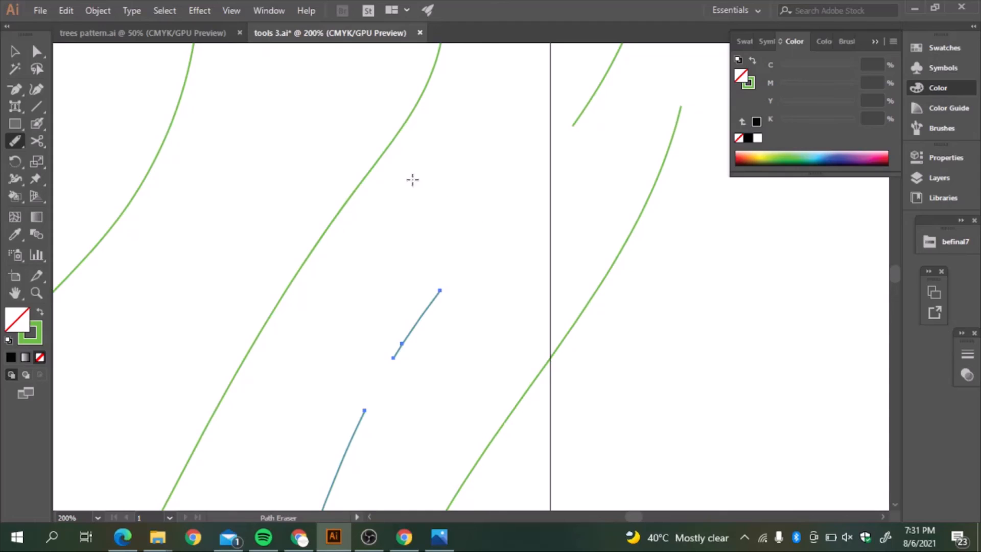
pyautogui.moveTo(65, 142)
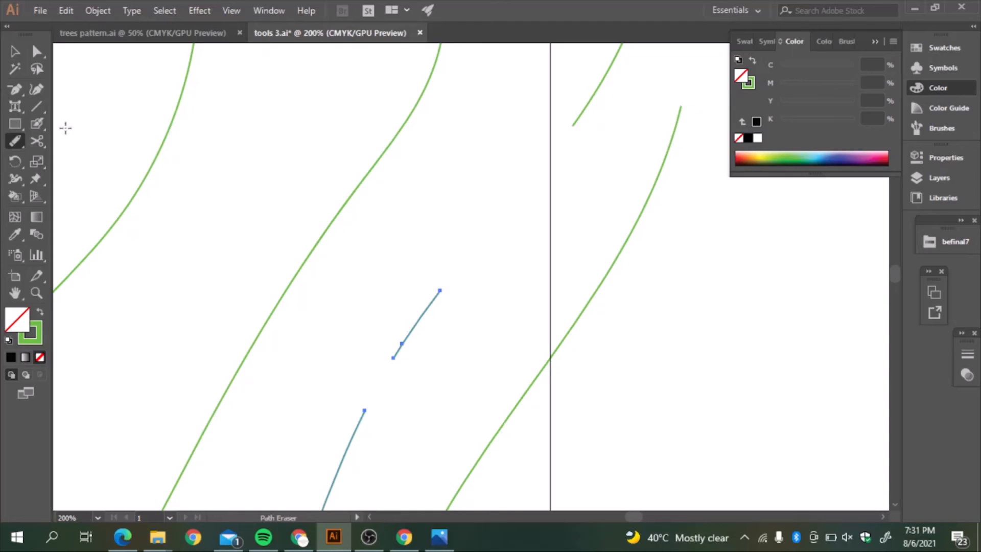